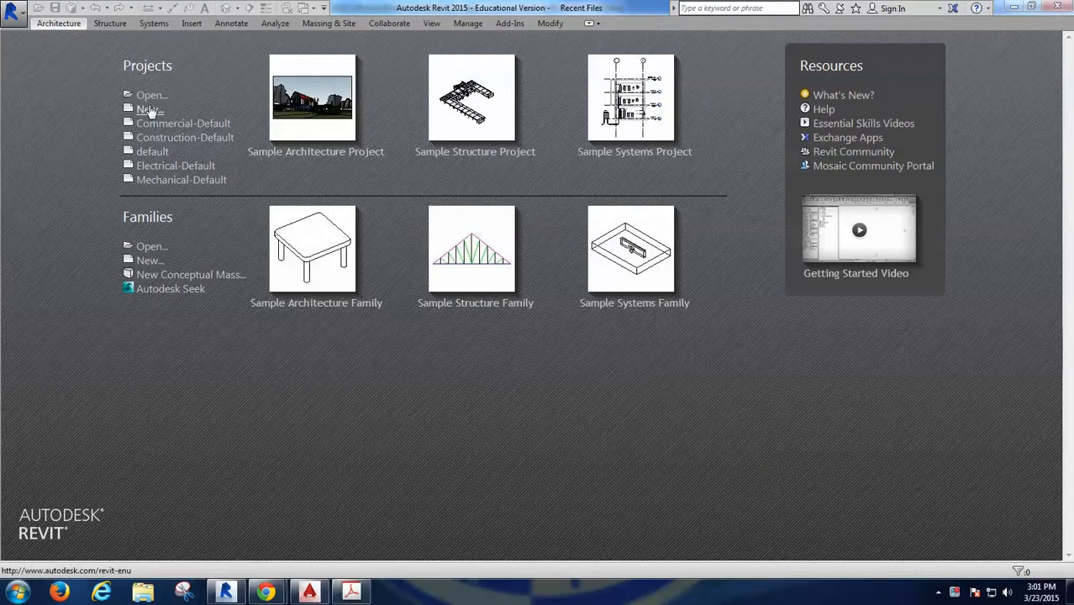
Create a new Revit project from the 'default' template
{"action": "left_click", "coordinate": [149, 109]}
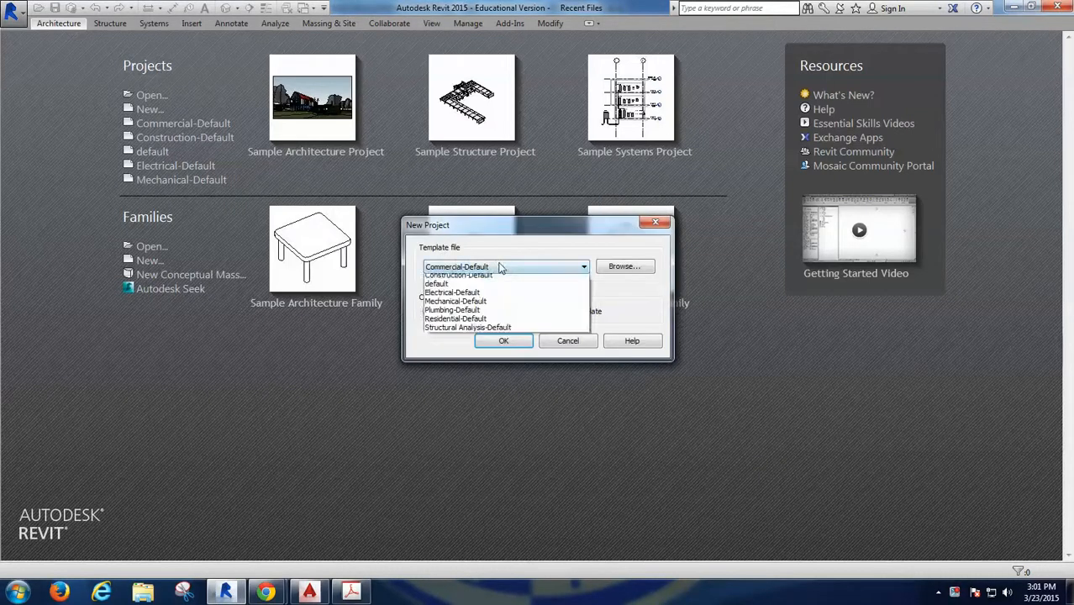
{"action": "left_click", "coordinate": [436, 283]}
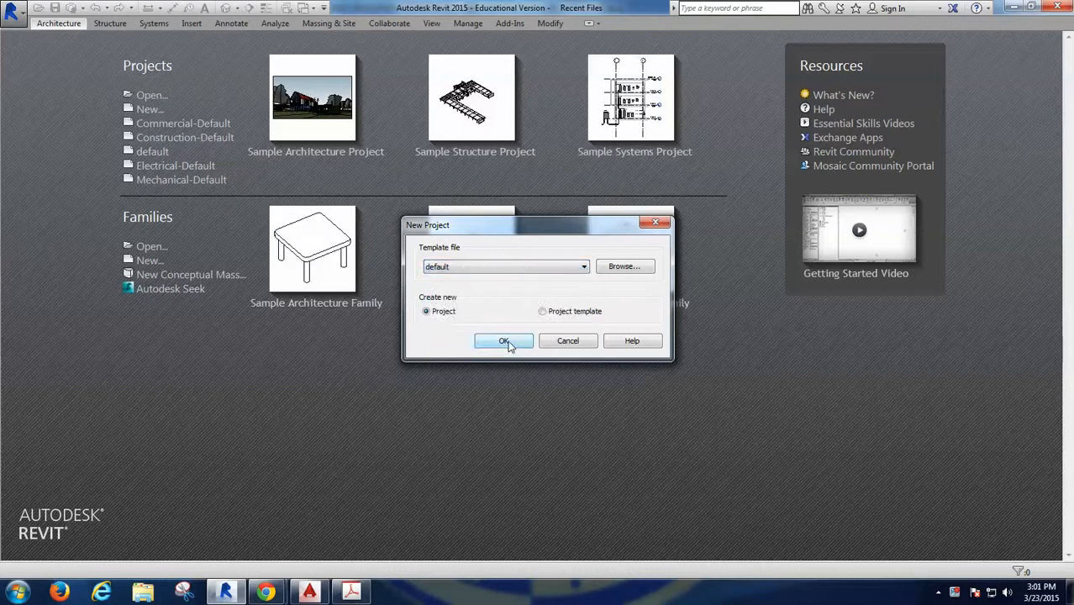
{"action": "left_click", "coordinate": [503, 340]}
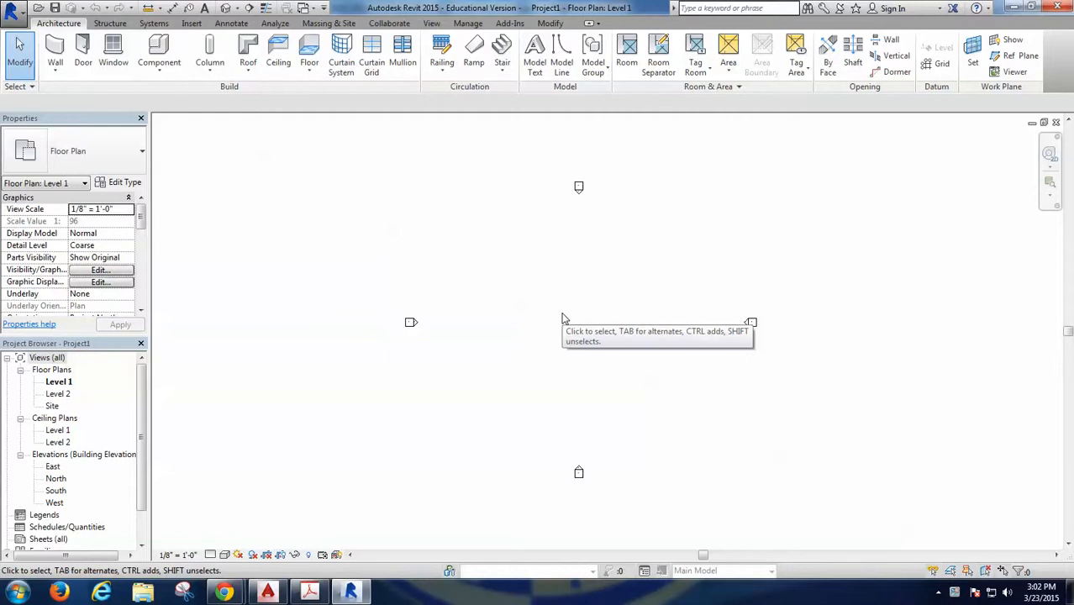
{"action": "mouse_move", "coordinate": [564, 318]}
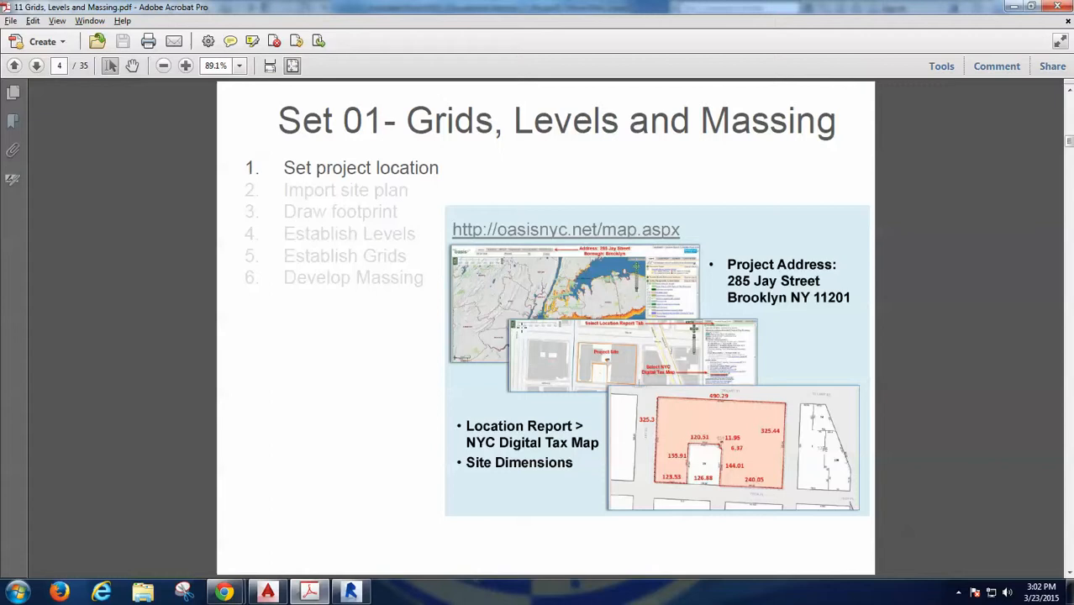
Flip between the Draw Property Lines and Inventory slides before switching to the course website
{"action": "left_click", "coordinate": [36, 66]}
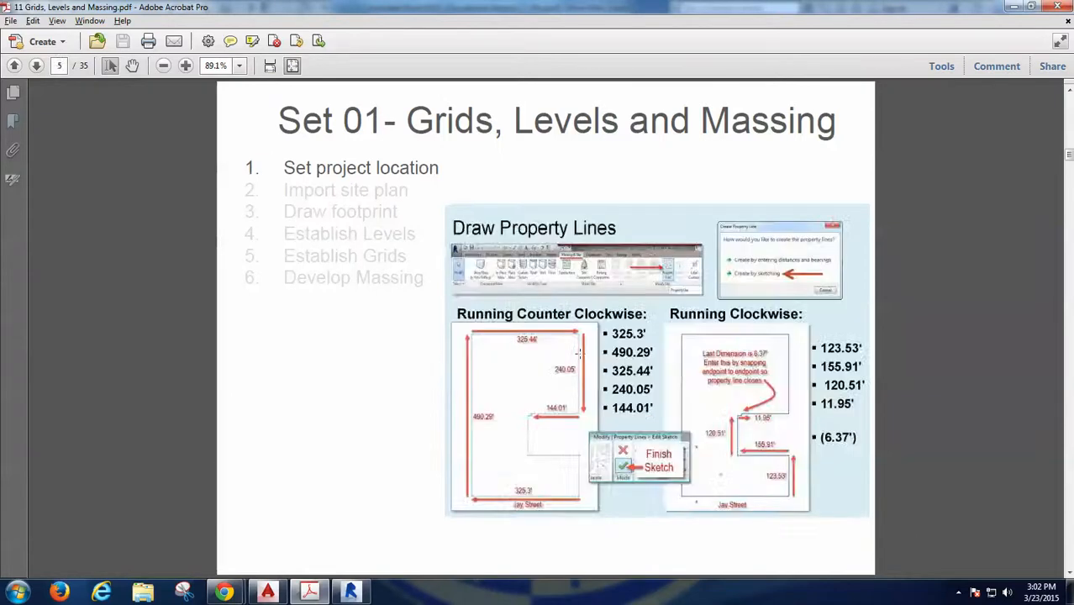
{"action": "left_click", "coordinate": [14, 66]}
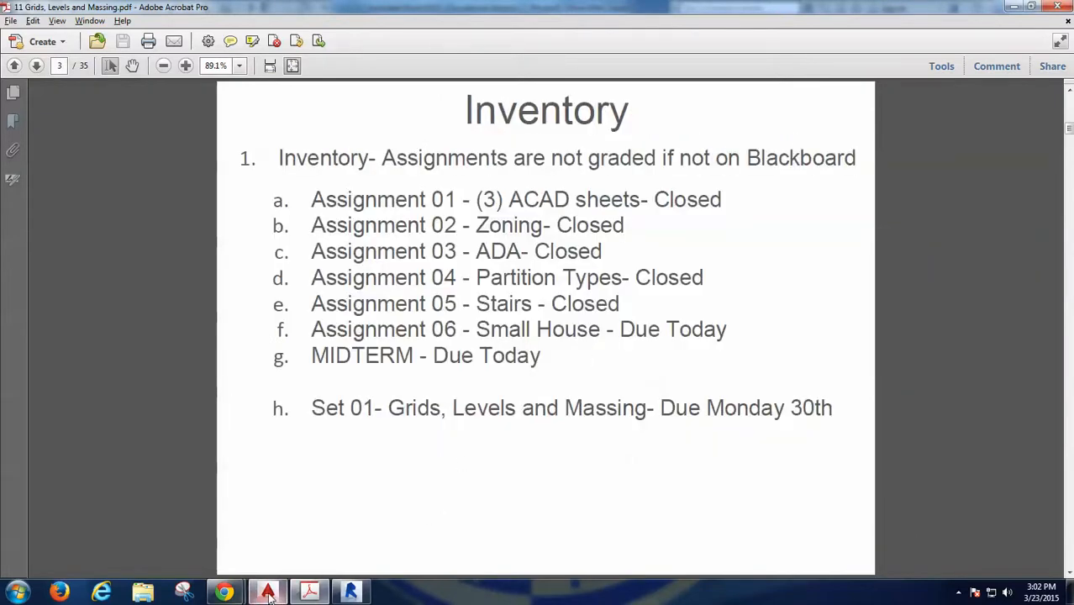
{"action": "left_click", "coordinate": [267, 592]}
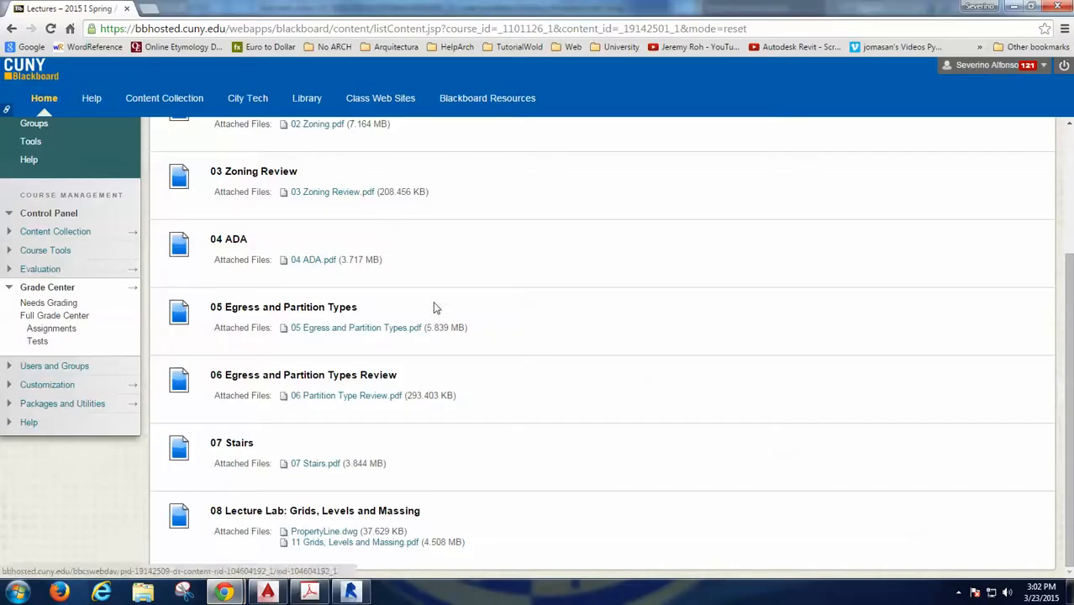
{"action": "mouse_move", "coordinate": [257, 516]}
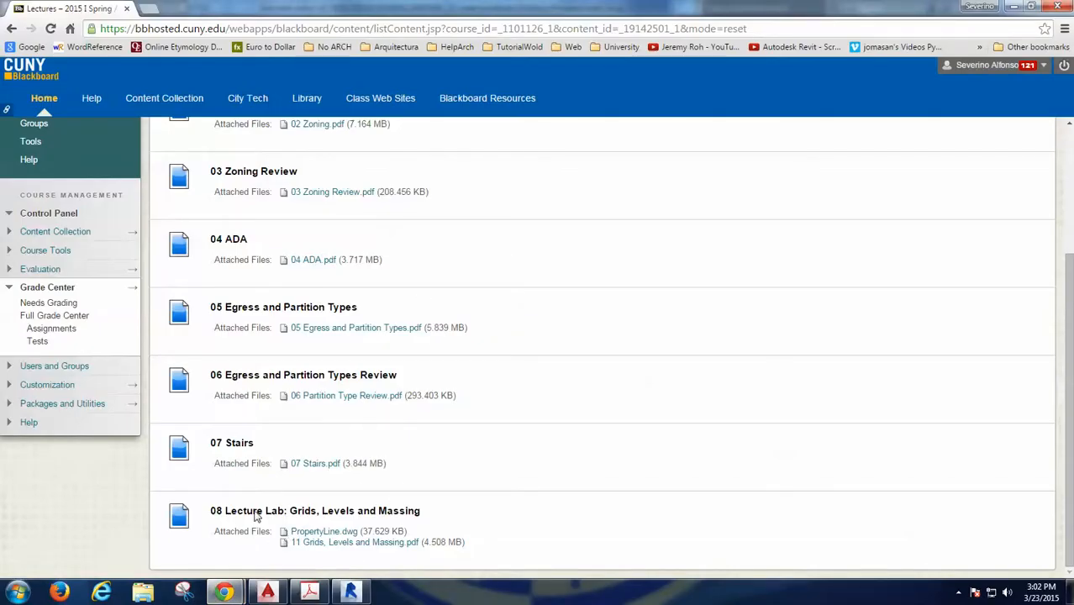
{"action": "mouse_move", "coordinate": [323, 532]}
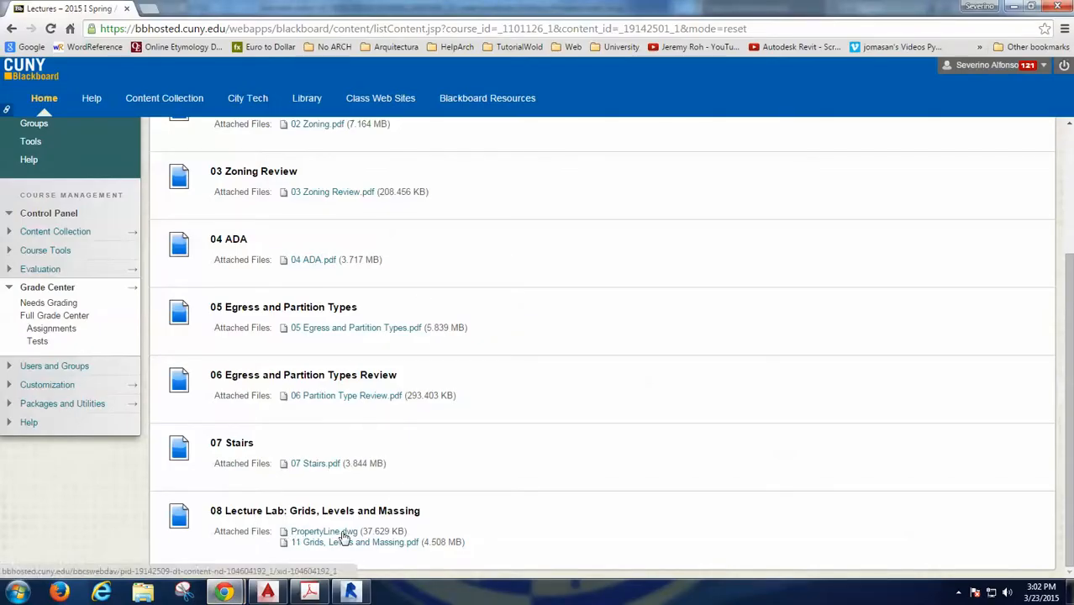
Download the PropertyLine.dwg attachment from the 08 Lecture Lab: Grids, Levels and Massing entry
{"action": "left_click", "coordinate": [350, 592]}
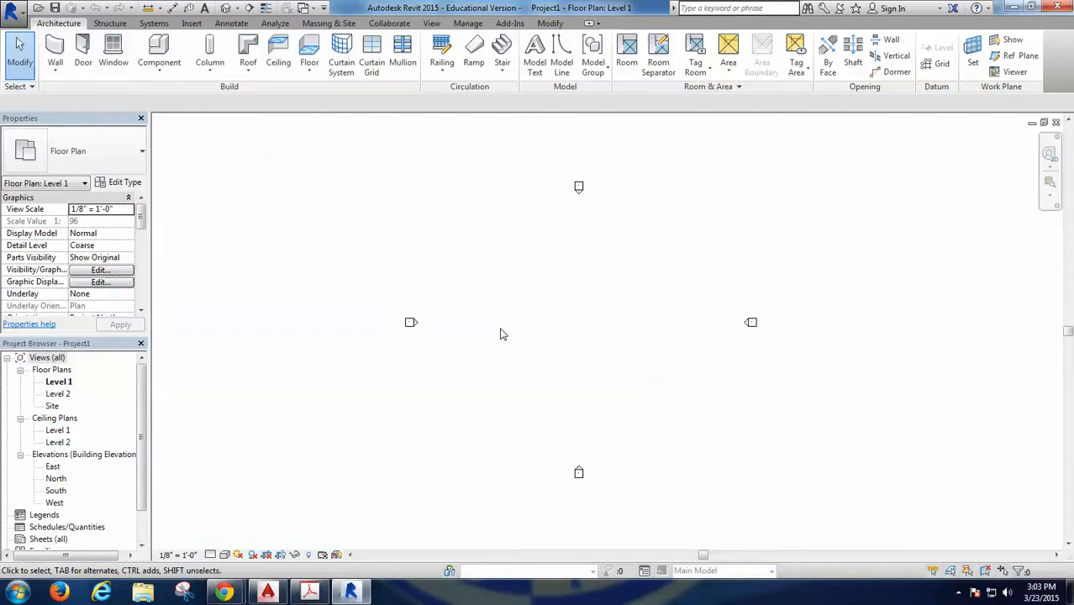
{"action": "mouse_move", "coordinate": [192, 23]}
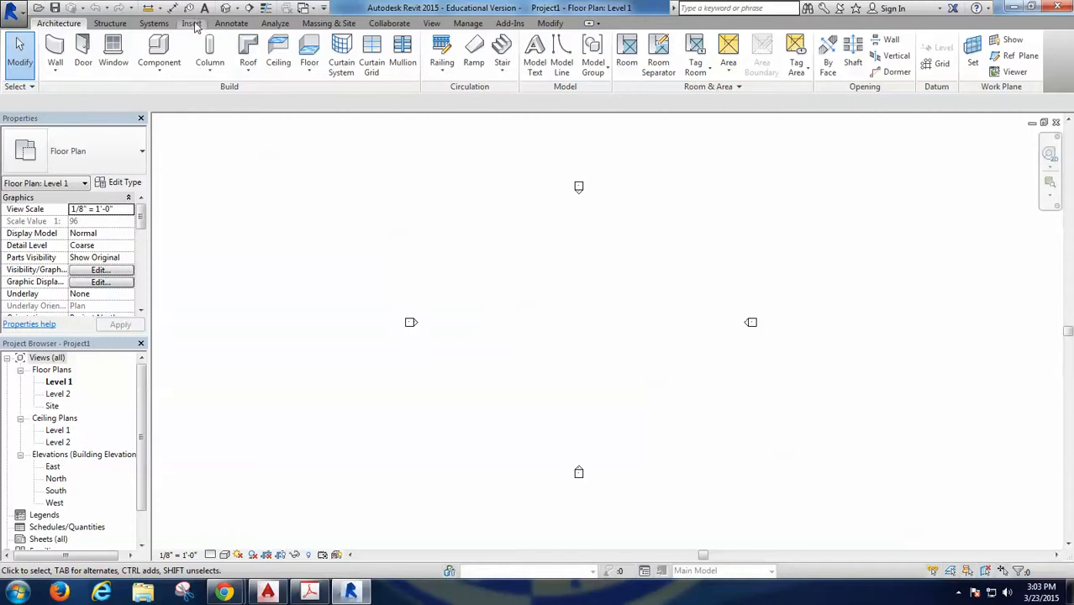
Import PropertyLine(1).dwg from the Desktop using Auto - Origin to Origin positioning
{"action": "left_click", "coordinate": [191, 23]}
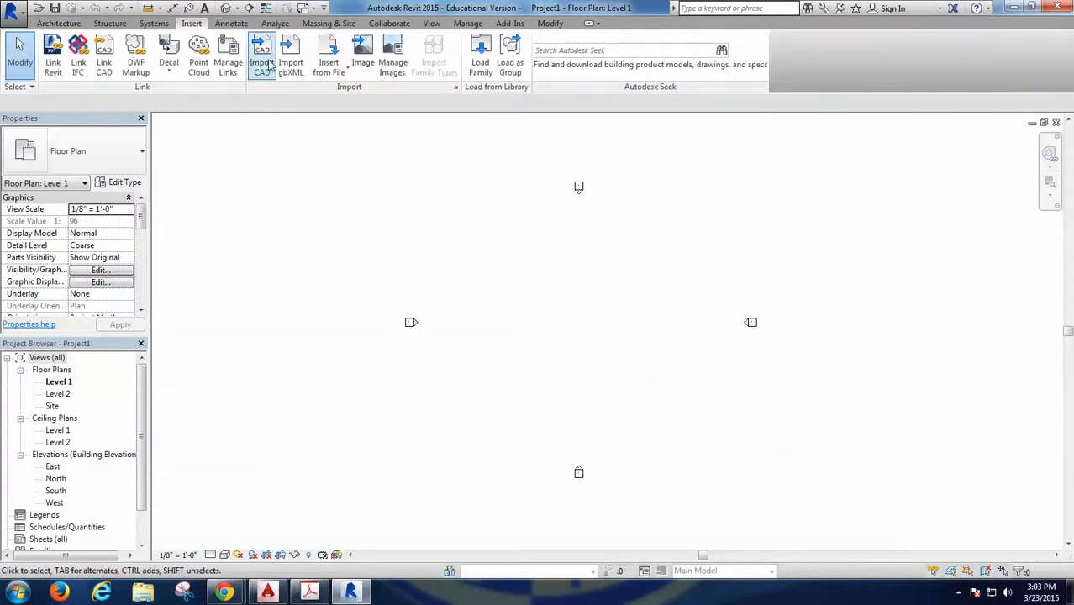
{"action": "left_click", "coordinate": [263, 54]}
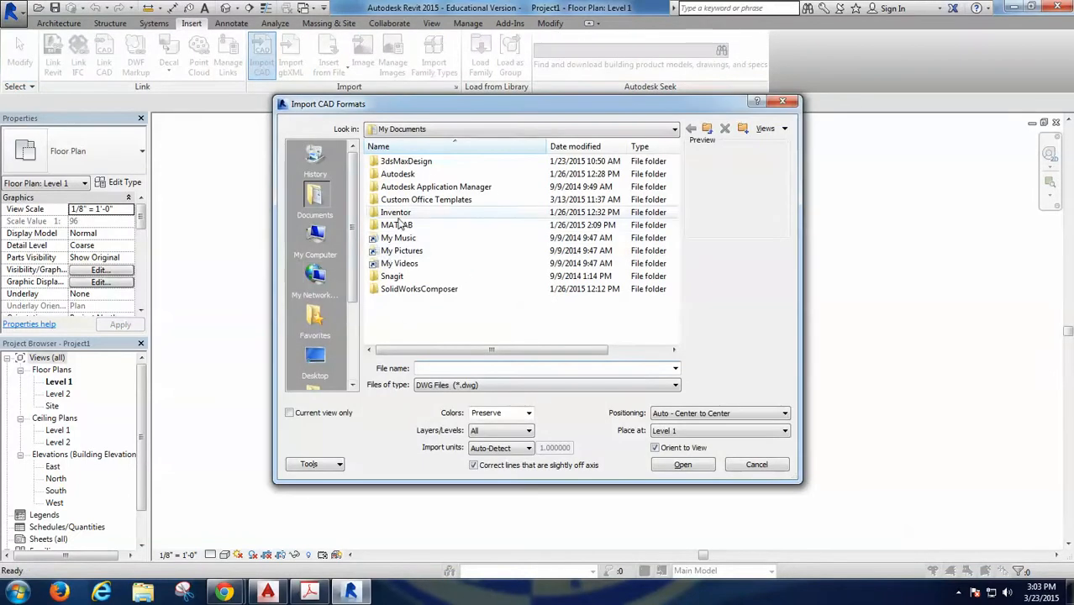
{"action": "left_click", "coordinate": [314, 360]}
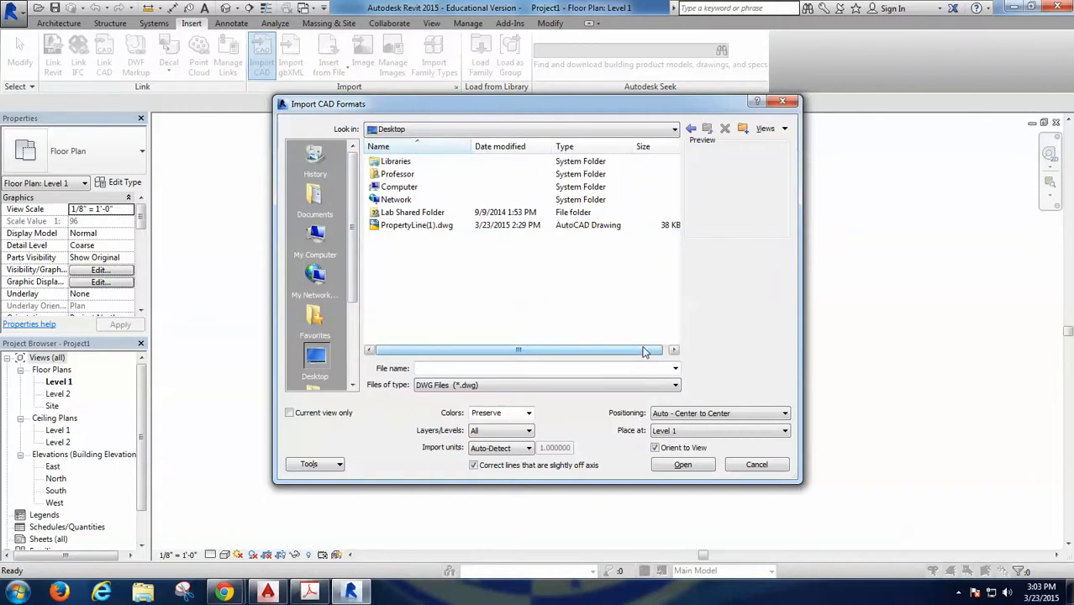
{"action": "mouse_move", "coordinate": [643, 353]}
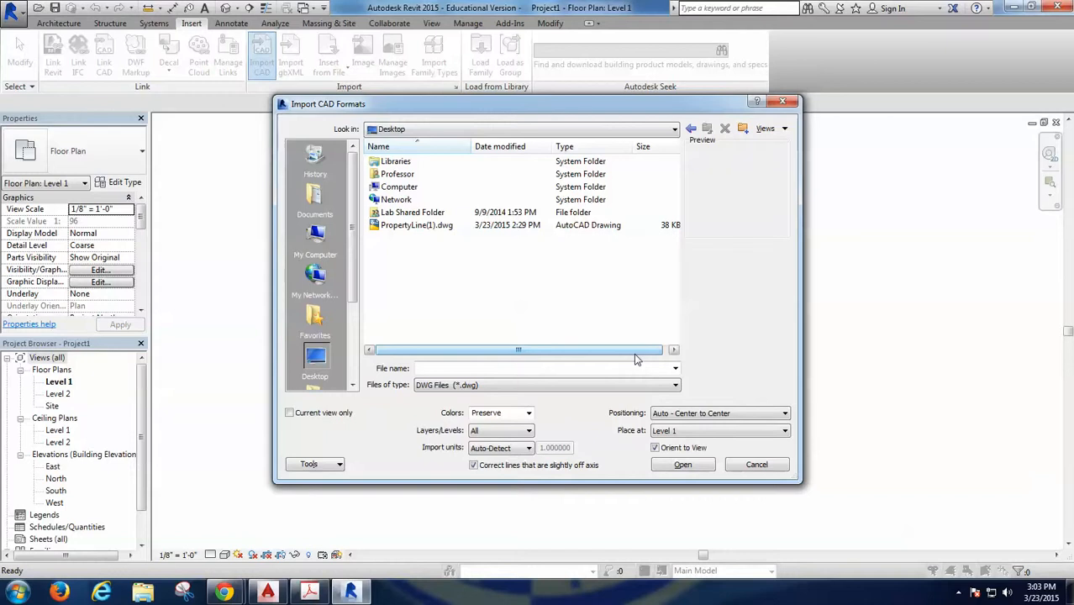
{"action": "left_click", "coordinate": [416, 225]}
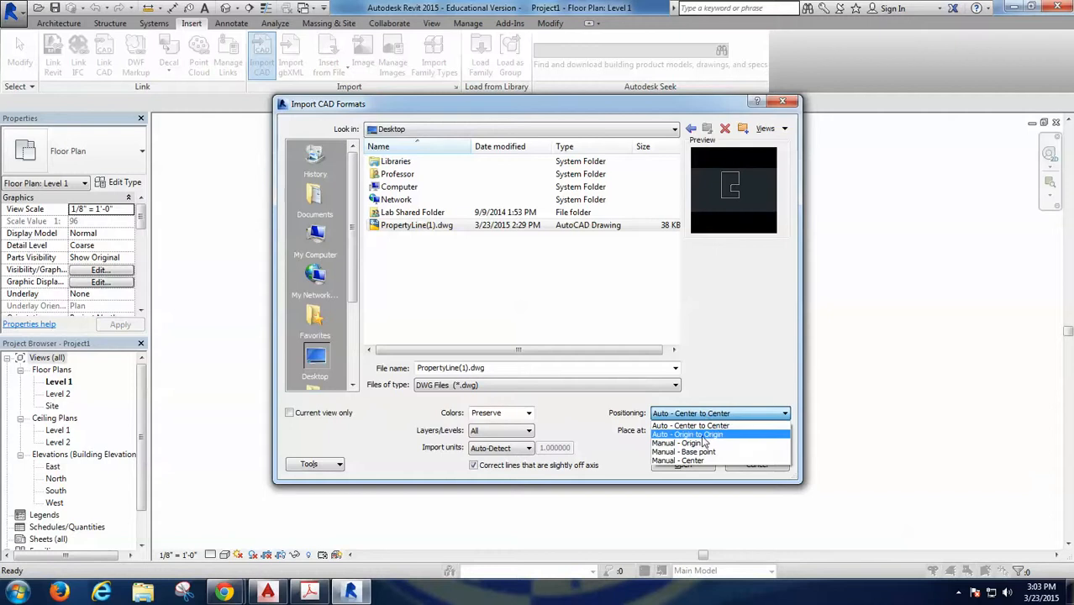
{"action": "left_click", "coordinate": [688, 434]}
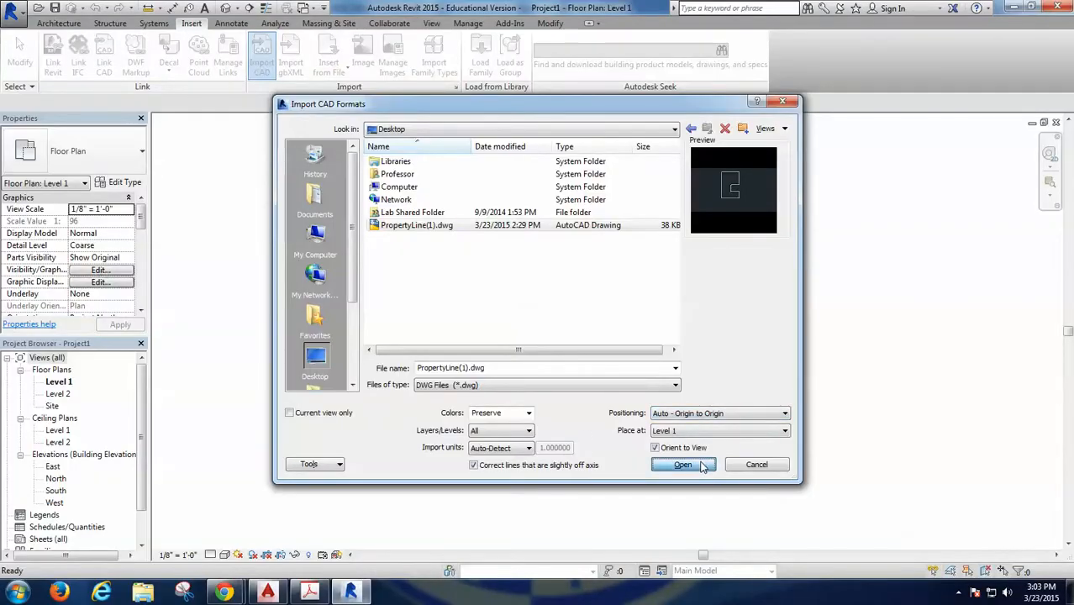
{"action": "left_click", "coordinate": [682, 465]}
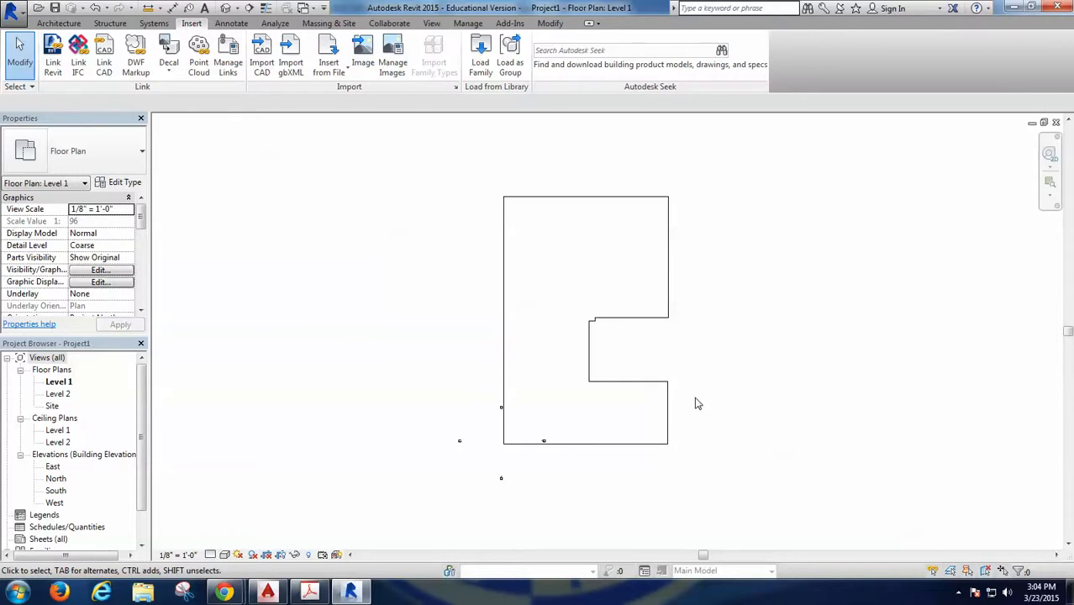
{"action": "mouse_move", "coordinate": [566, 440]}
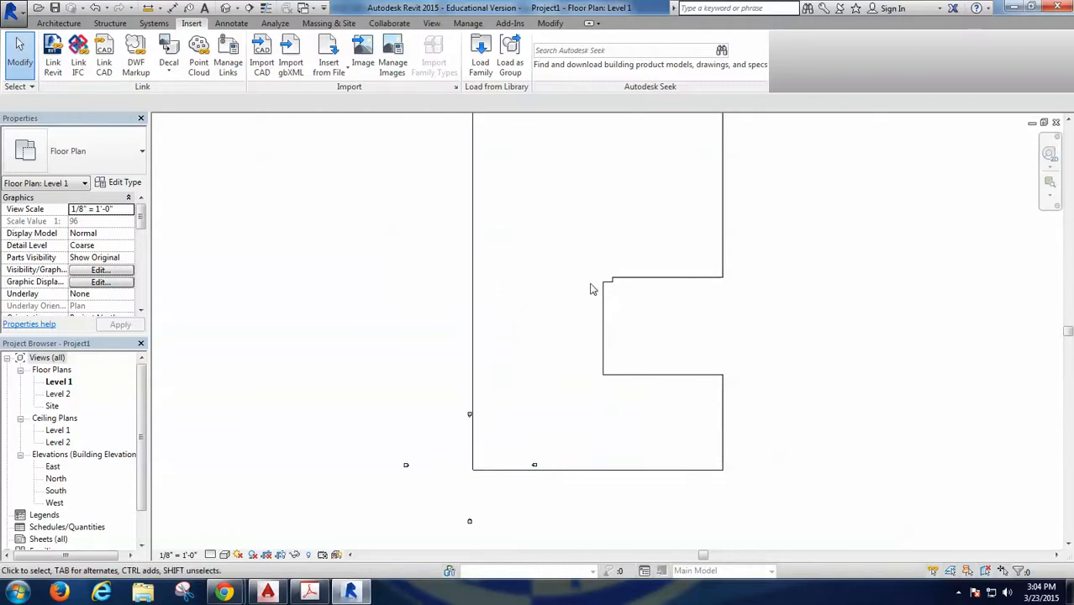
{"action": "mouse_move", "coordinate": [547, 408]}
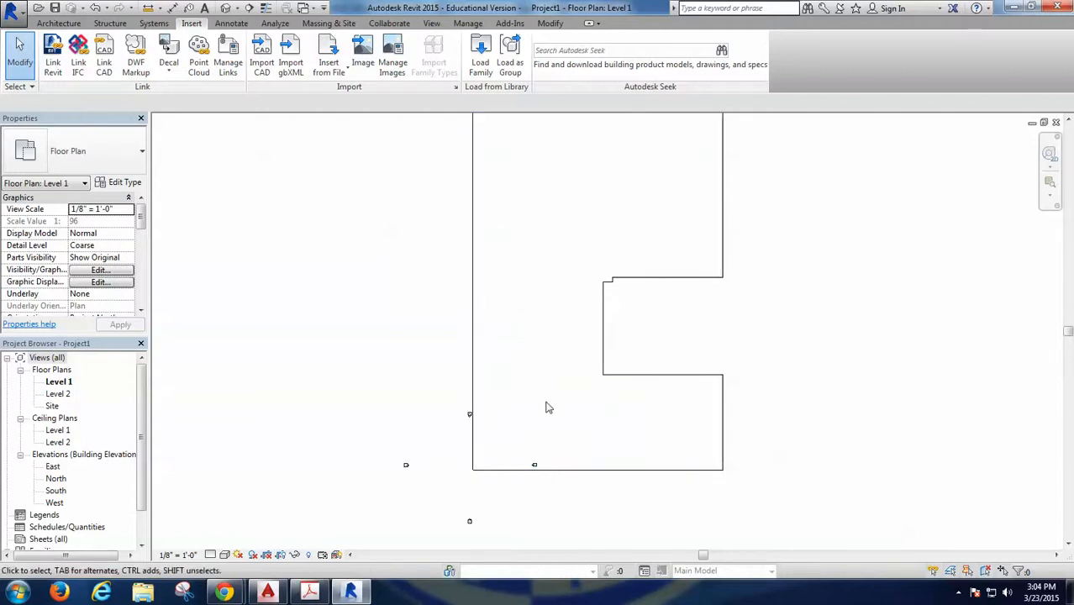
{"action": "mouse_move", "coordinate": [539, 334]}
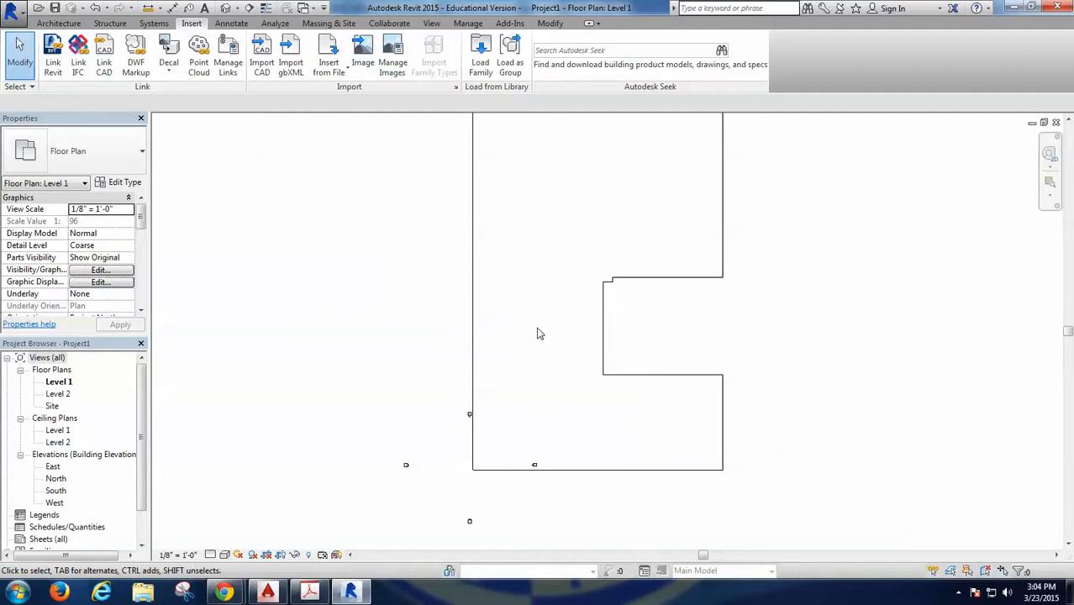
{"action": "mouse_move", "coordinate": [505, 441]}
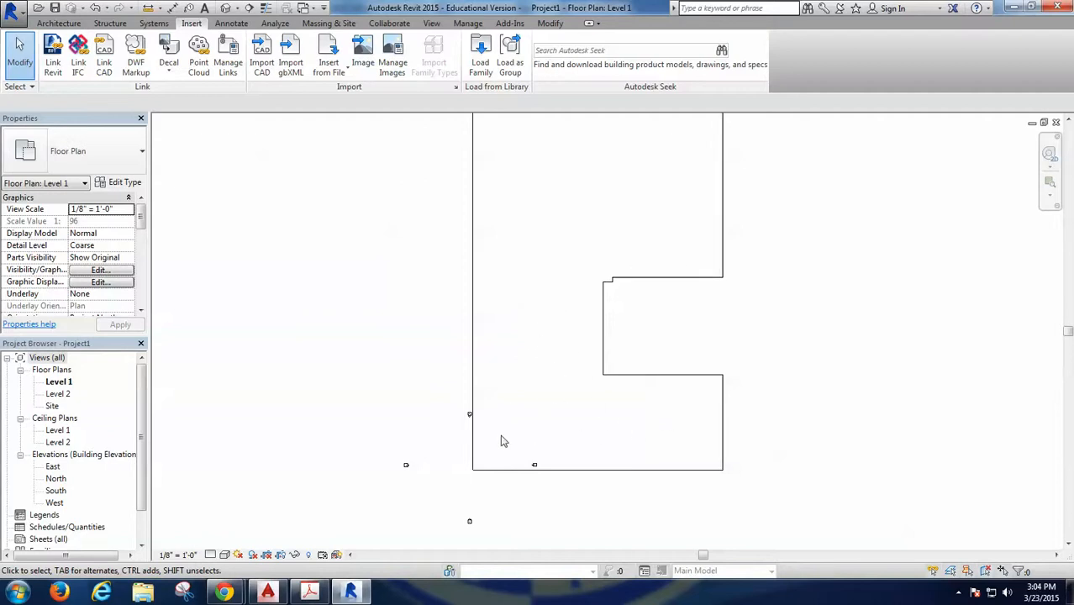
{"action": "mouse_move", "coordinate": [503, 414]}
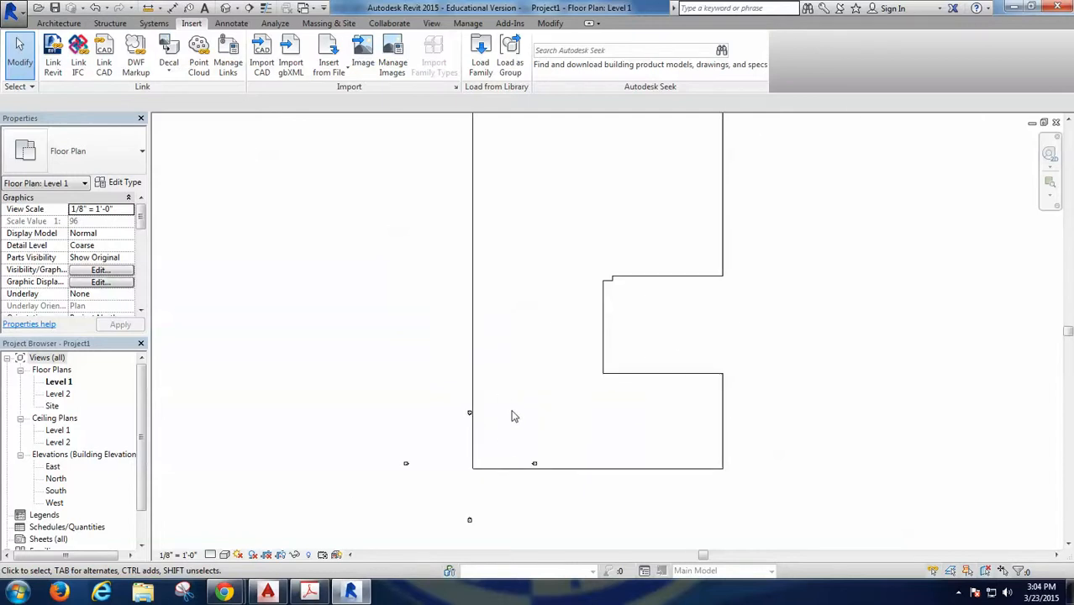
{"action": "mouse_move", "coordinate": [536, 334]}
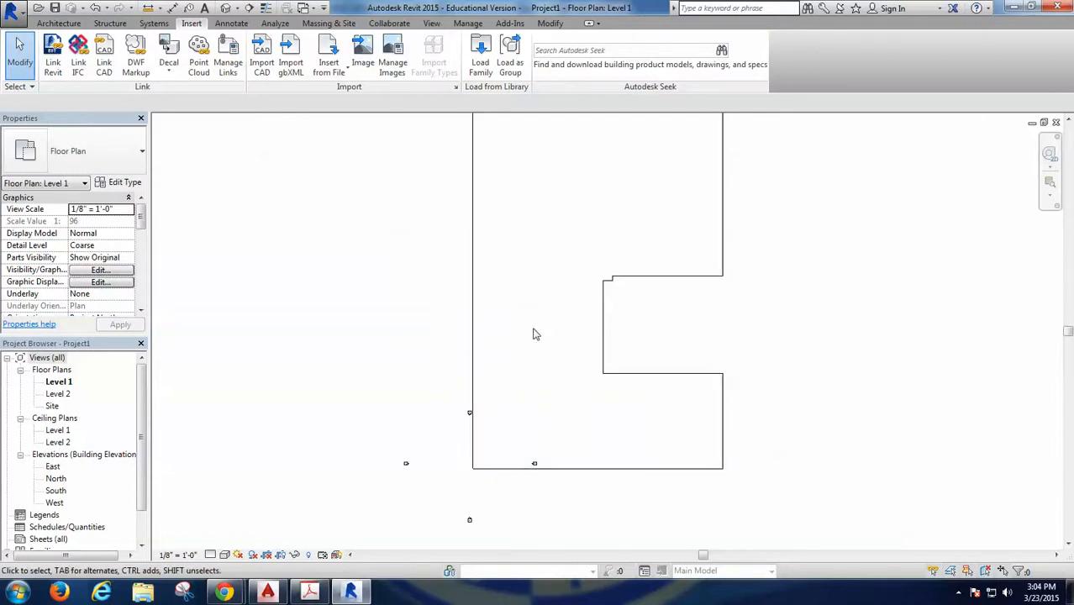
{"action": "mouse_move", "coordinate": [562, 328]}
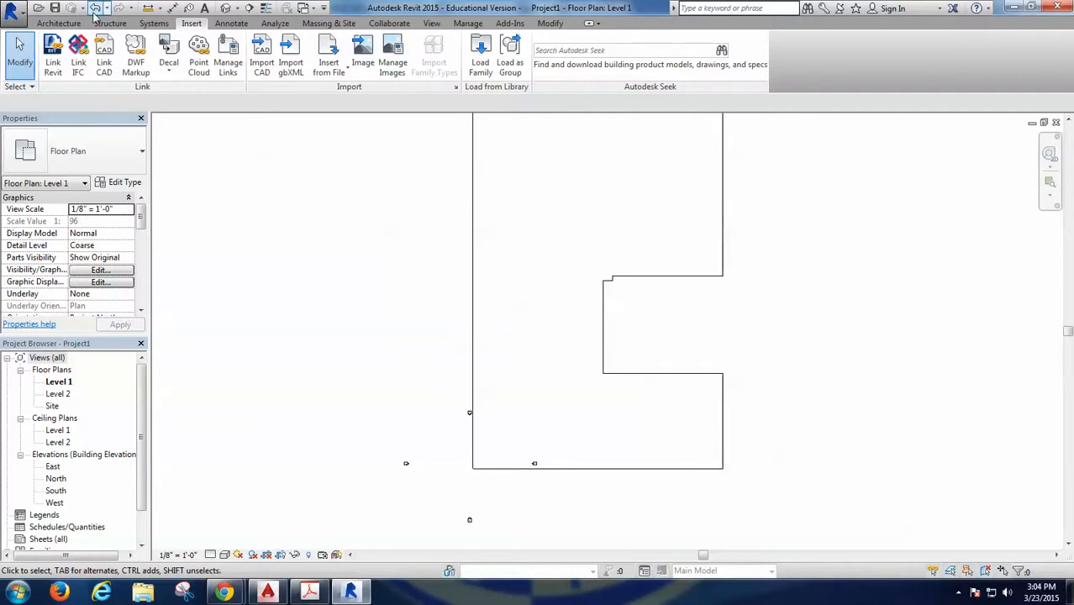
{"action": "left_click", "coordinate": [58, 23]}
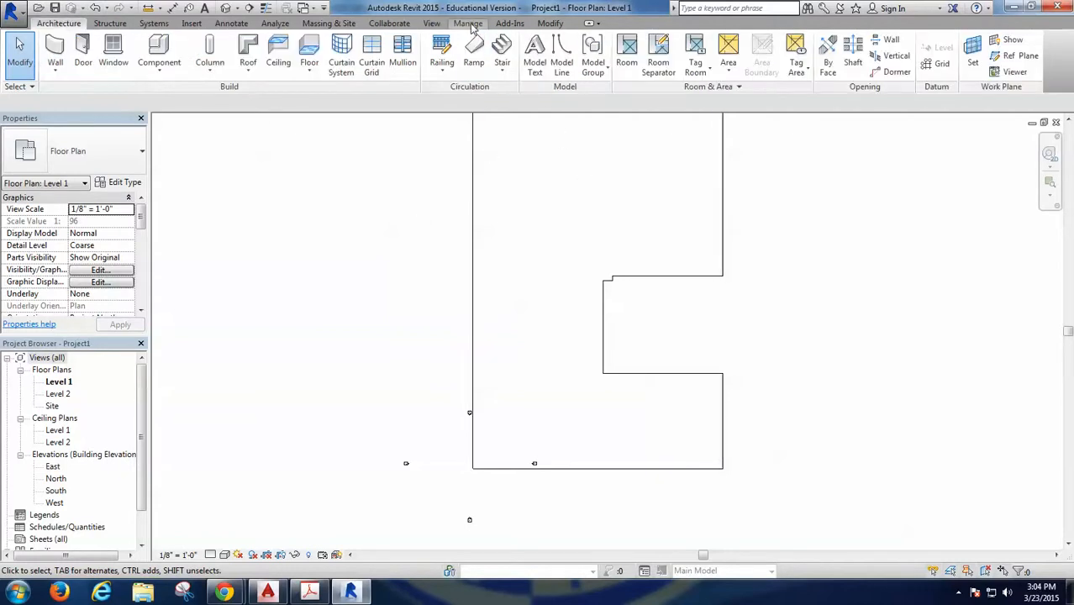
{"action": "left_click", "coordinate": [468, 23]}
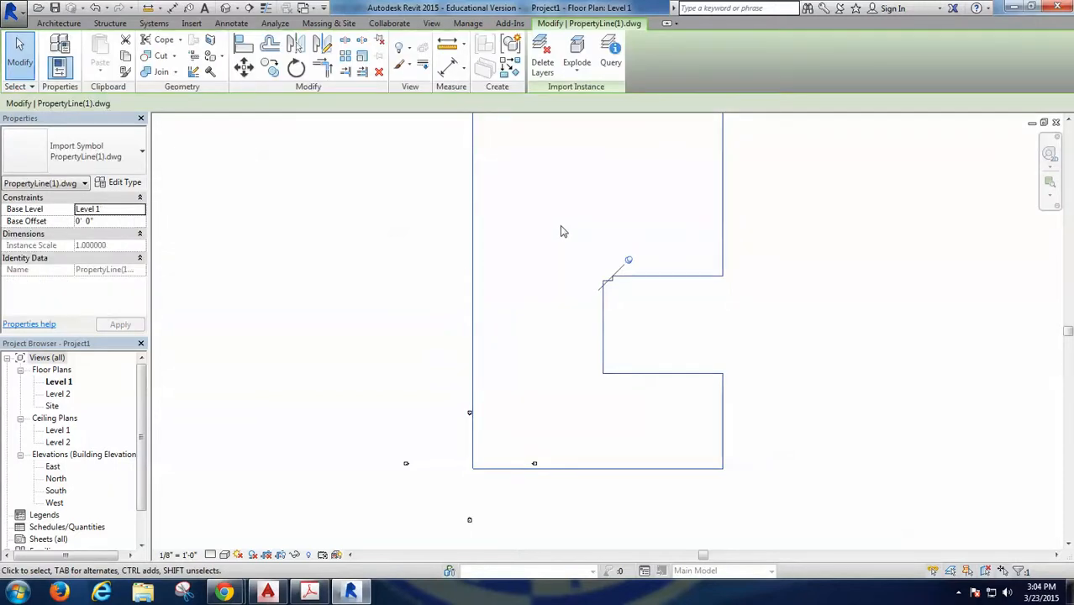
{"action": "mouse_move", "coordinate": [542, 244]}
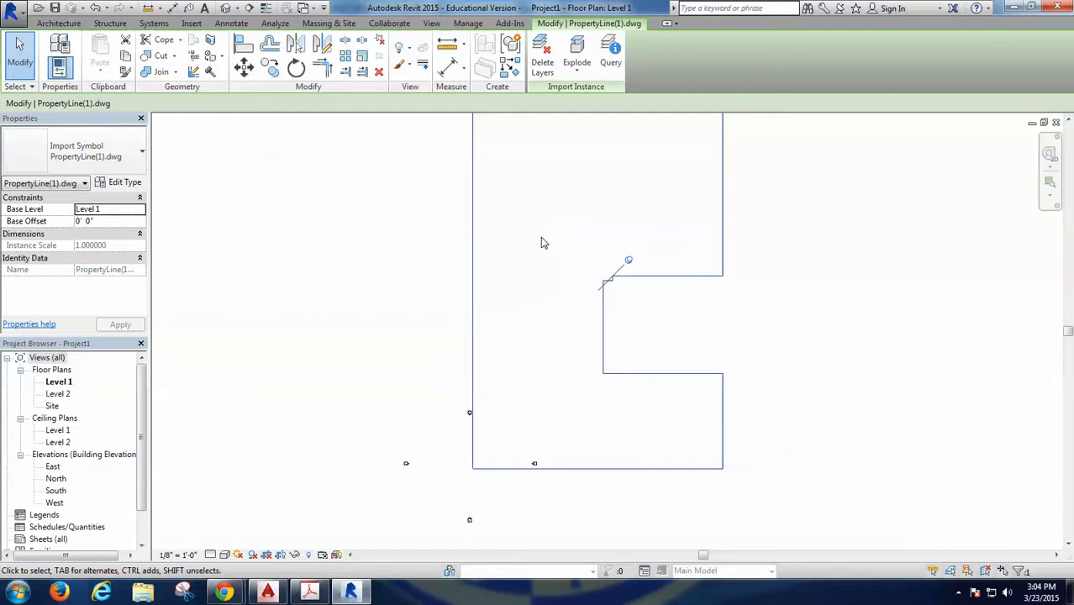
{"action": "left_click", "coordinate": [469, 23]}
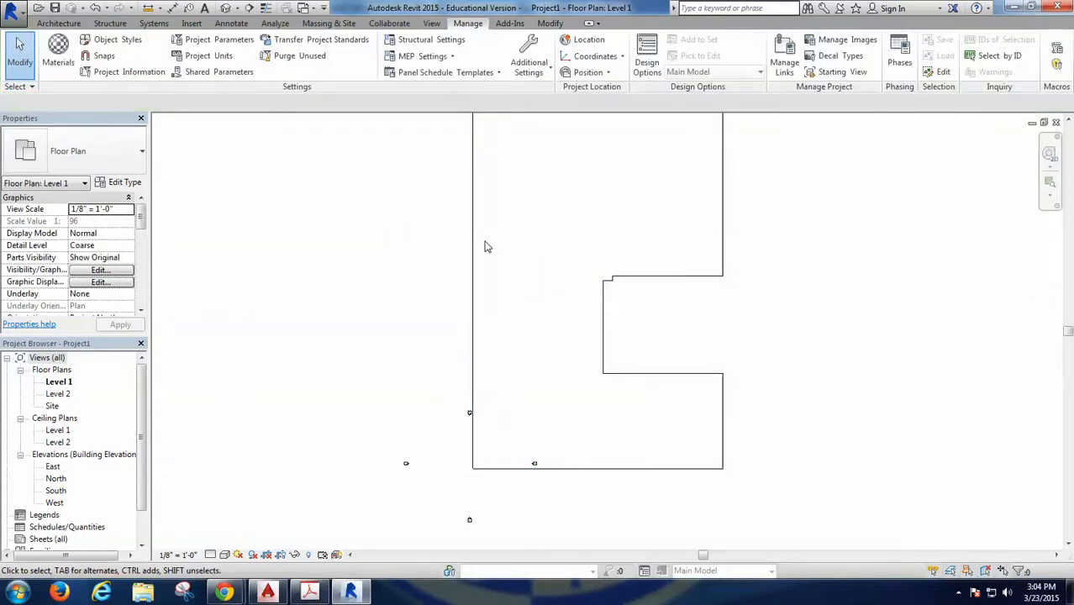
{"action": "mouse_move", "coordinate": [400, 244]}
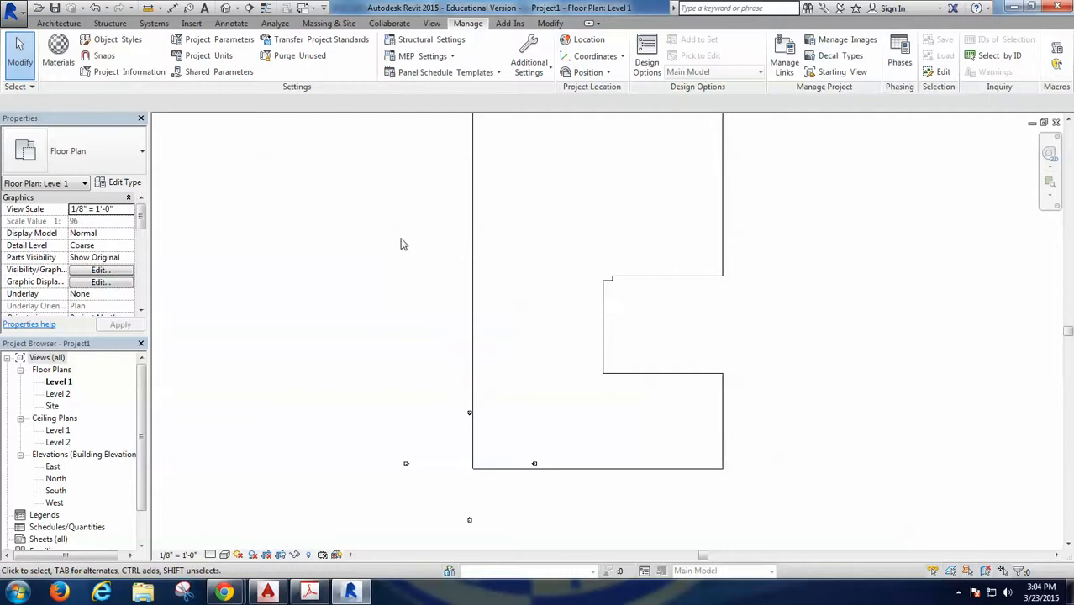
{"action": "left_click_drag", "start_coordinate": [403, 244], "coordinate": [528, 281]}
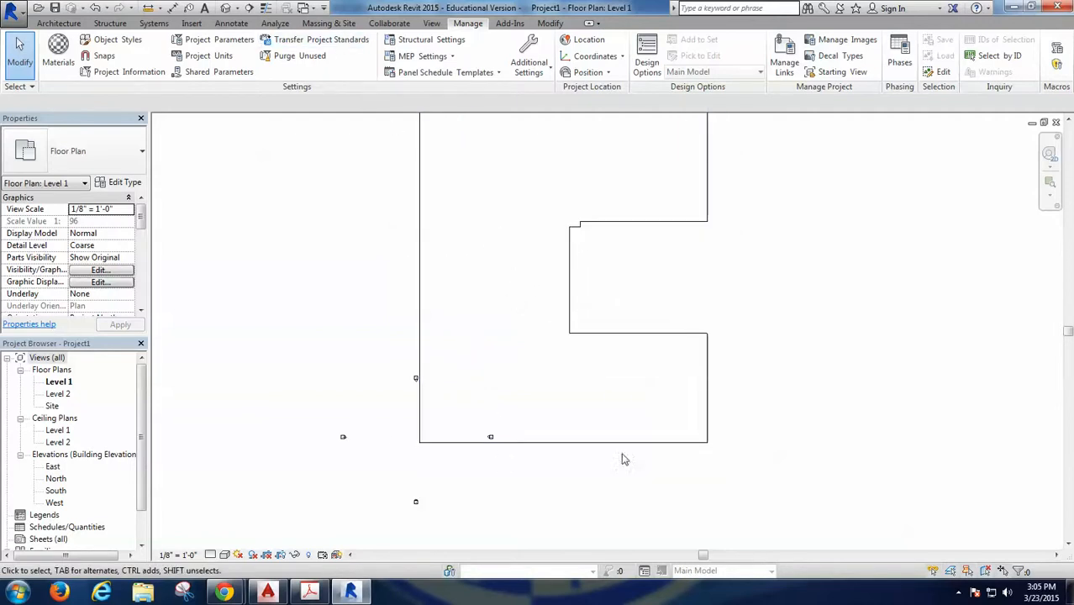
{"action": "mouse_move", "coordinate": [446, 202]}
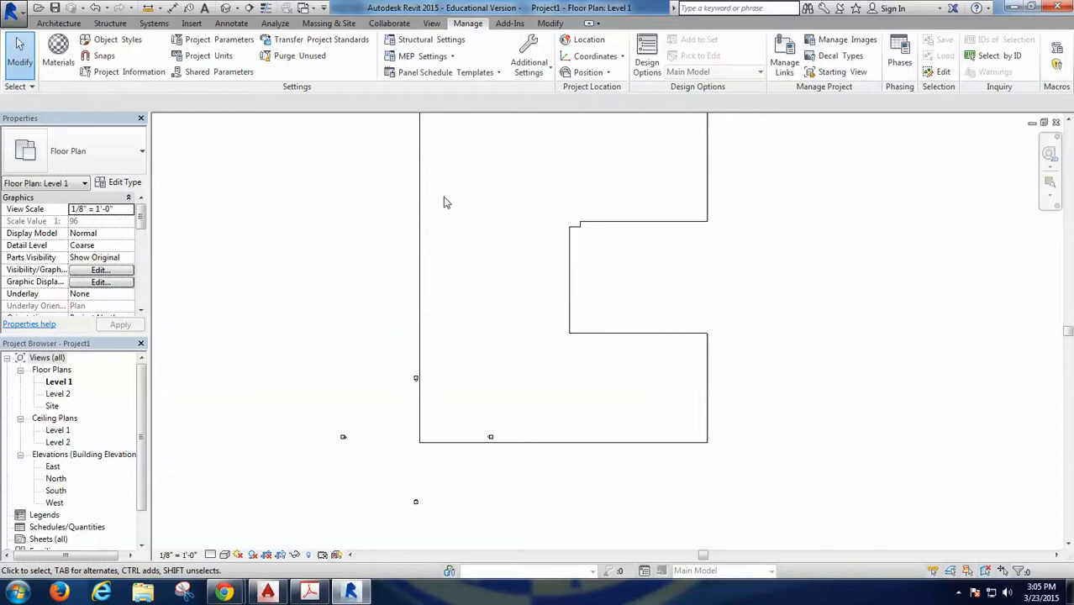
{"action": "mouse_move", "coordinate": [443, 210]}
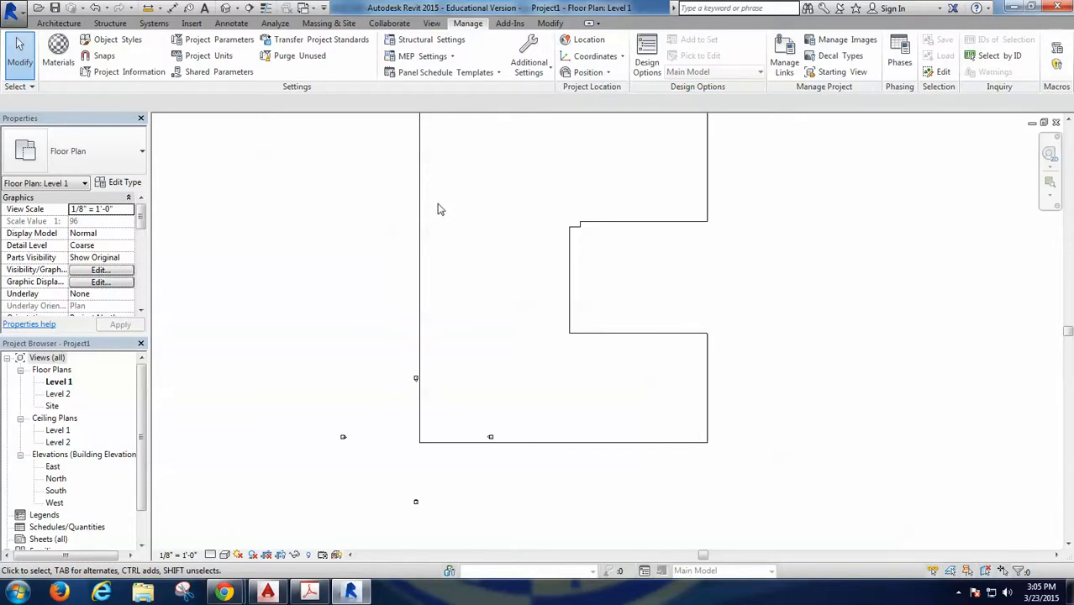
Create a sketched Property Line and begin tracing the imported site boundary
{"action": "left_click", "coordinate": [329, 23]}
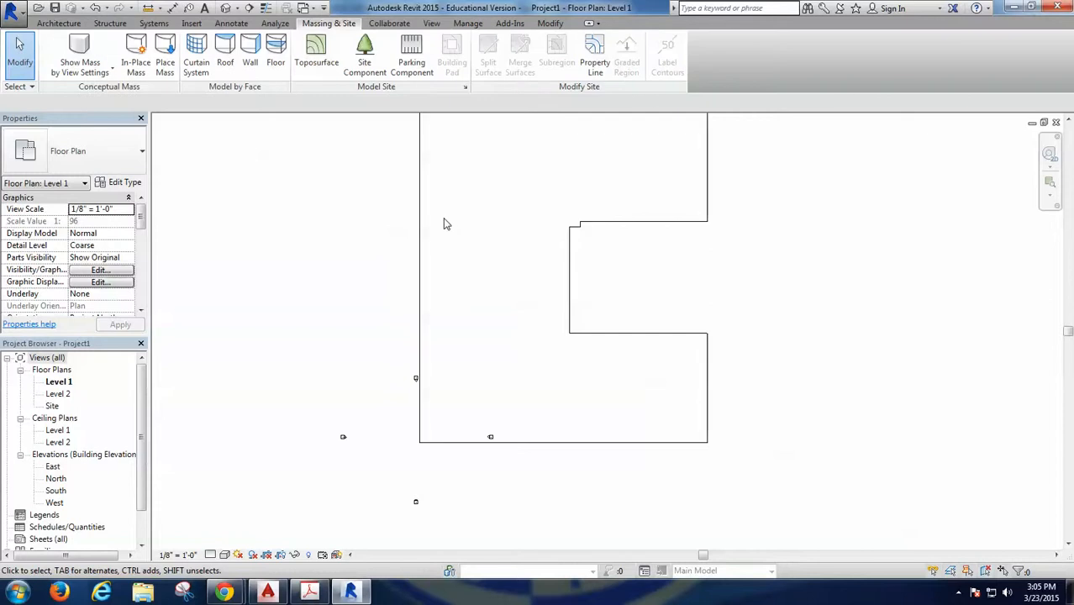
{"action": "mouse_move", "coordinate": [533, 60]}
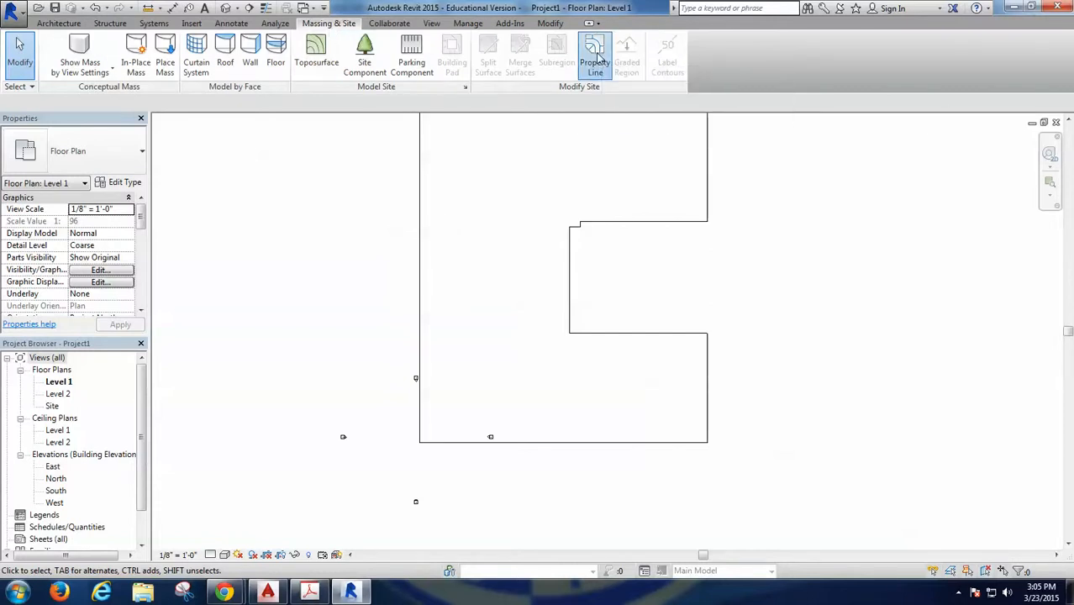
{"action": "left_click", "coordinate": [595, 55]}
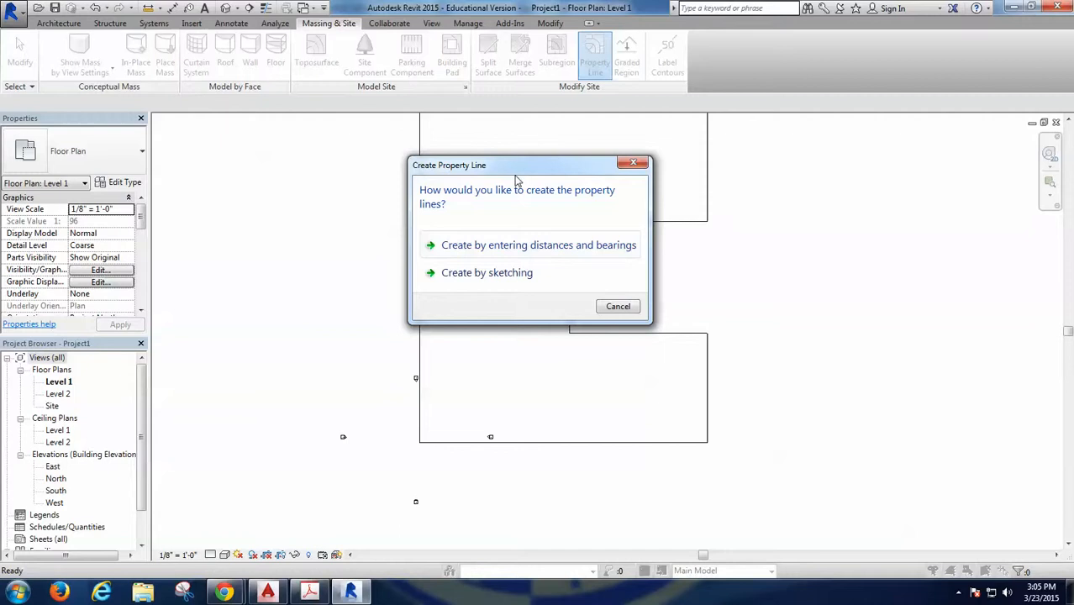
{"action": "left_click", "coordinate": [487, 272]}
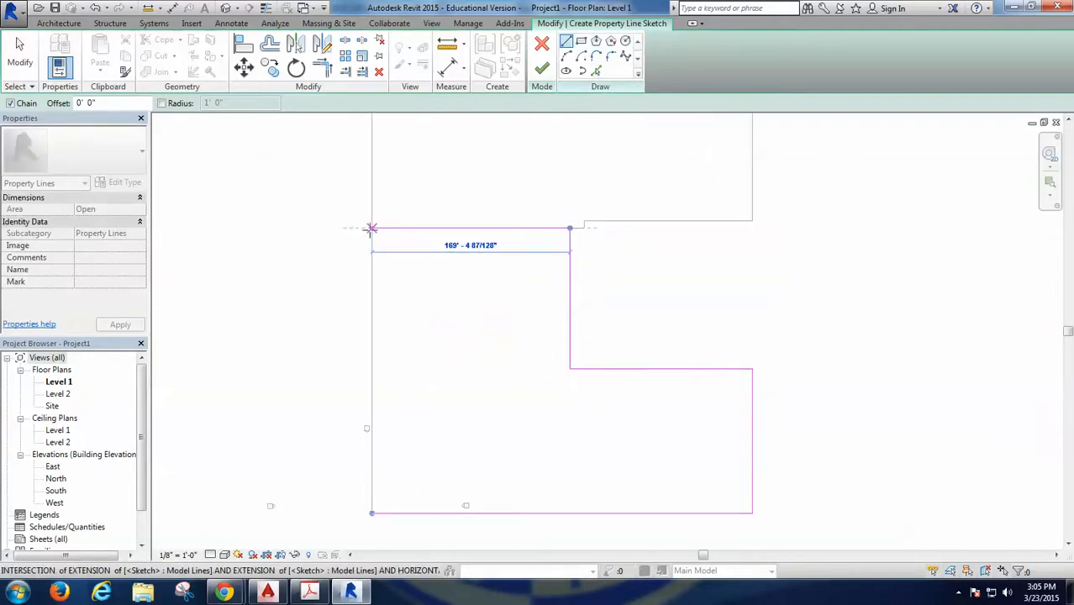
{"action": "left_click", "coordinate": [372, 513]}
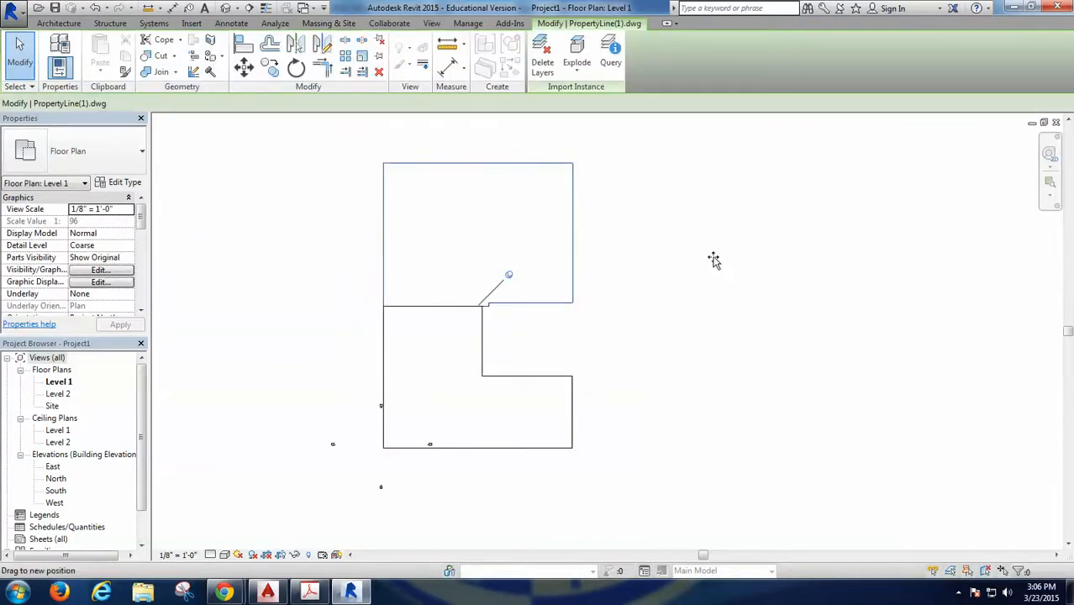
Finish the property line sketch and drag the imported DWG to a new position
{"action": "left_click", "coordinate": [508, 276]}
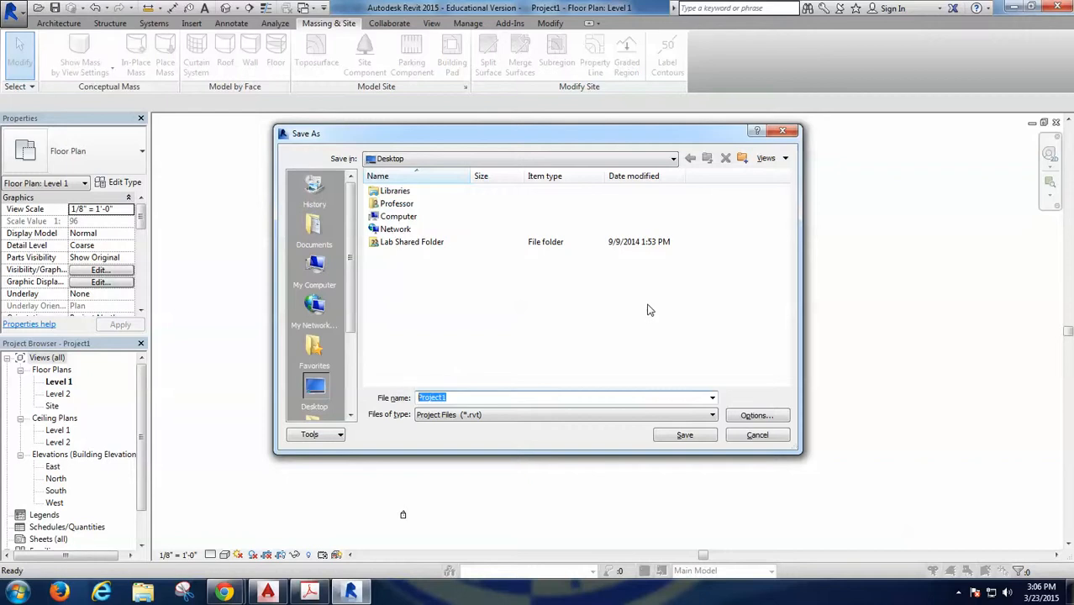
Enter the file name Severino 323 15 and save the .rvt to the Desktop
{"action": "type", "text": "Severino_"}
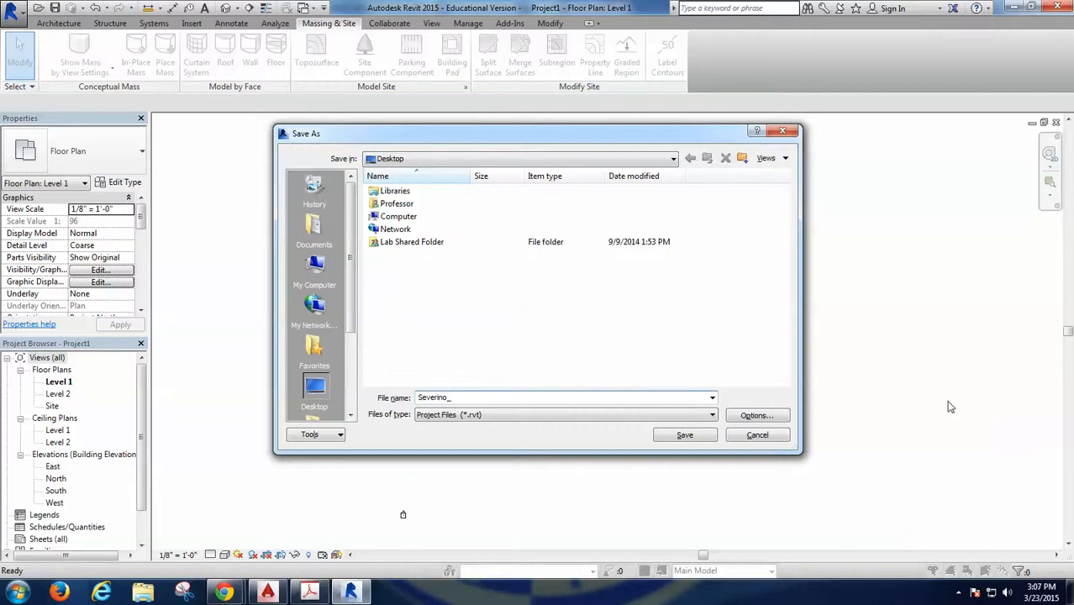
{"action": "type", "text": "323"}
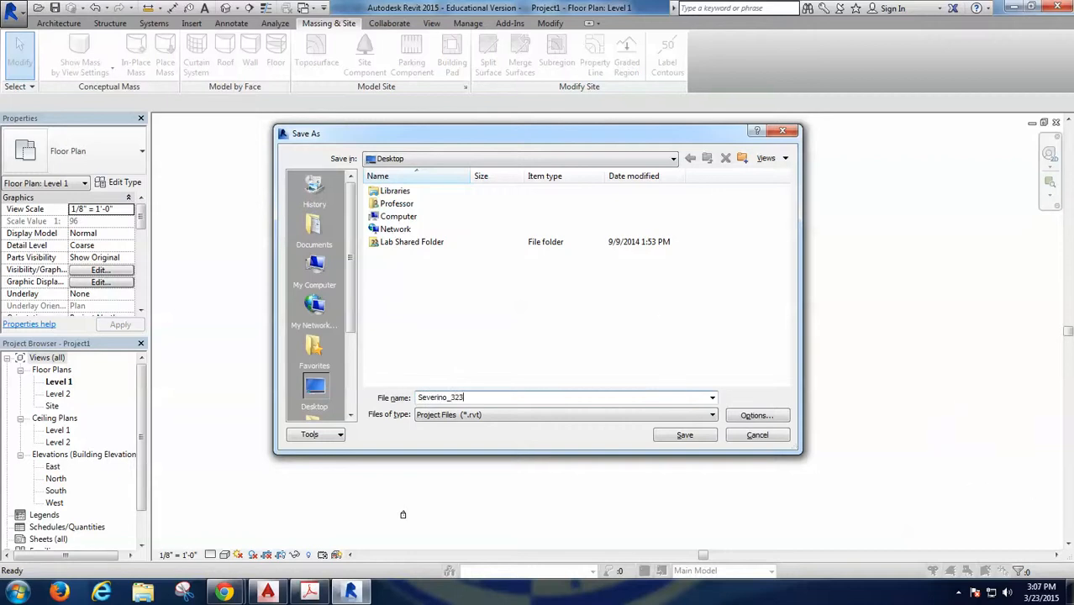
{"action": "type", "text": "15"}
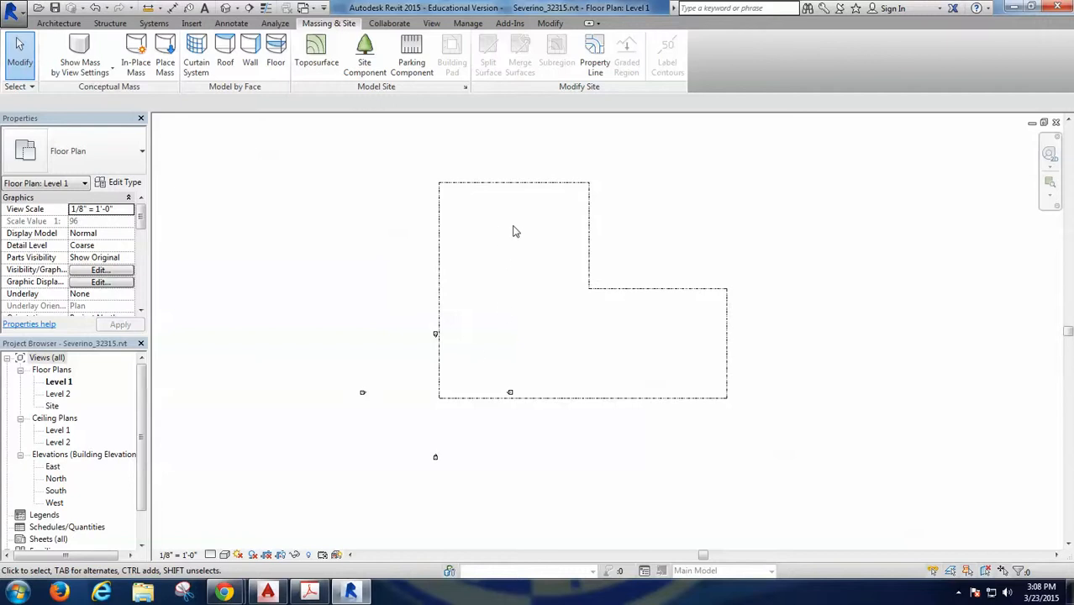
{"action": "mouse_move", "coordinate": [647, 307]}
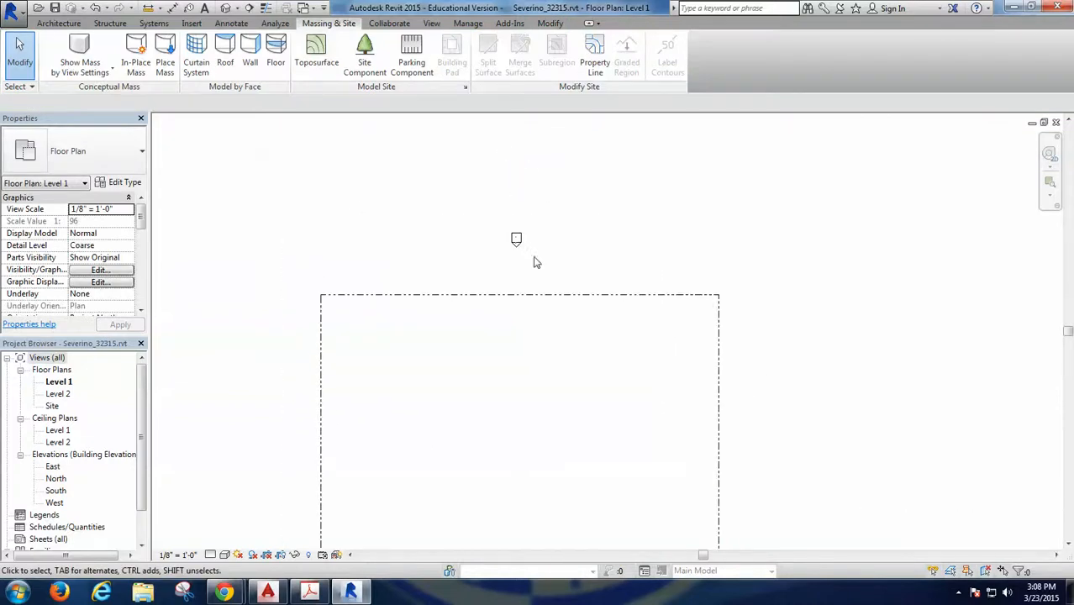
Select the north elevation marker and reposition it above the property line outline
{"action": "left_click", "coordinate": [516, 239]}
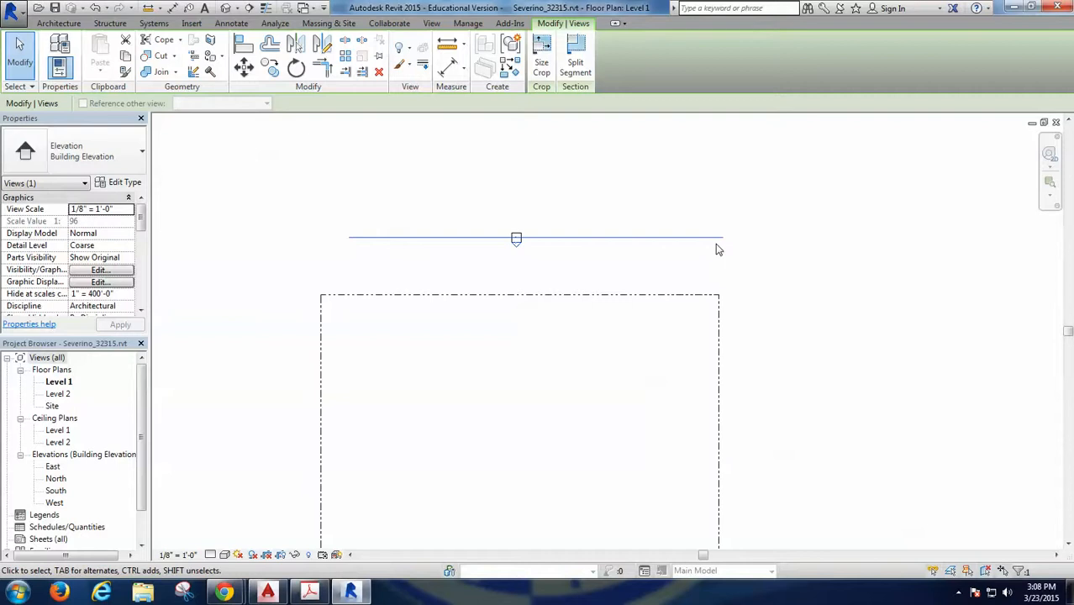
{"action": "right_click", "coordinate": [599, 339]}
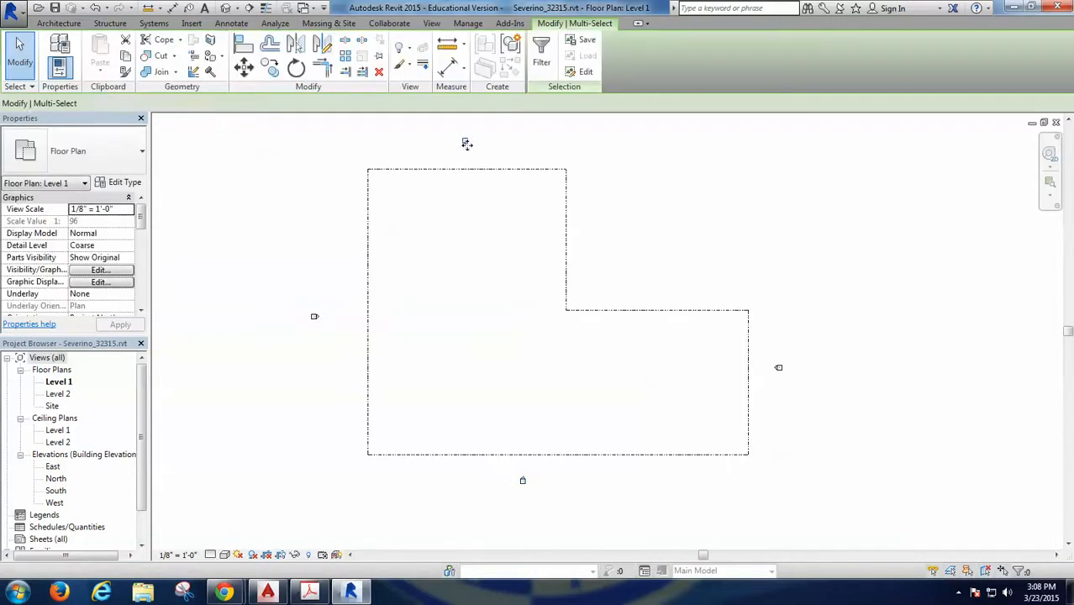
{"action": "left_click", "coordinate": [328, 23]}
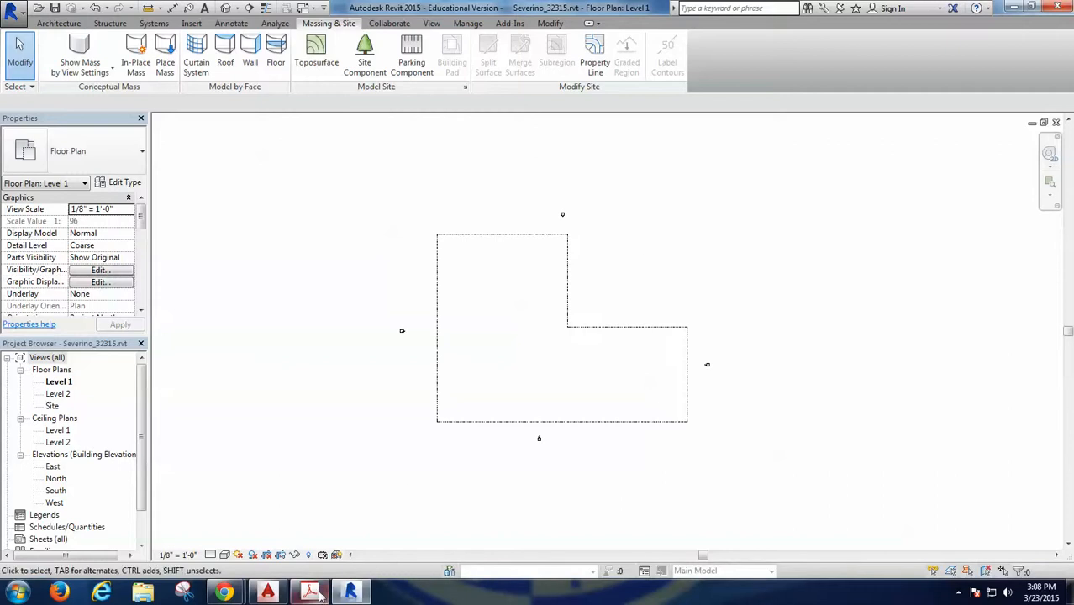
{"action": "left_click", "coordinate": [309, 592]}
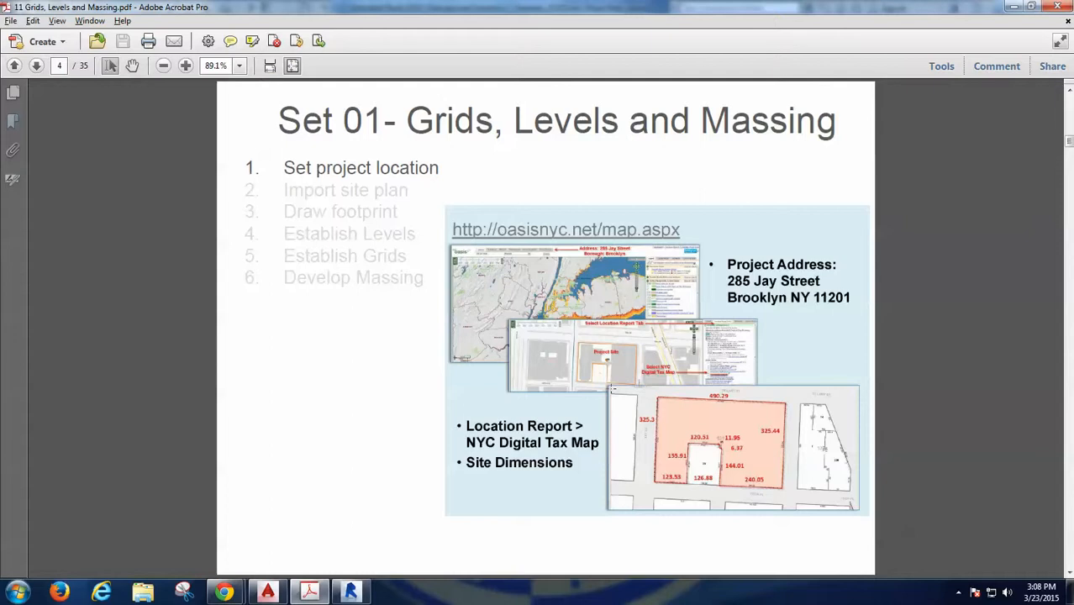
{"action": "mouse_move", "coordinate": [718, 436]}
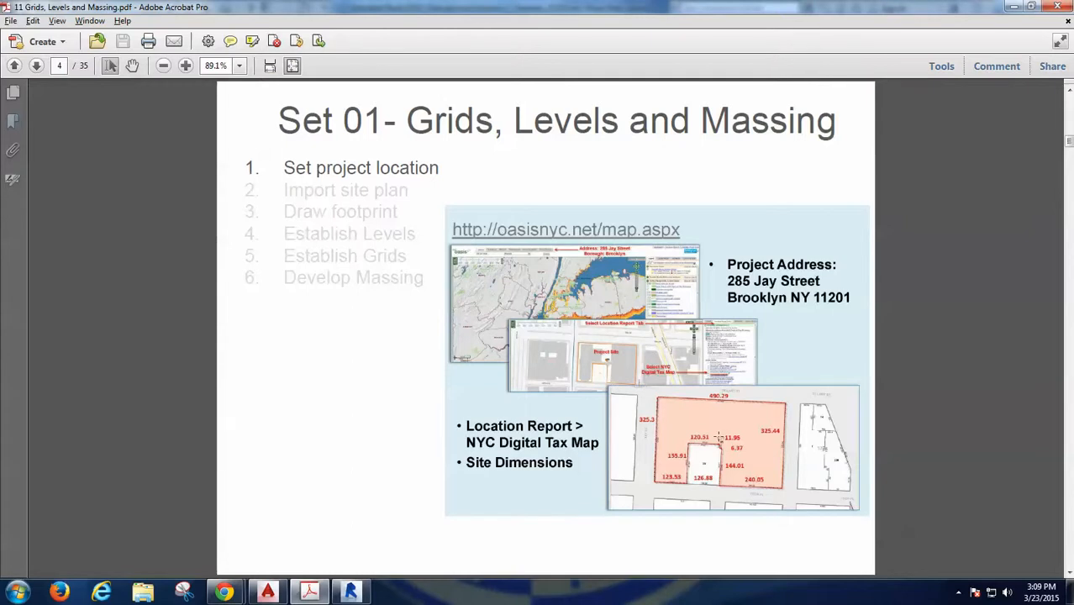
{"action": "mouse_move", "coordinate": [717, 440]}
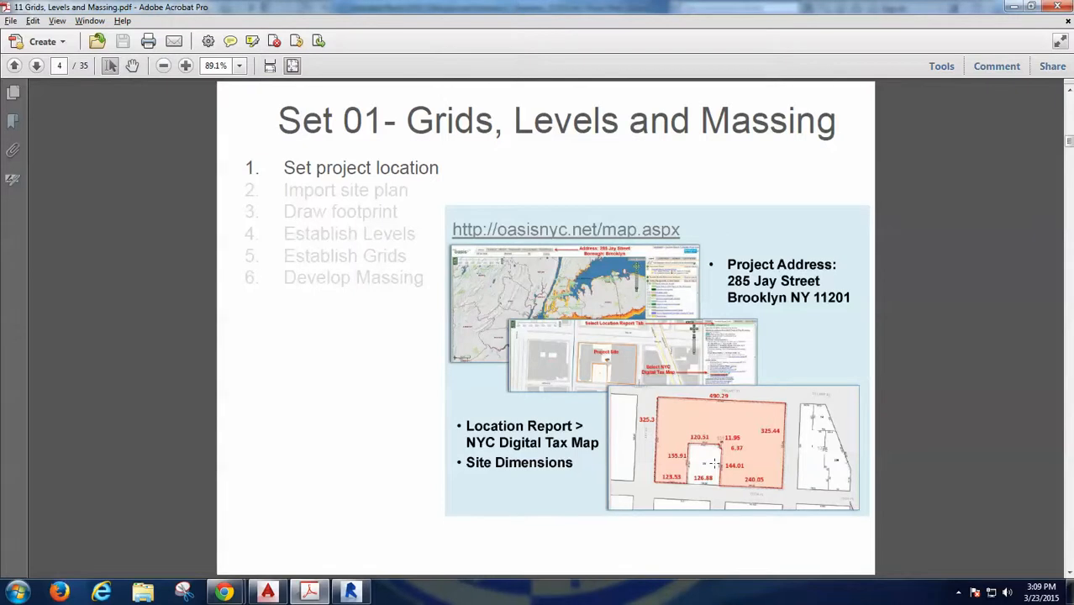
Page through the property lines, elevation keys, site import and project orientation slides
{"action": "left_click", "coordinate": [36, 65]}
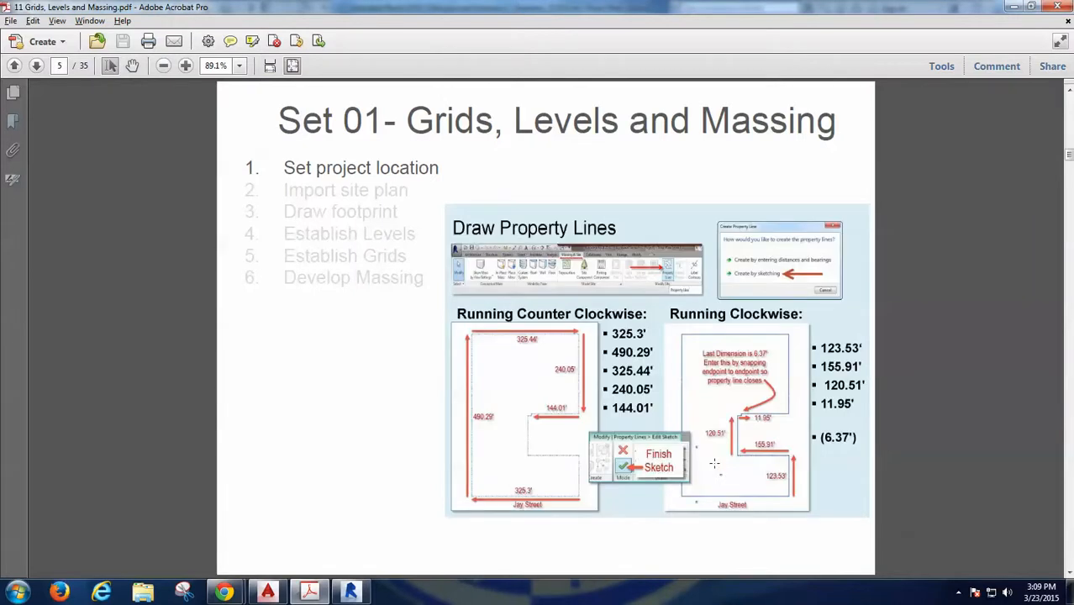
{"action": "left_click", "coordinate": [36, 65]}
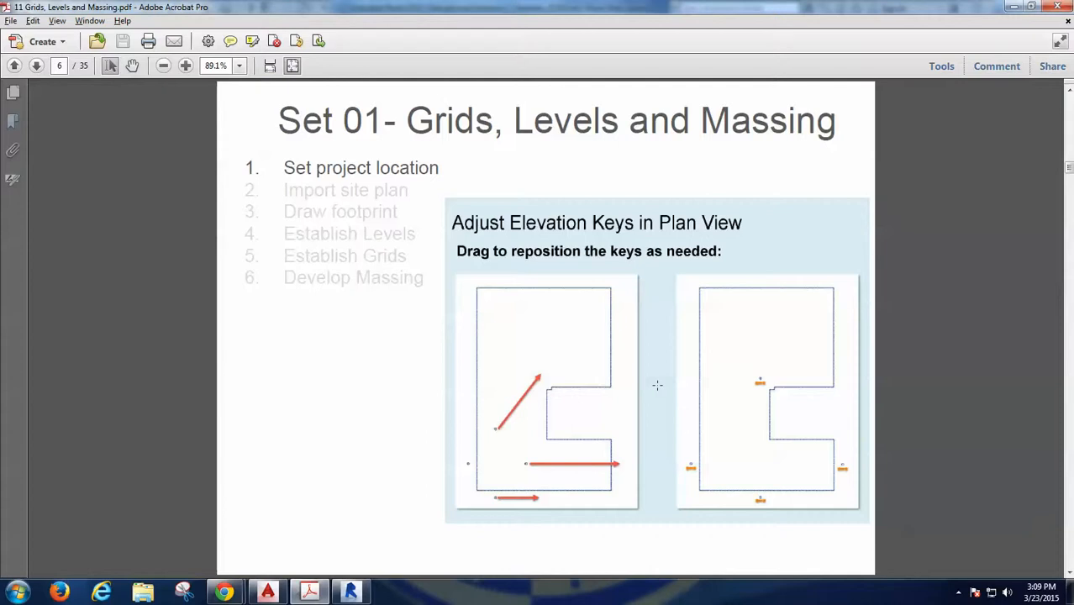
{"action": "mouse_move", "coordinate": [491, 431]}
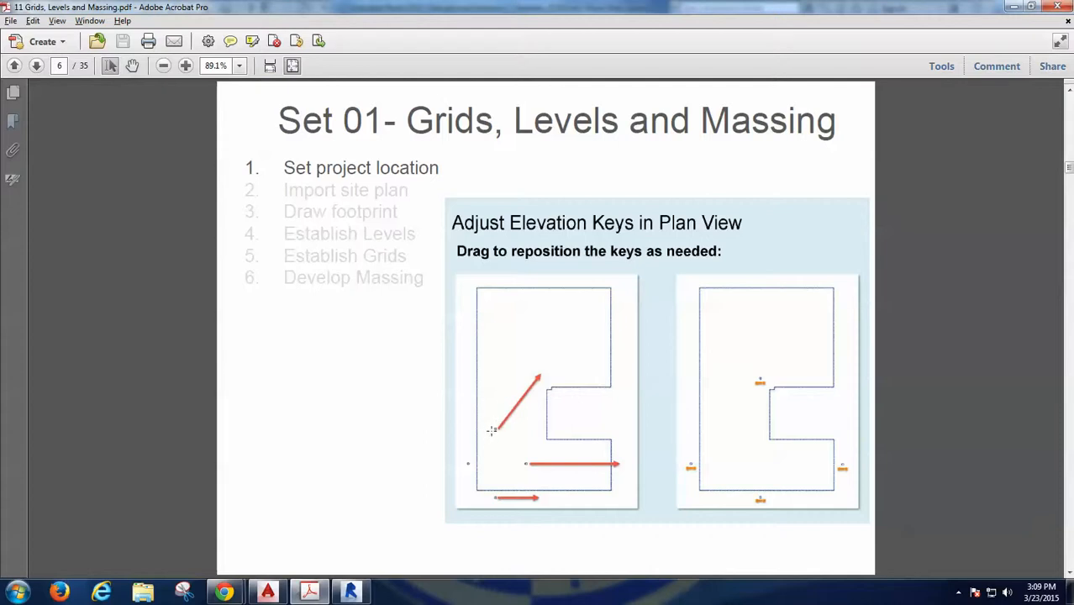
{"action": "mouse_move", "coordinate": [526, 419]}
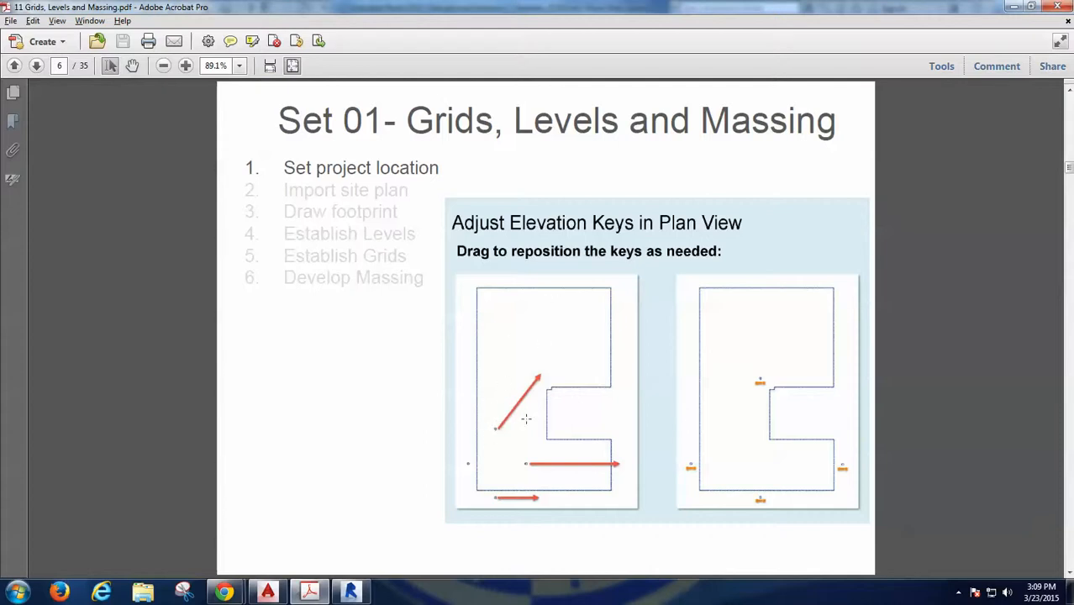
{"action": "mouse_move", "coordinate": [483, 427]}
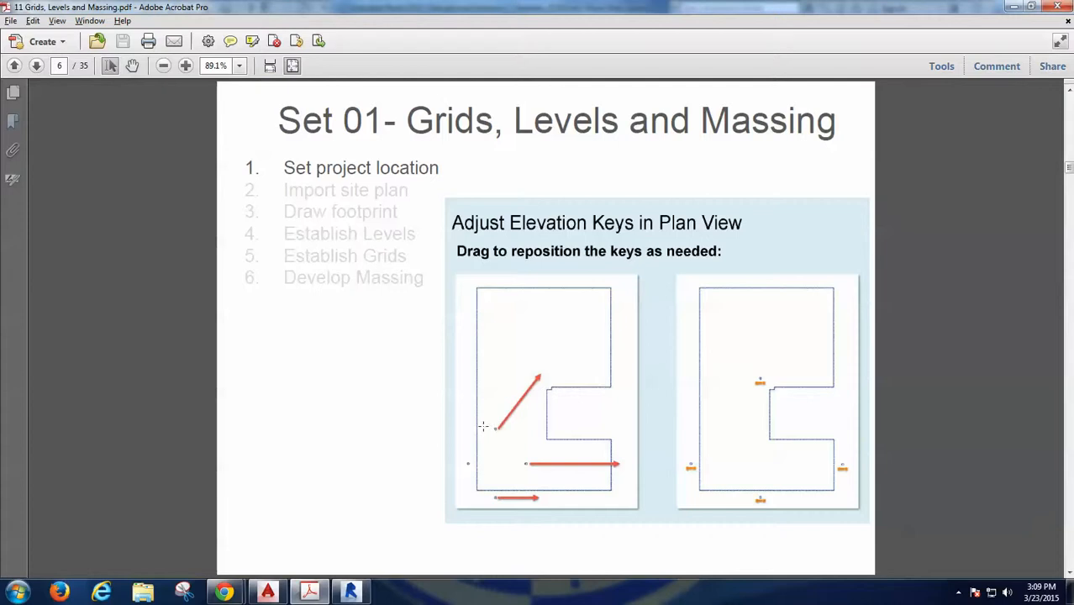
{"action": "left_click", "coordinate": [36, 66]}
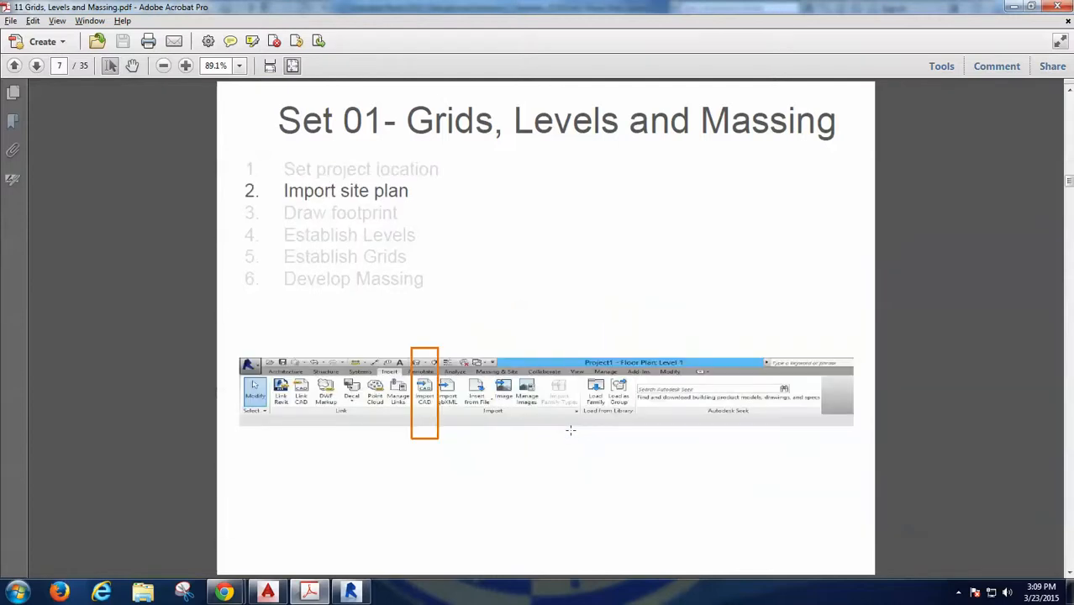
{"action": "left_click", "coordinate": [36, 65]}
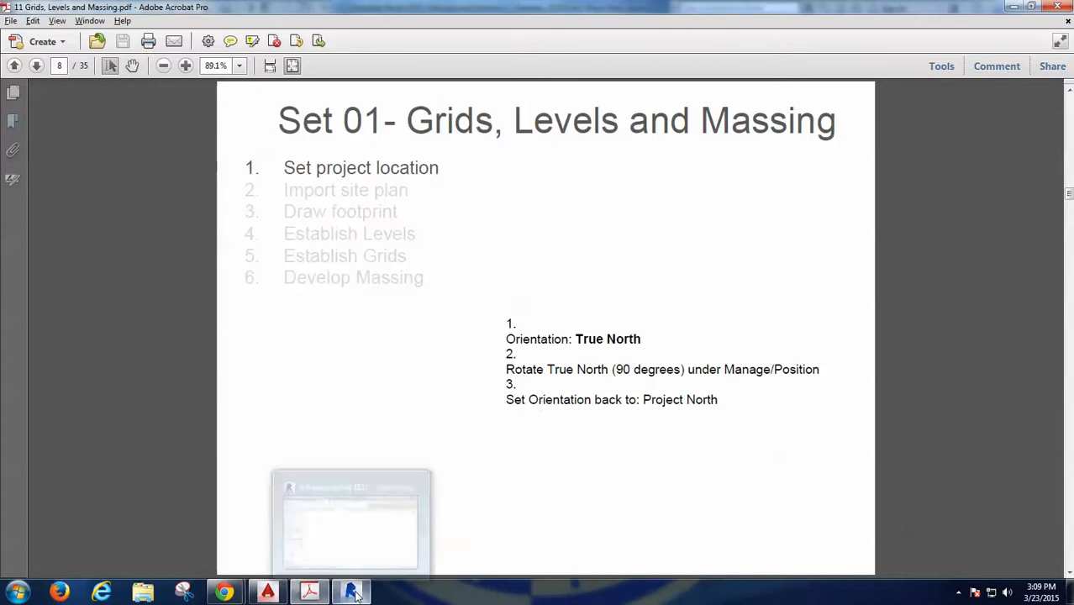
{"action": "left_click", "coordinate": [350, 592]}
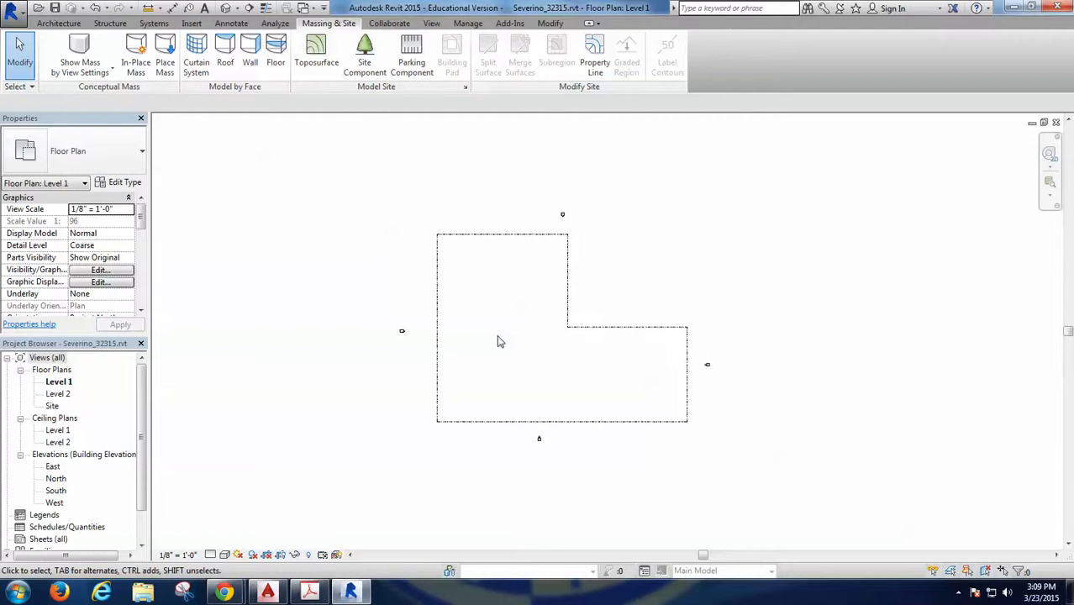
{"action": "mouse_move", "coordinate": [503, 322]}
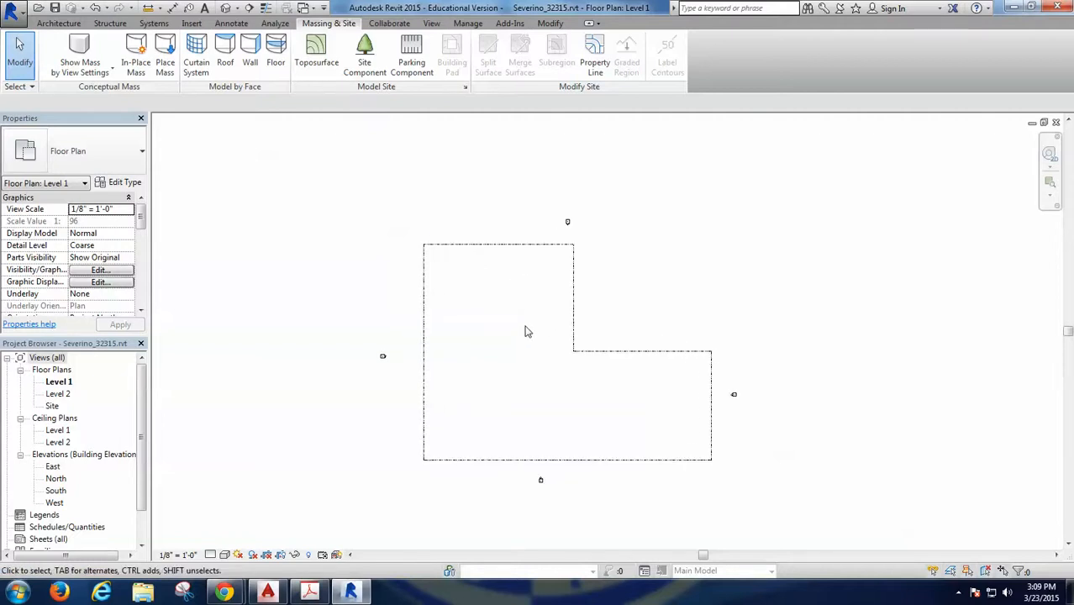
{"action": "mouse_move", "coordinate": [478, 311]}
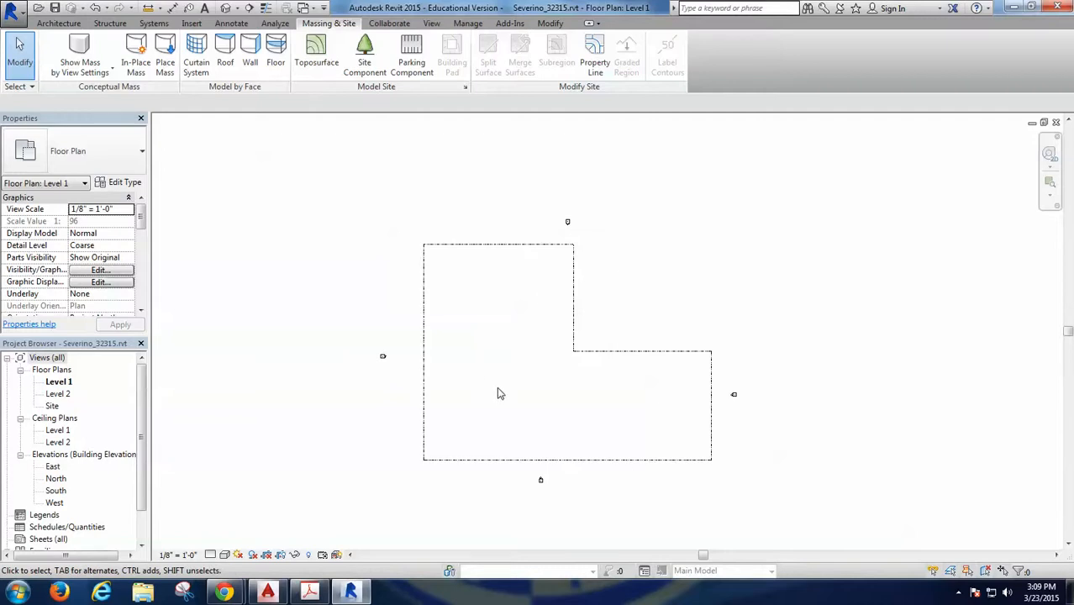
{"action": "mouse_move", "coordinate": [620, 402]}
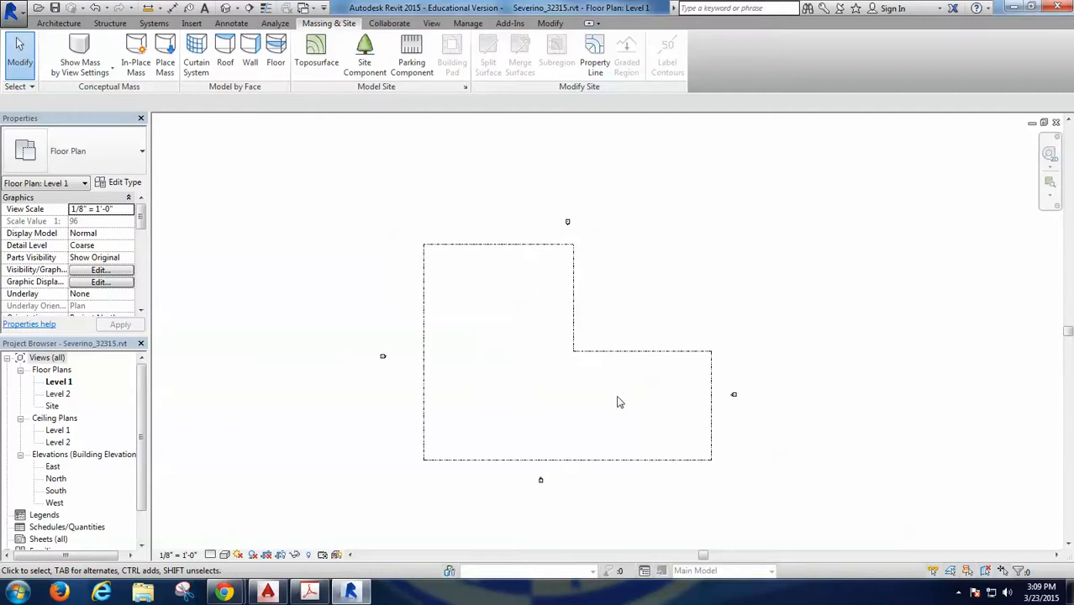
Set the Level 1 plan's Orientation parameter to True North
{"action": "left_click", "coordinate": [620, 402]}
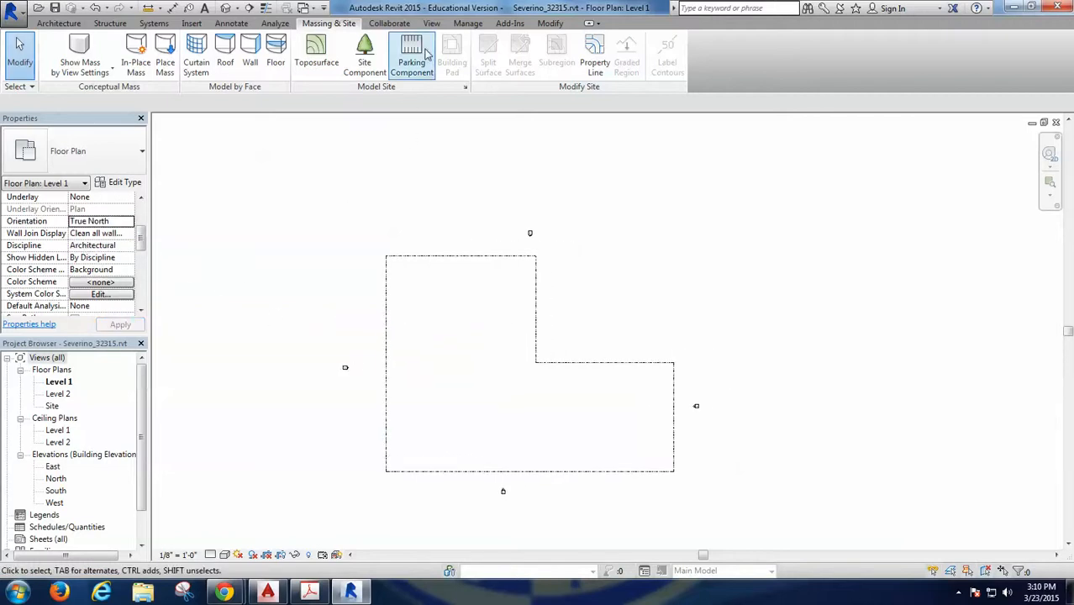
Rotate True North by about 49 degrees so the property line tilts in the plan
{"action": "left_click", "coordinate": [432, 22]}
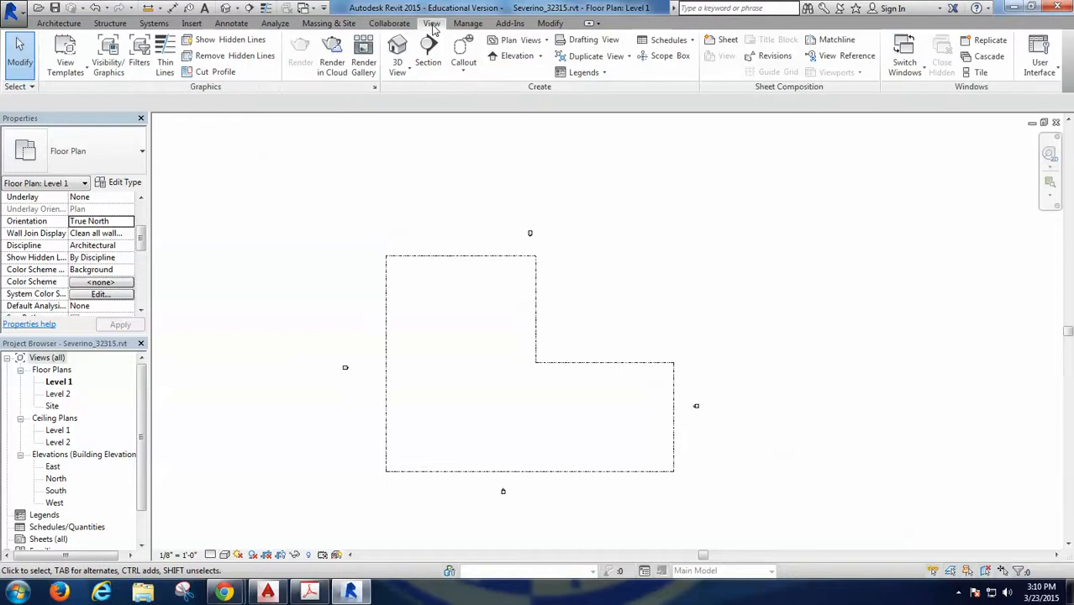
{"action": "left_click", "coordinate": [467, 22]}
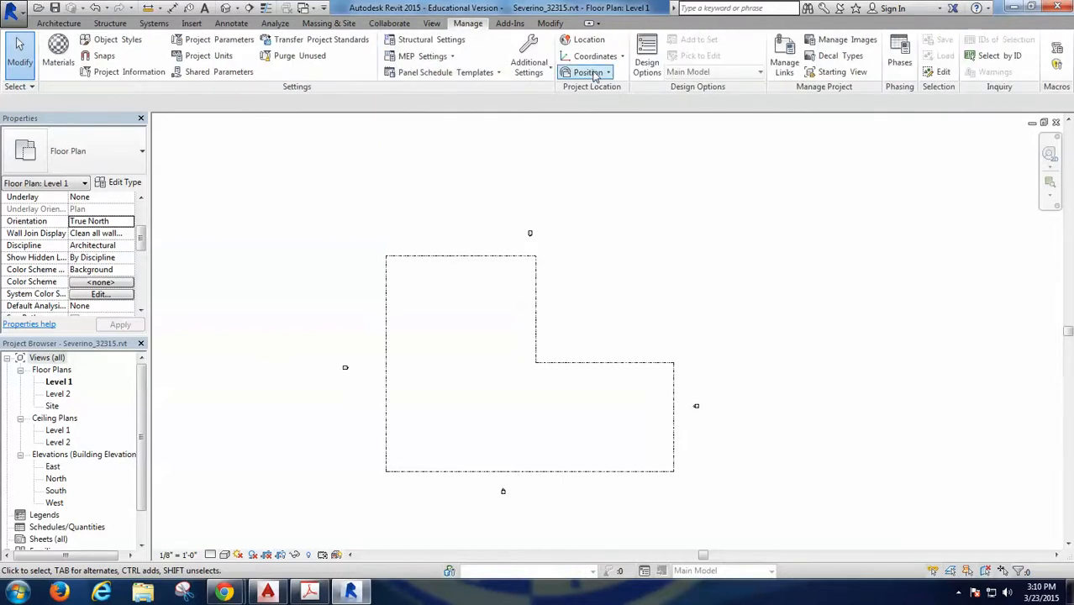
{"action": "left_click", "coordinate": [588, 71]}
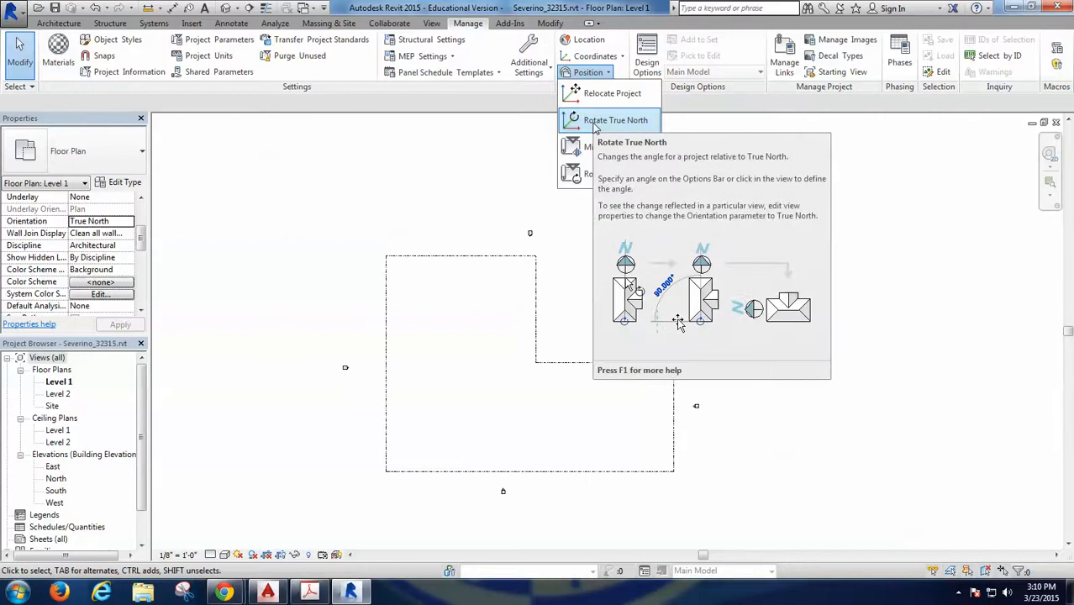
{"action": "left_click", "coordinate": [615, 120]}
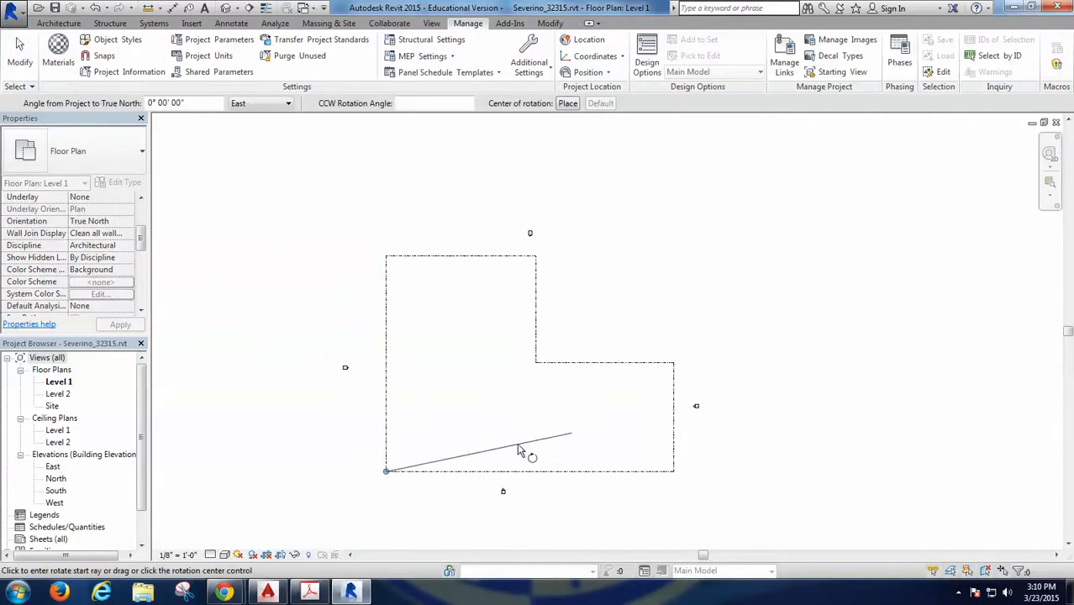
{"action": "left_click_drag", "start_coordinate": [516, 449], "coordinate": [585, 353]}
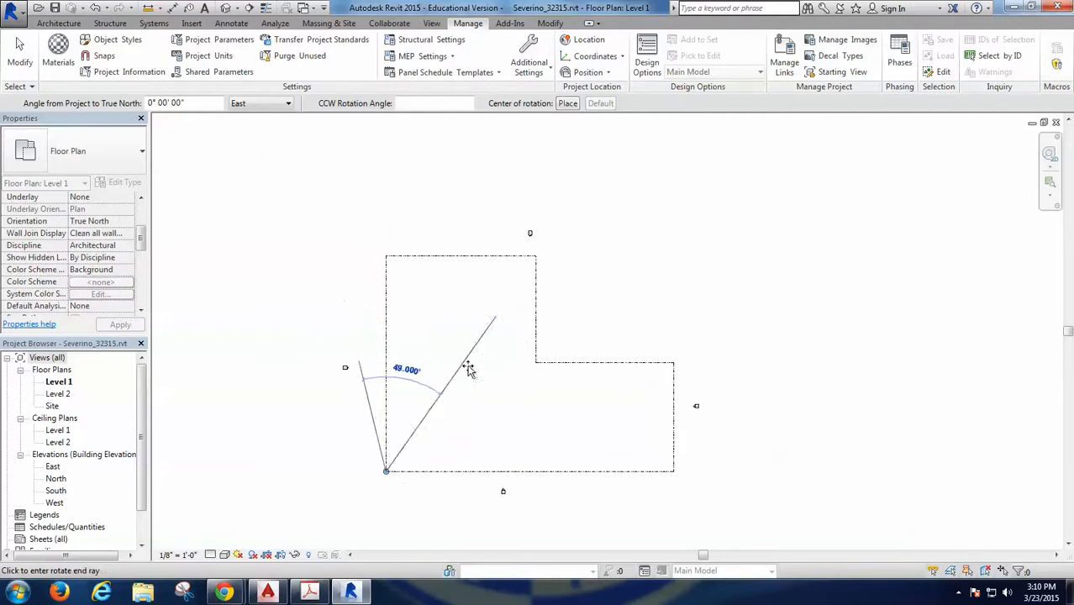
{"action": "left_click", "coordinate": [468, 368]}
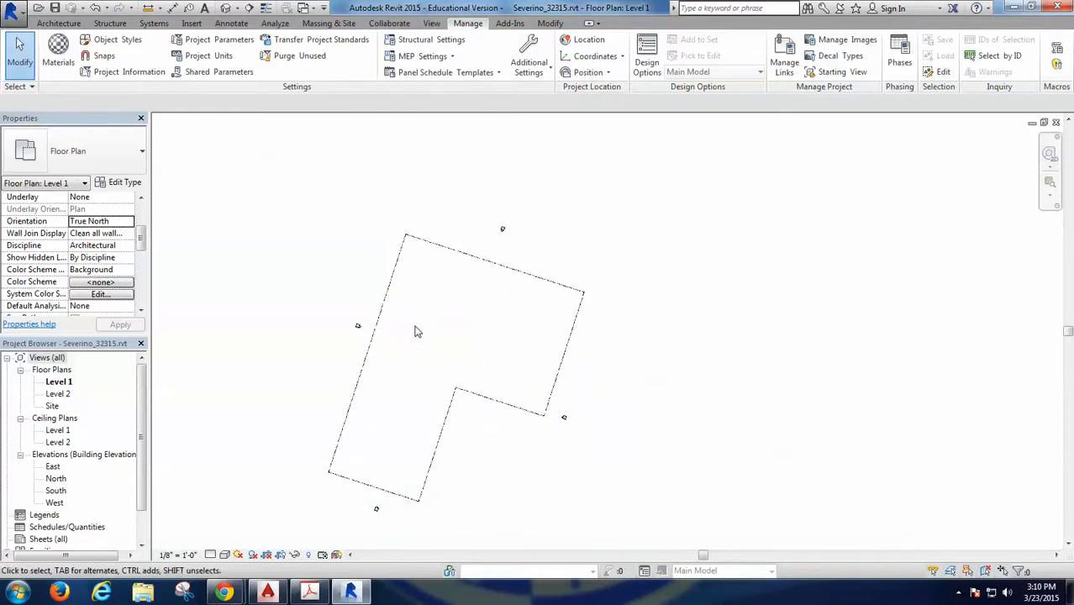
{"action": "mouse_move", "coordinate": [525, 345]}
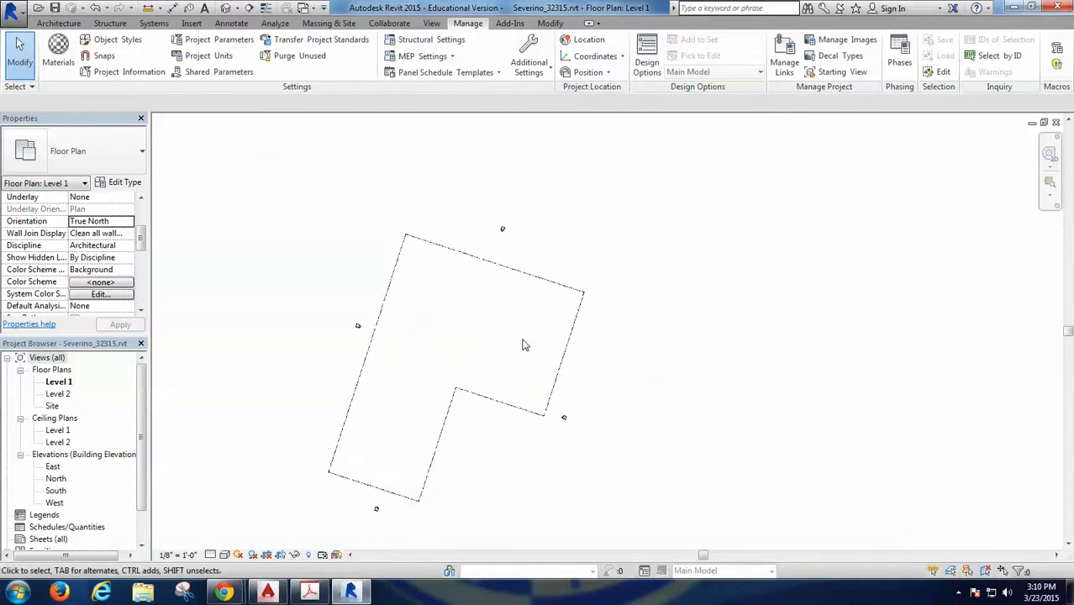
Run Rotate True North again and reopen the Position options to refine the angle
{"action": "left_click", "coordinate": [587, 71]}
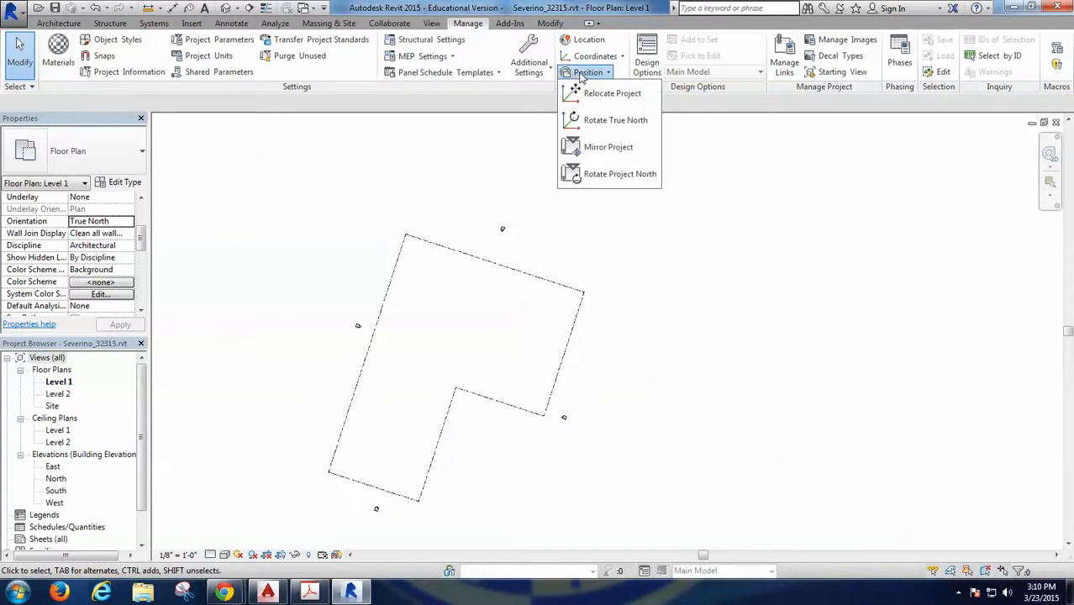
{"action": "left_click", "coordinate": [616, 119]}
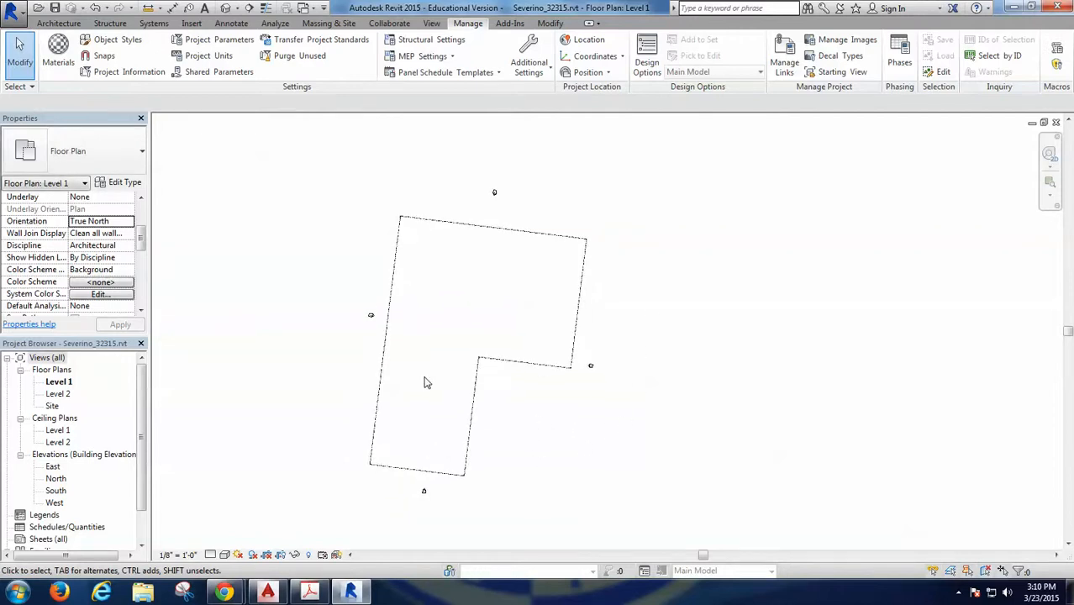
{"action": "mouse_move", "coordinate": [594, 401]}
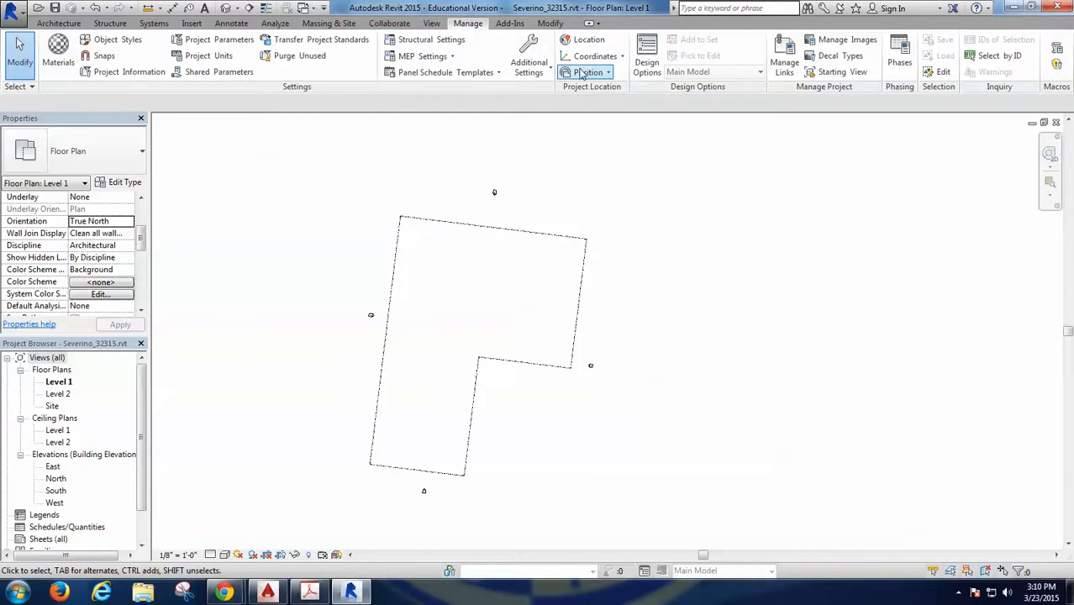
{"action": "left_click", "coordinate": [588, 71]}
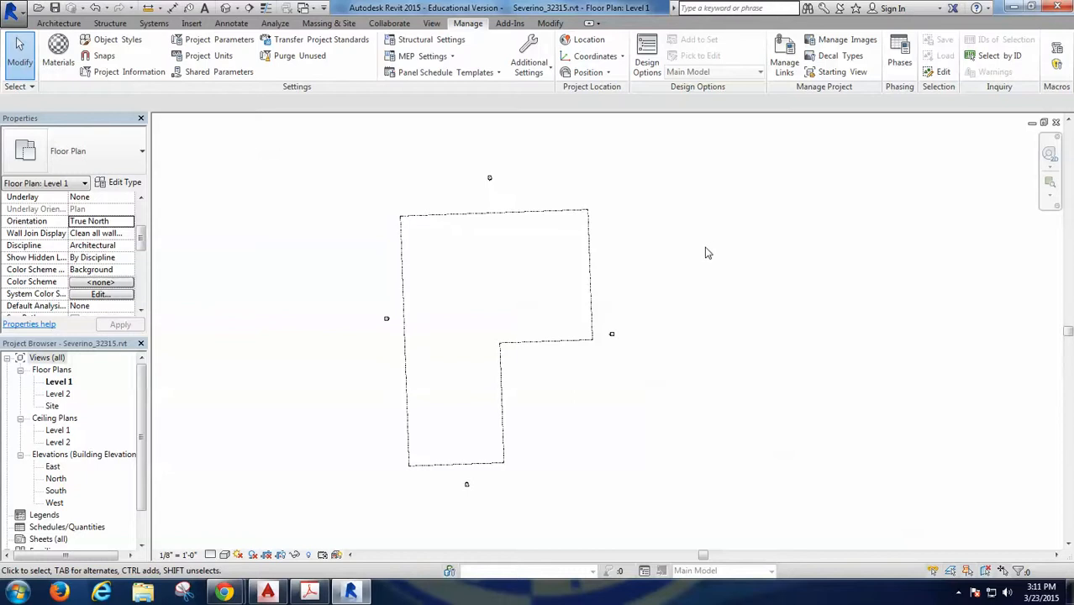
{"action": "mouse_move", "coordinate": [654, 237]}
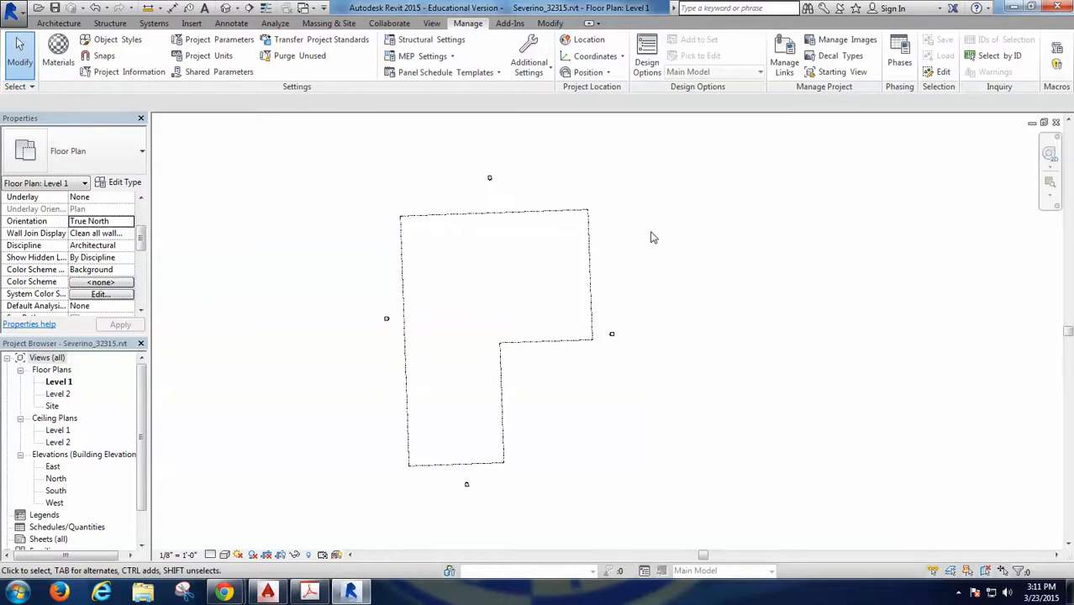
{"action": "mouse_move", "coordinate": [497, 253]}
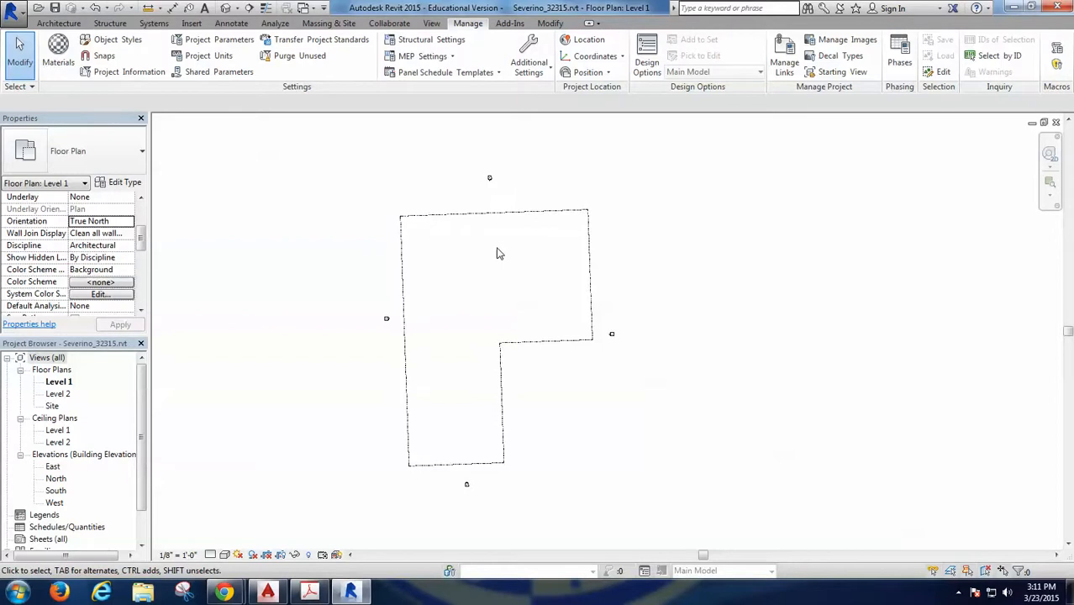
{"action": "mouse_move", "coordinate": [632, 424]}
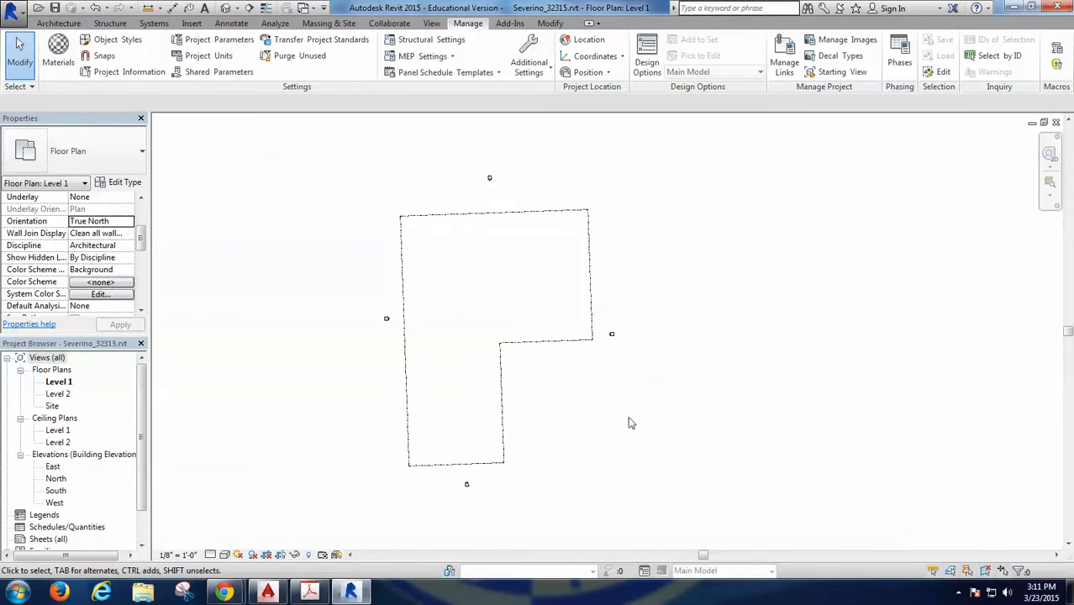
{"action": "mouse_move", "coordinate": [673, 357]}
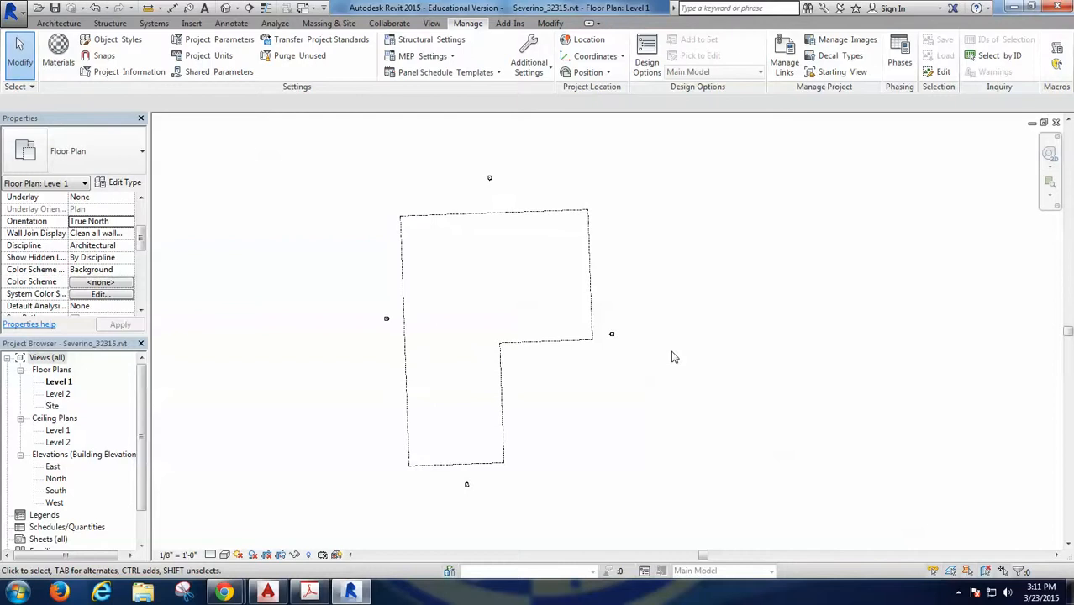
{"action": "mouse_move", "coordinate": [466, 429]}
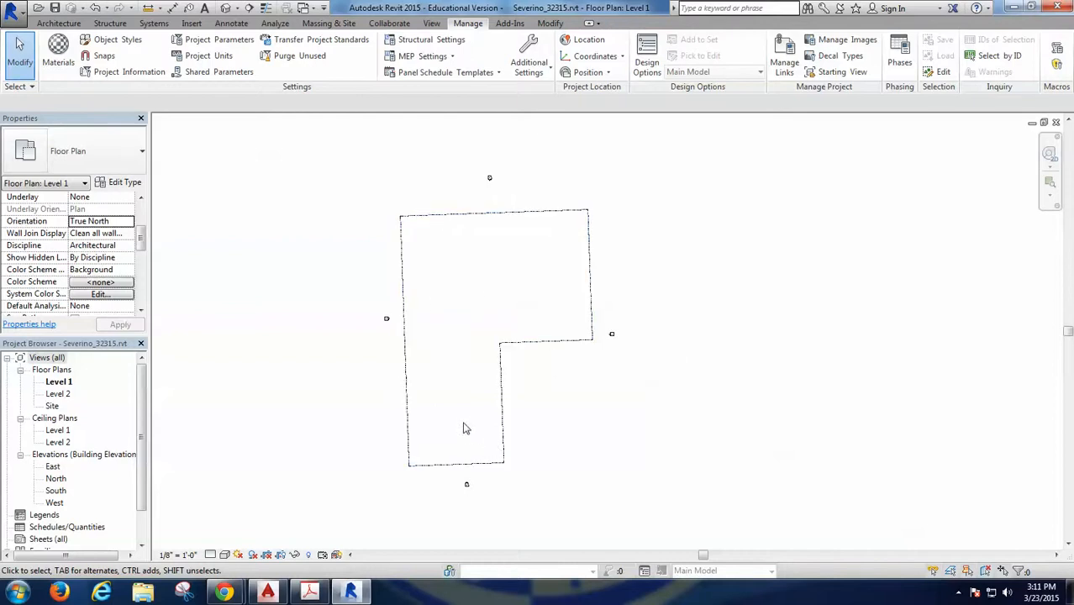
{"action": "mouse_move", "coordinate": [386, 380]}
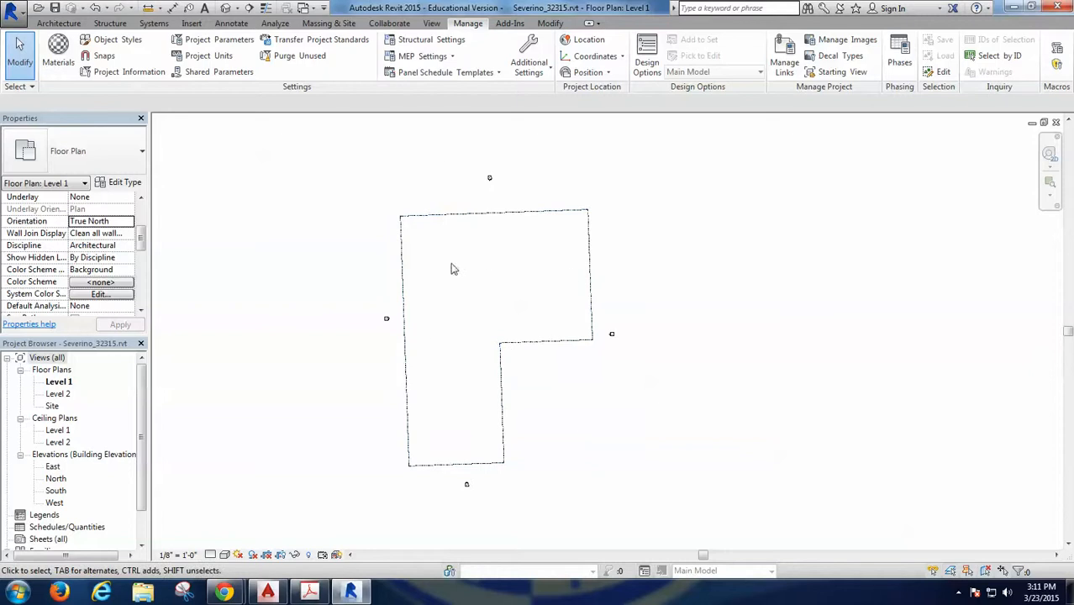
{"action": "mouse_move", "coordinate": [542, 275]}
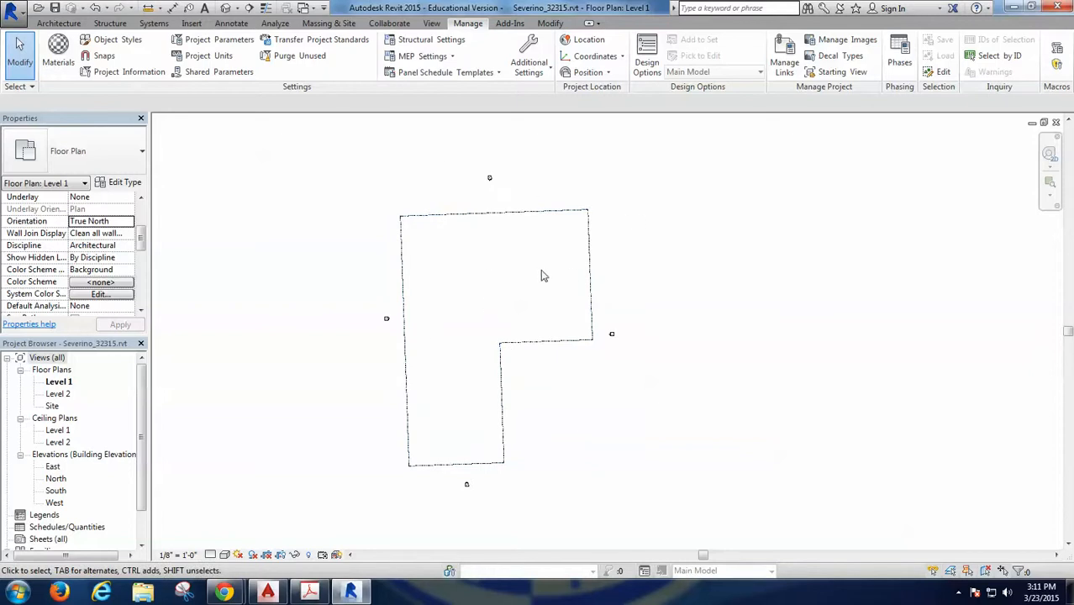
{"action": "mouse_move", "coordinate": [538, 273]}
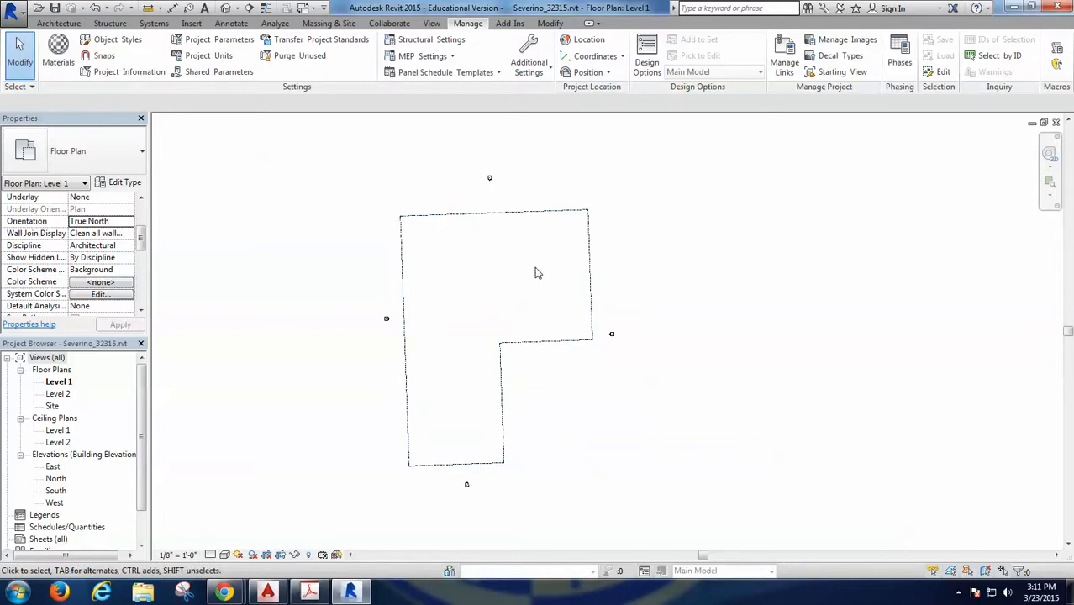
{"action": "mouse_move", "coordinate": [531, 277]}
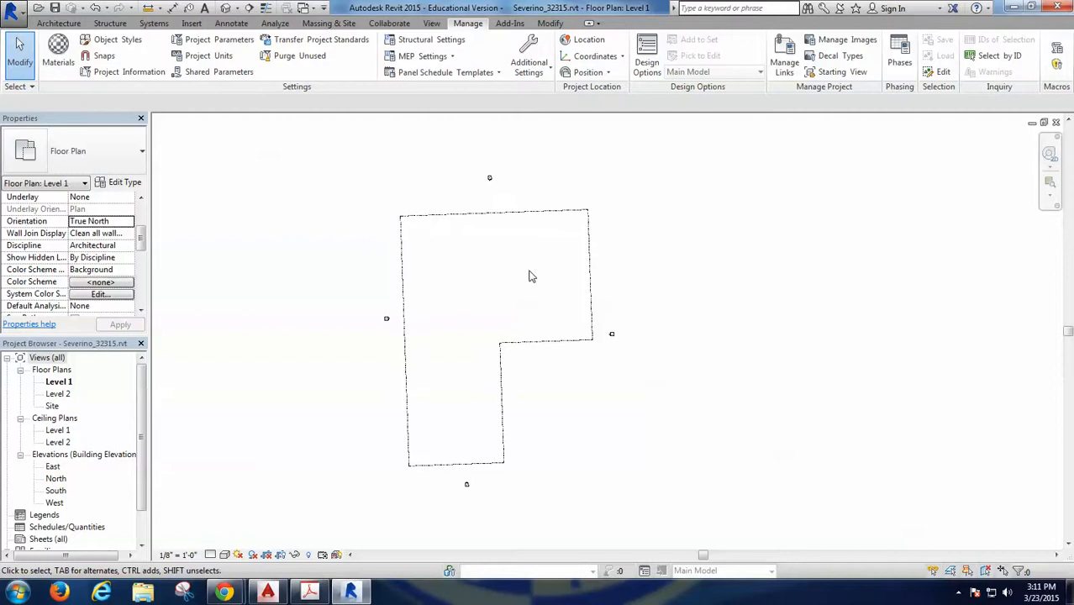
{"action": "mouse_move", "coordinate": [126, 225]}
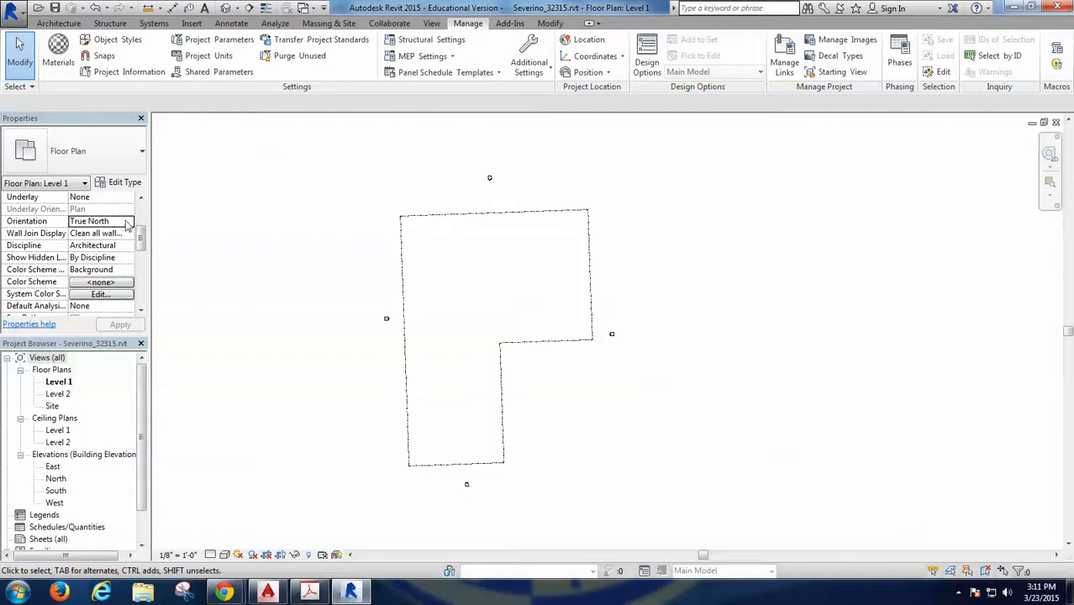
{"action": "mouse_move", "coordinate": [126, 225]}
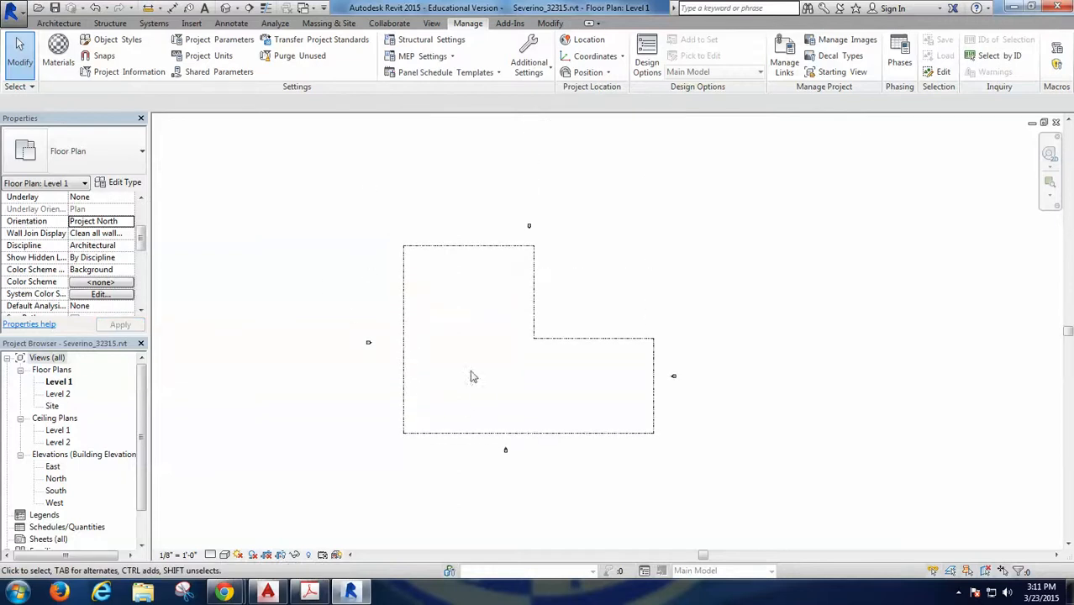
{"action": "mouse_move", "coordinate": [189, 354]}
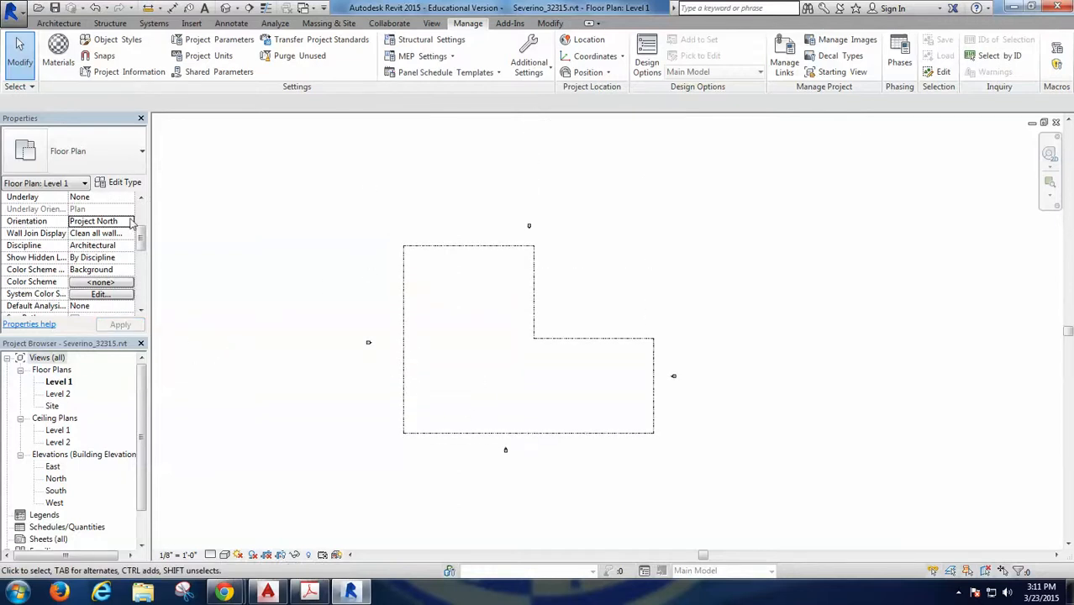
Set Level 1's Orientation to Project North, then bring up the course slides
{"action": "left_click", "coordinate": [101, 221]}
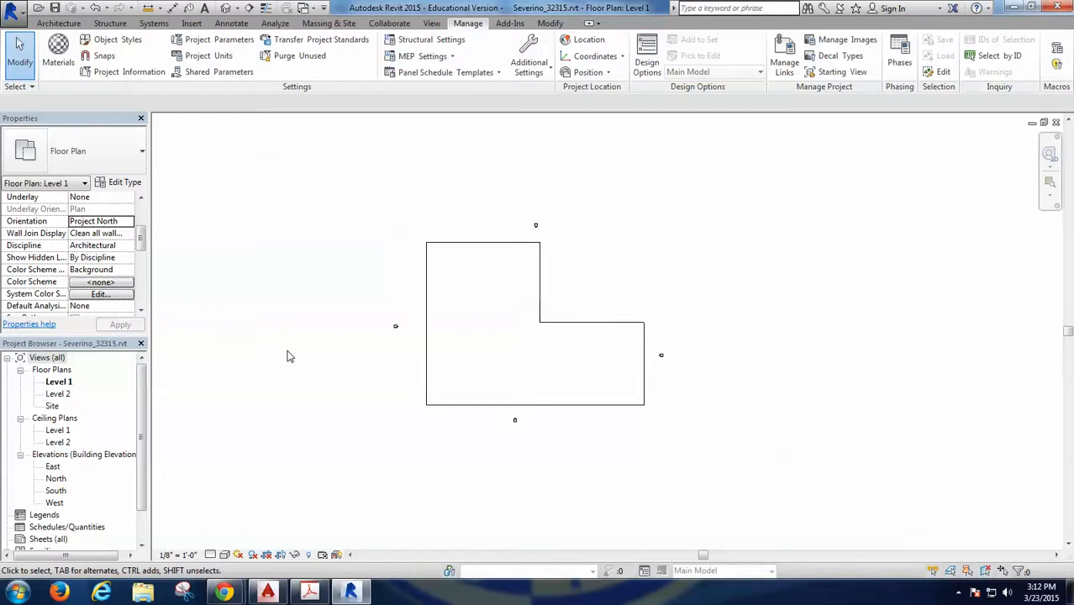
{"action": "mouse_move", "coordinate": [470, 345]}
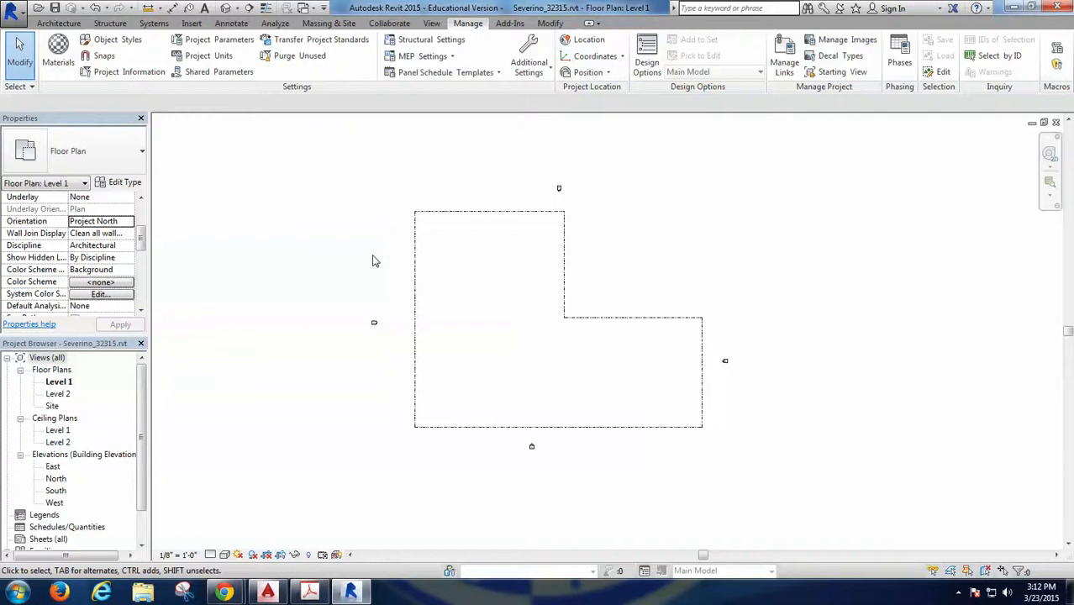
{"action": "left_click", "coordinate": [309, 593]}
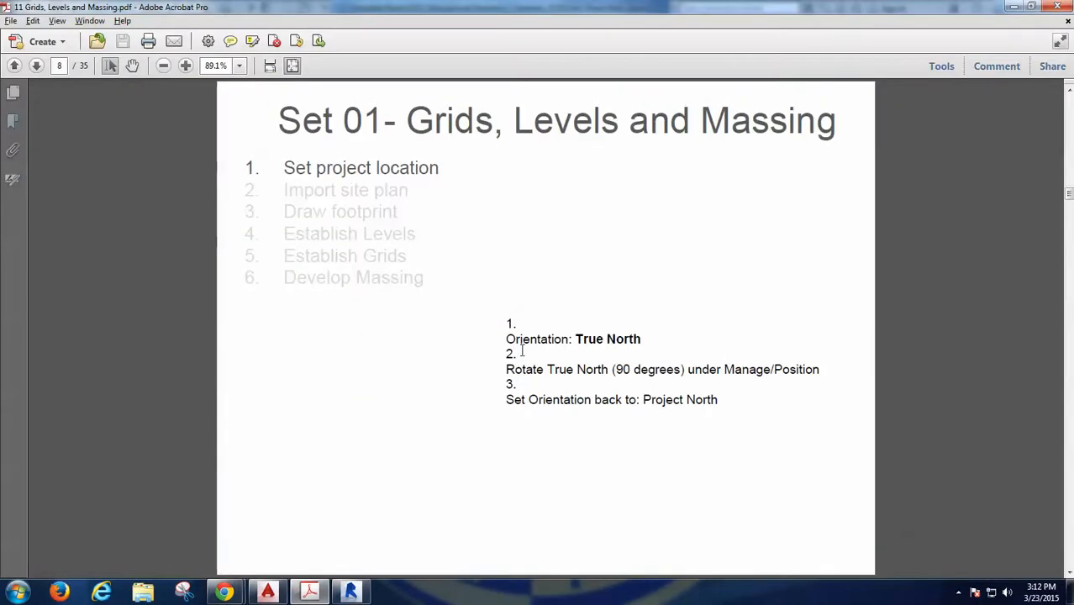
Advance the PDF to page 9, the Draw footprint slide with building sizes
{"action": "left_click", "coordinate": [36, 66]}
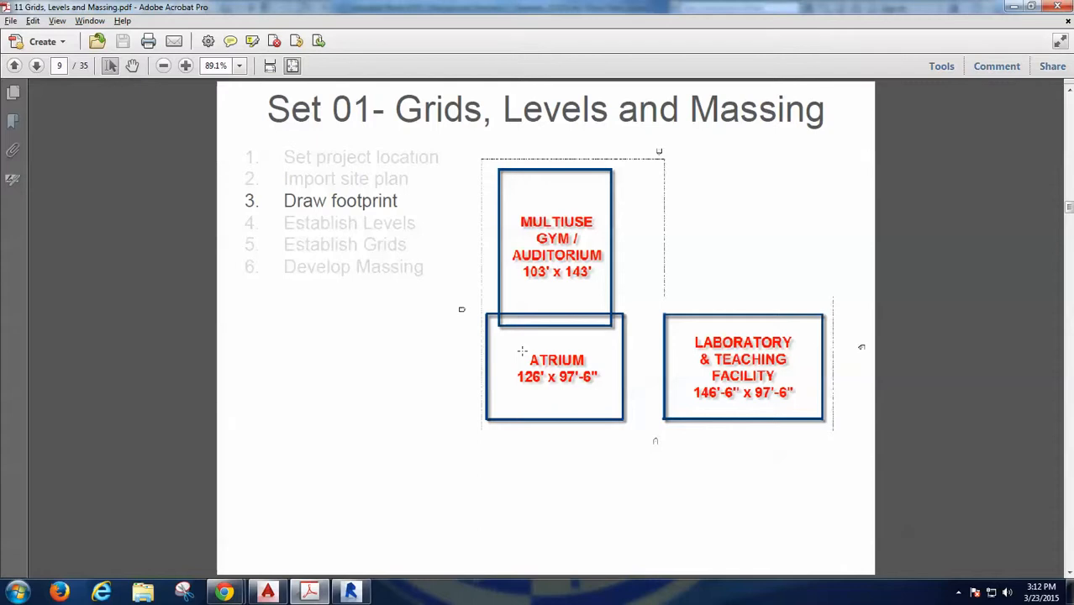
{"action": "mouse_move", "coordinate": [651, 266]}
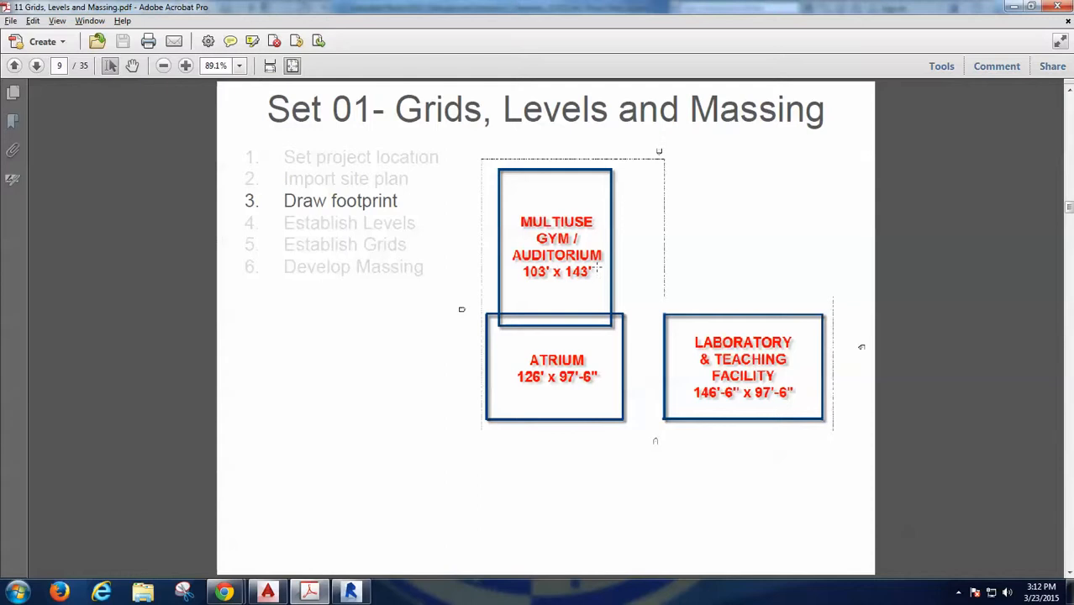
{"action": "mouse_move", "coordinate": [629, 299]}
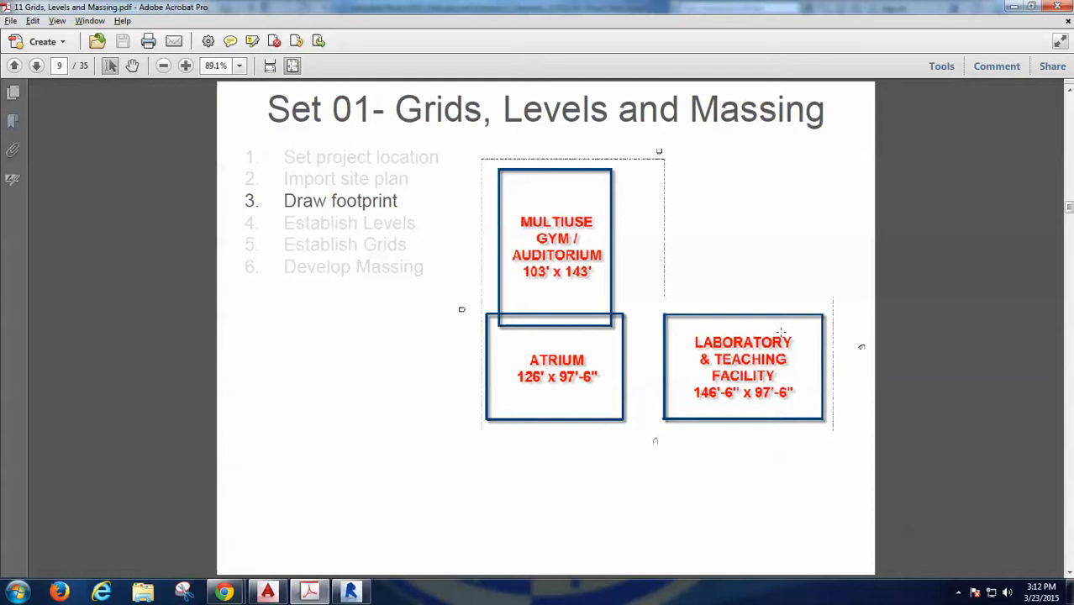
{"action": "mouse_move", "coordinate": [582, 340]}
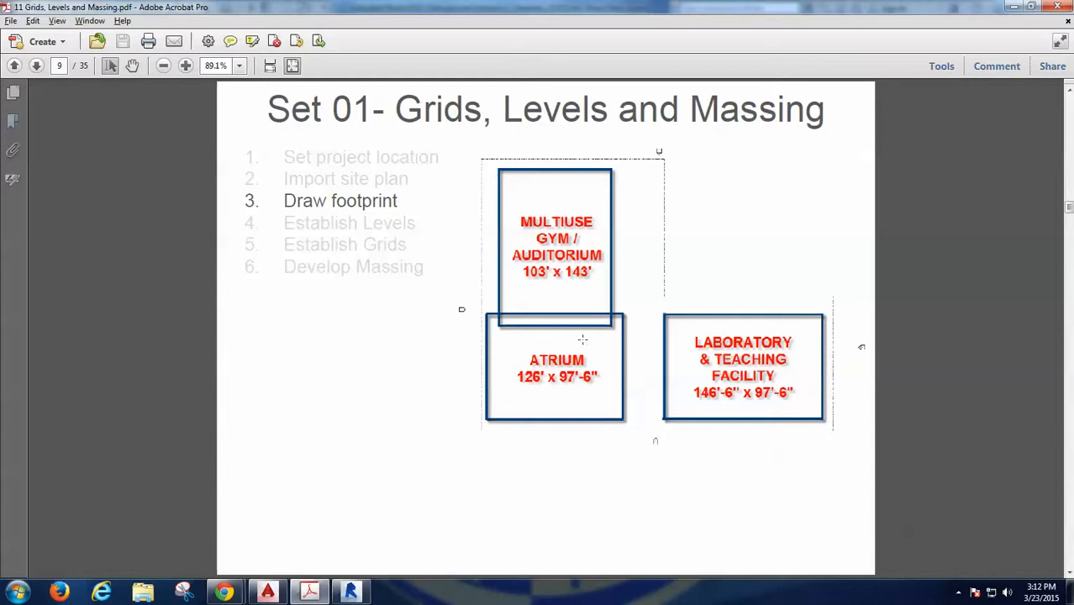
{"action": "mouse_move", "coordinate": [658, 330]}
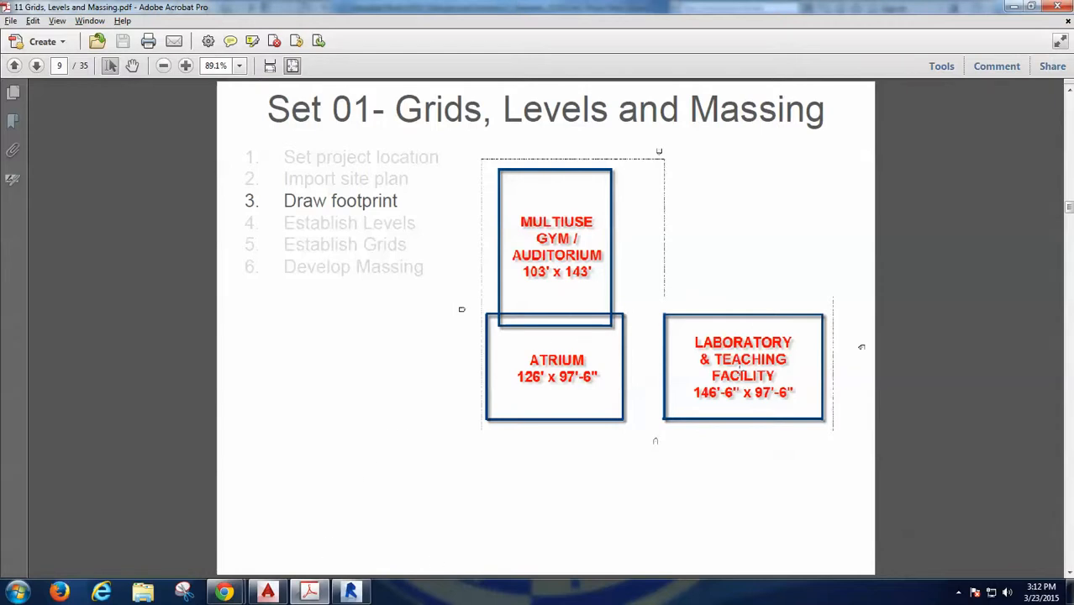
{"action": "mouse_move", "coordinate": [496, 459]}
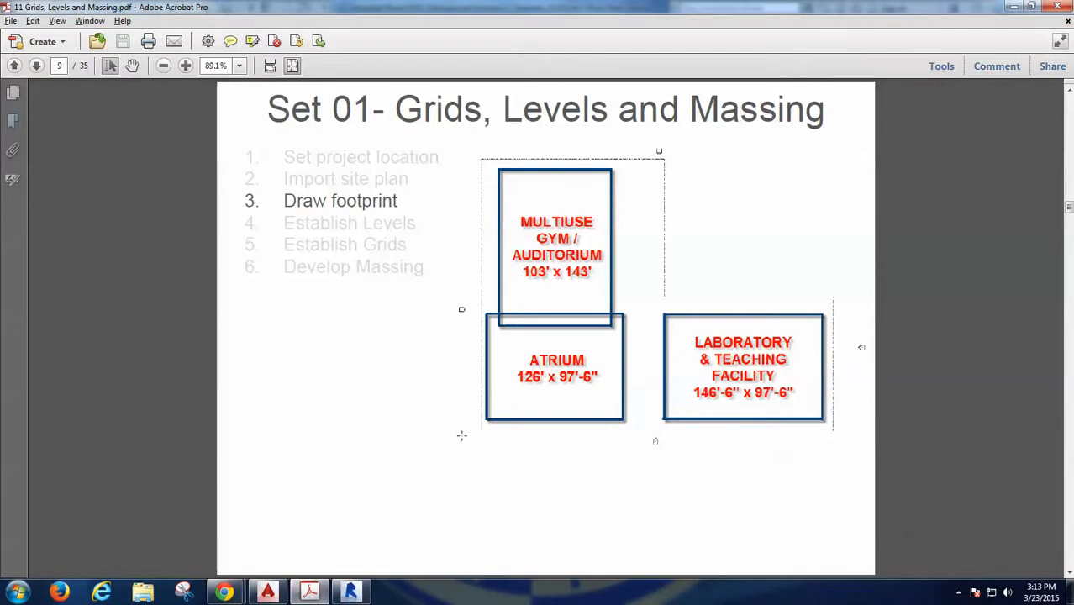
Back in Revit, draw gym, atrium and laboratory rectangles with Architecture > Model Line
{"action": "left_click", "coordinate": [350, 592]}
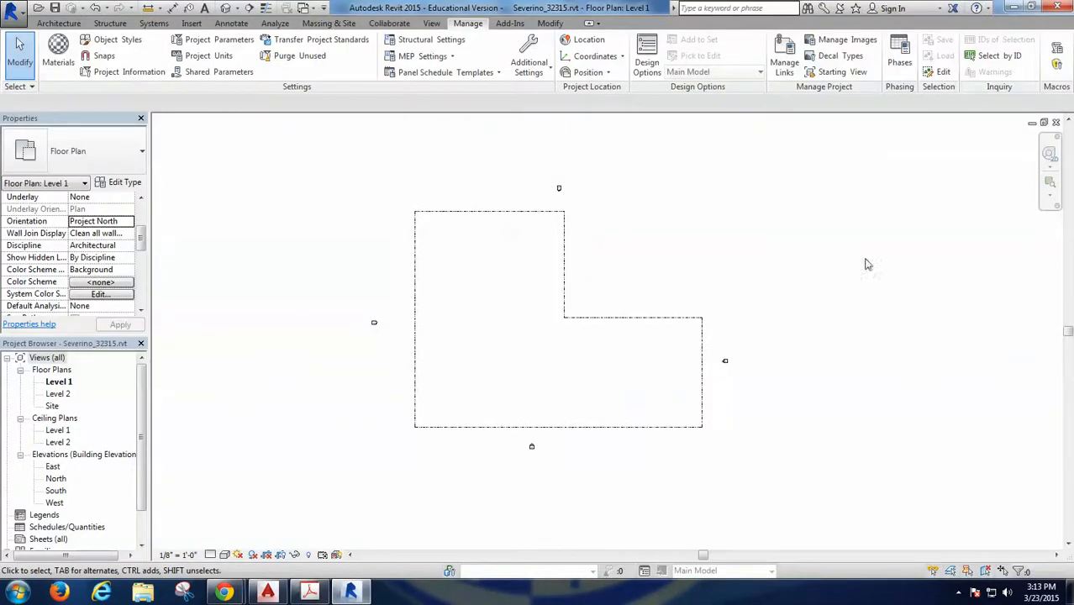
{"action": "left_click", "coordinate": [58, 23]}
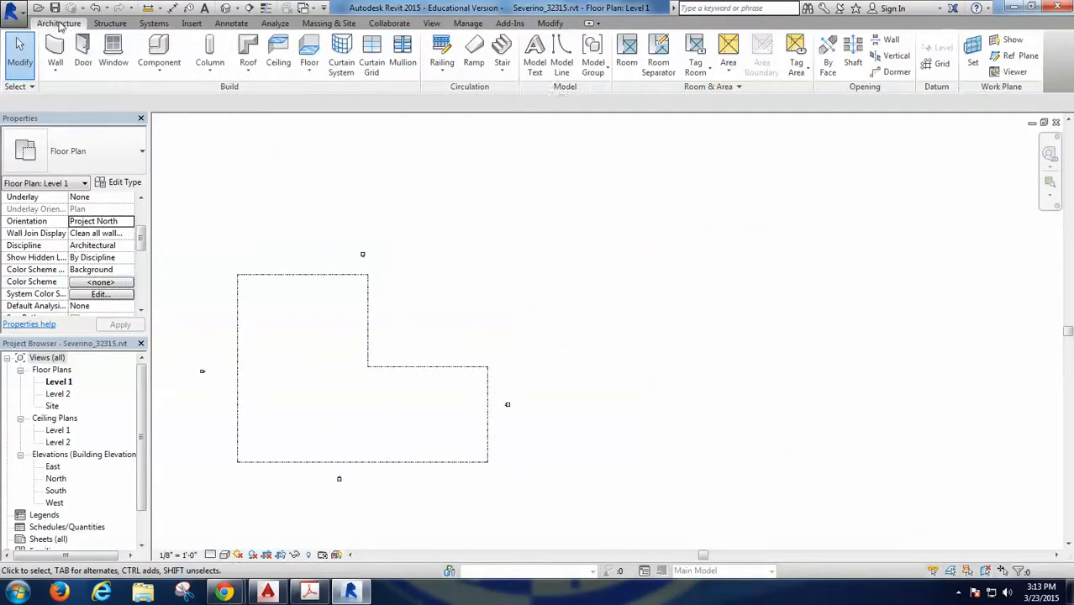
{"action": "mouse_move", "coordinate": [562, 46]}
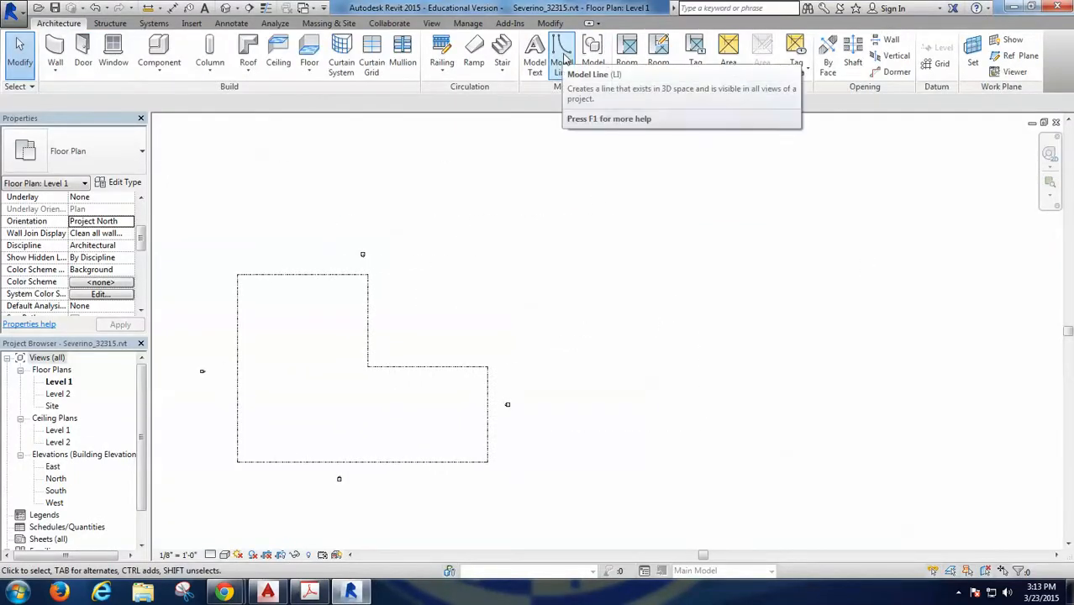
{"action": "left_click", "coordinate": [560, 49]}
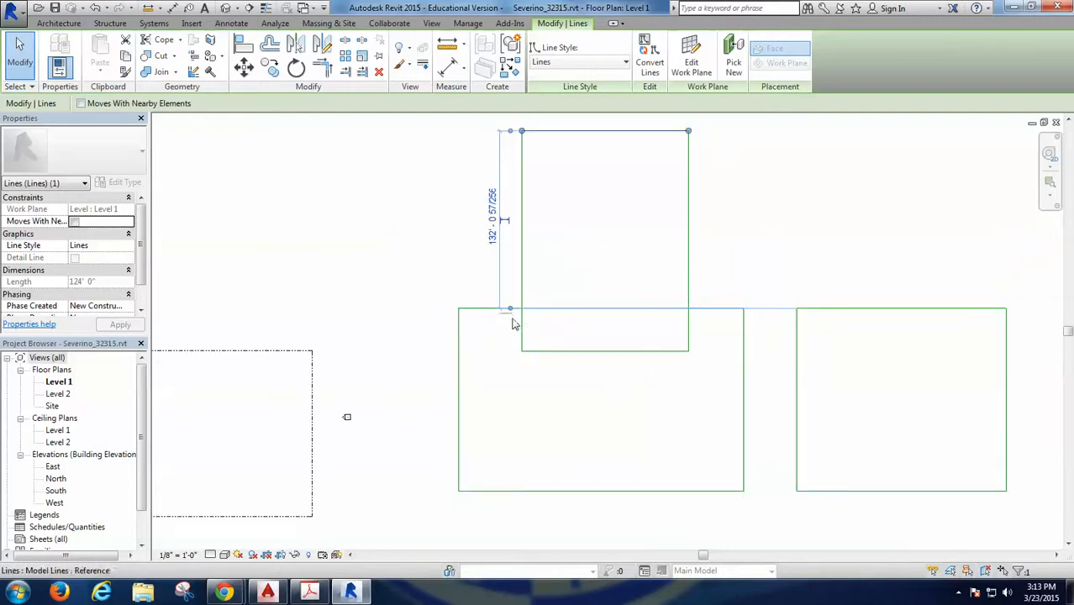
Set the laboratory footprint width to 146'-6" via its temporary dimension
{"action": "left_click_drag", "start_coordinate": [510, 309], "coordinate": [510, 351]}
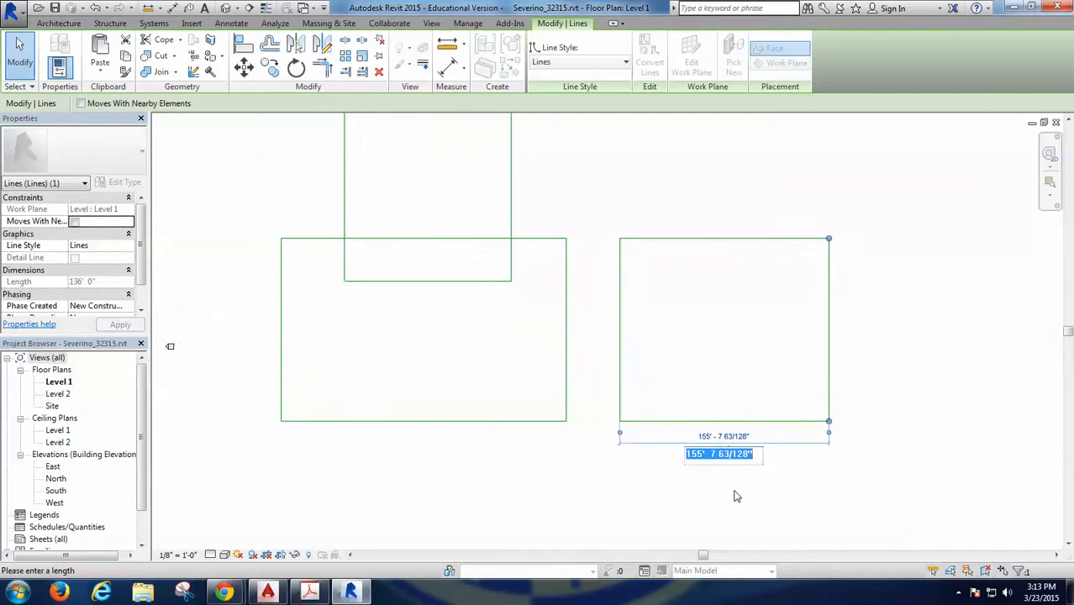
{"action": "type", "text": "146"}
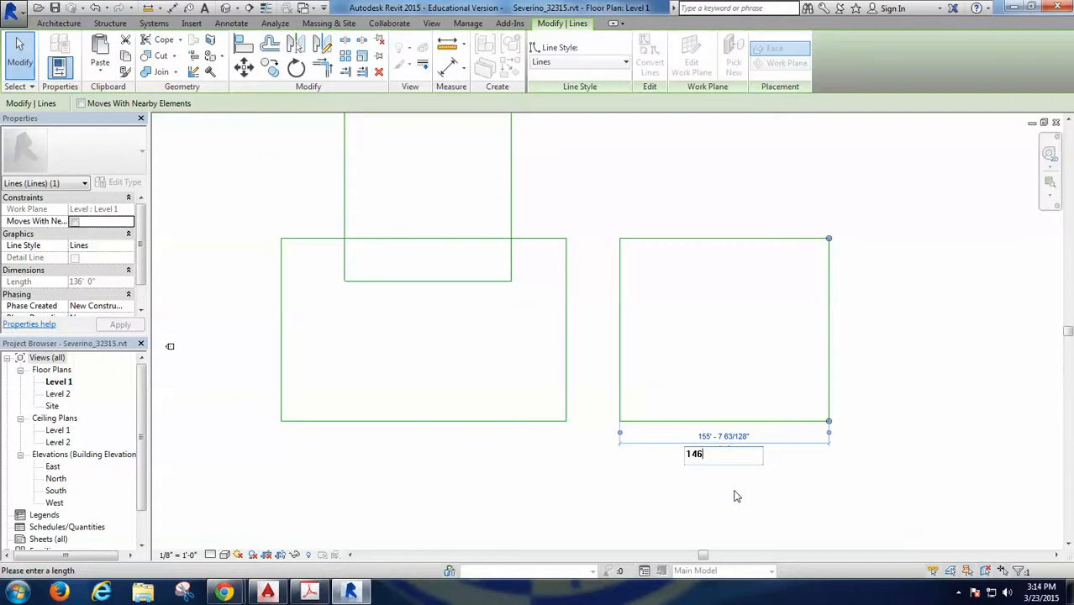
{"action": "type", "text": "6"}
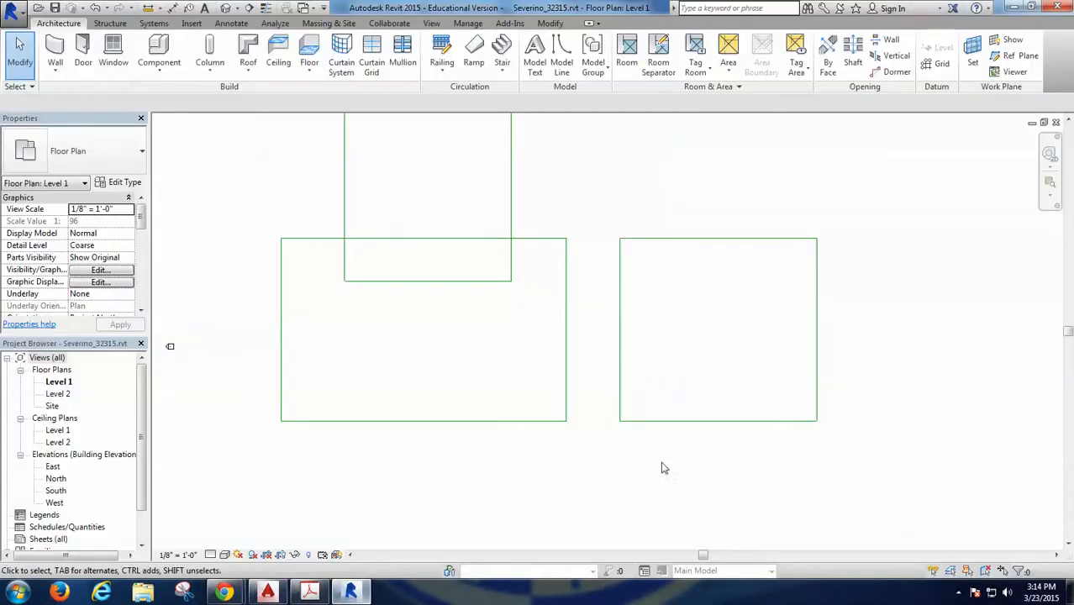
Select the atrium's top edge and set its depth to 97'-6"
{"action": "left_click", "coordinate": [719, 238]}
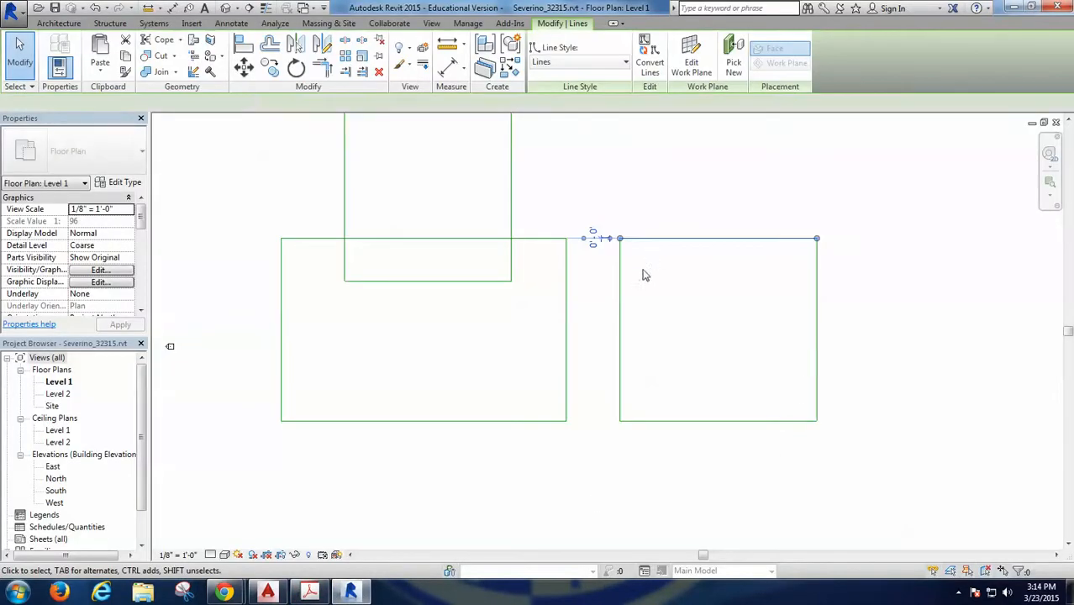
{"action": "left_click_drag", "start_coordinate": [715, 238], "coordinate": [714, 421]}
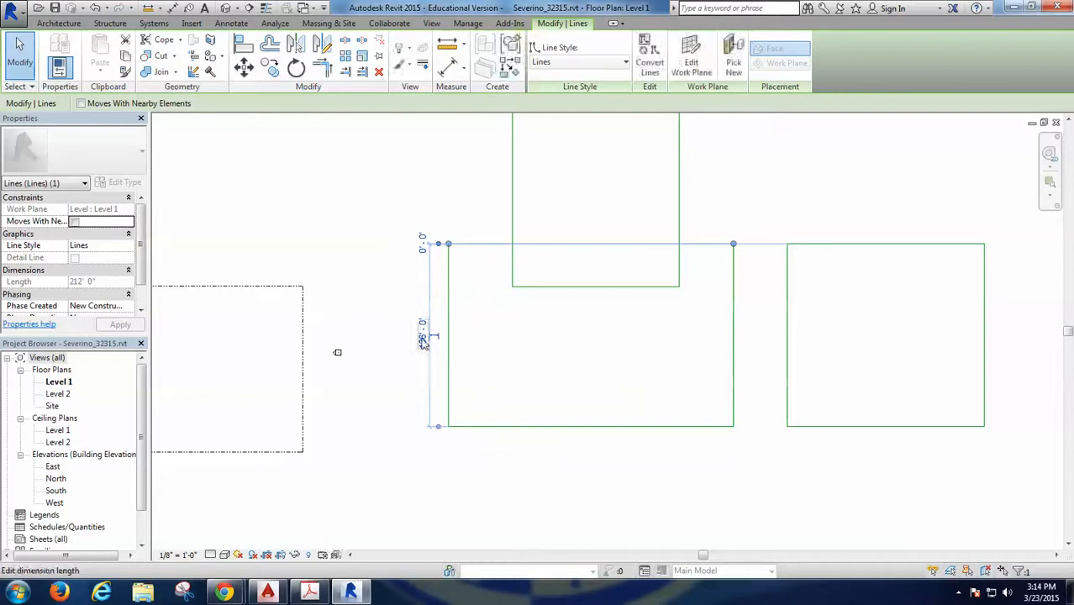
{"action": "type", "text": "97"}
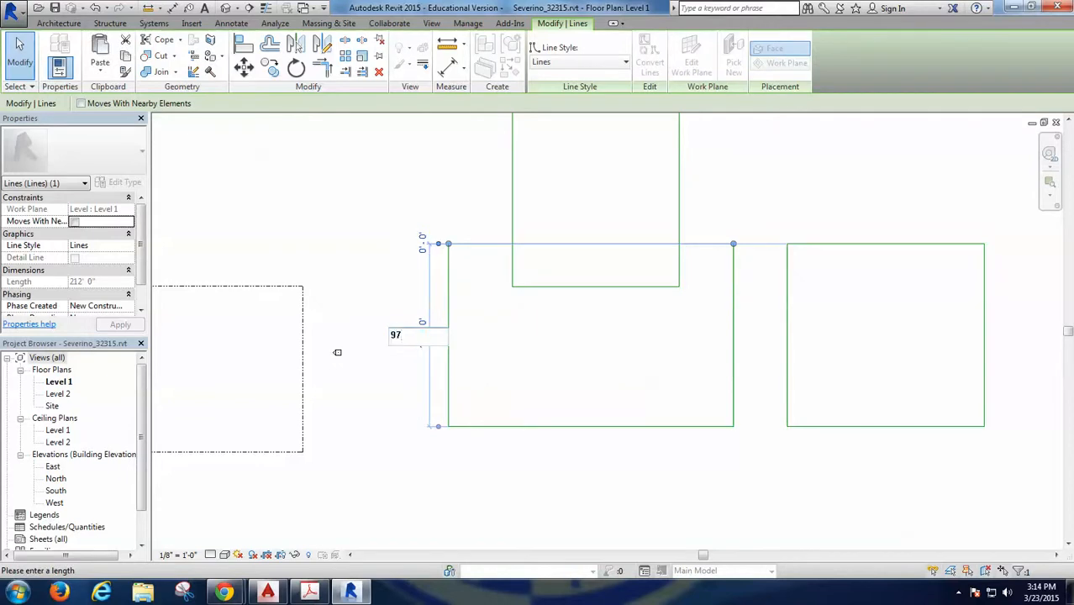
{"action": "type", "text": "6"}
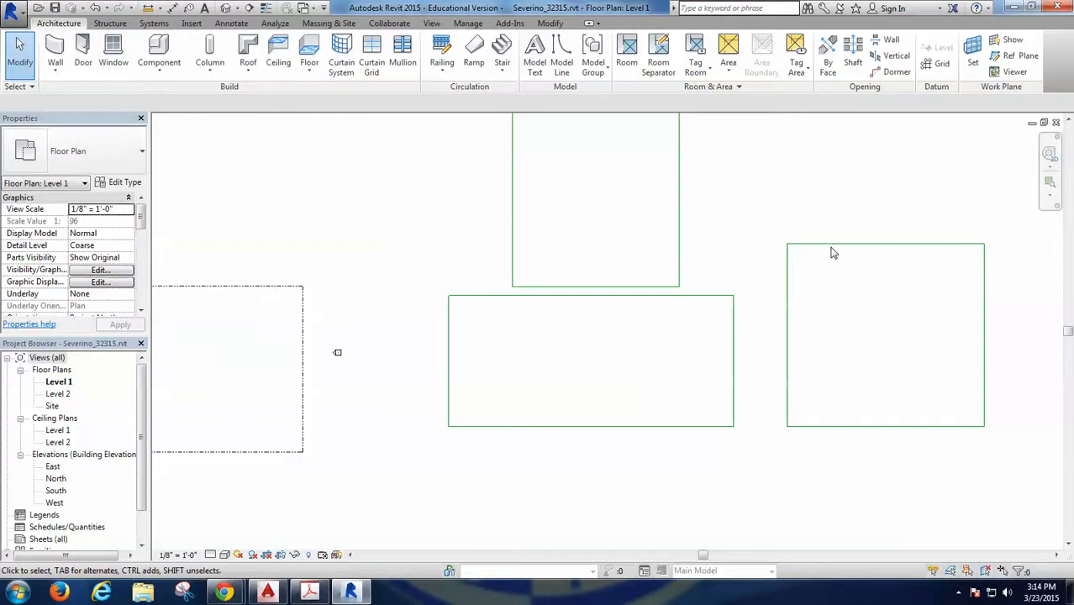
Check footprint sizes on the slide and set the gym width to 103'
{"action": "left_click", "coordinate": [309, 593]}
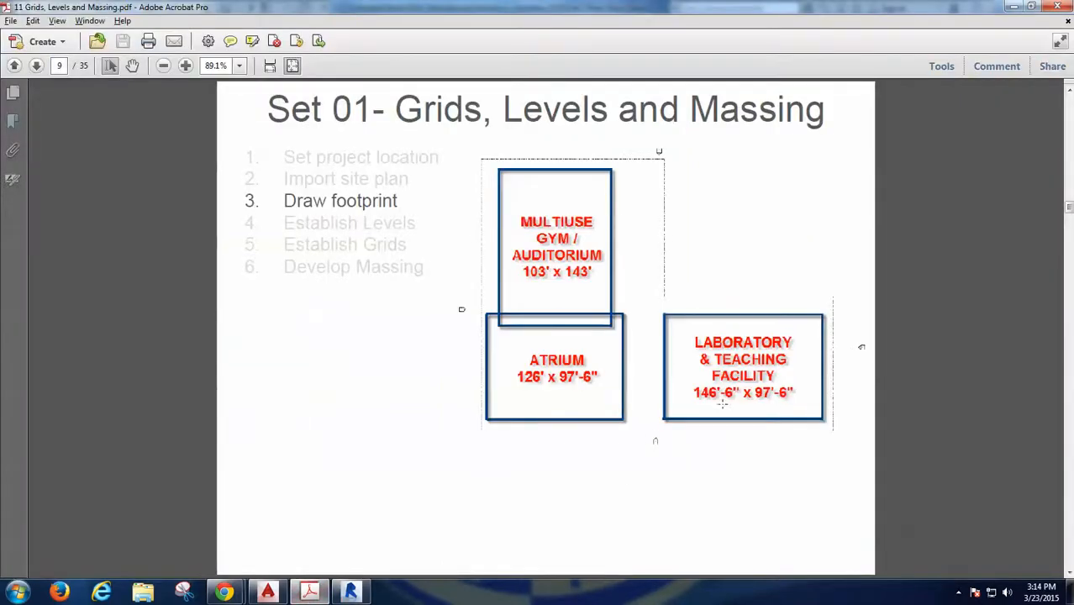
{"action": "left_click", "coordinate": [350, 592]}
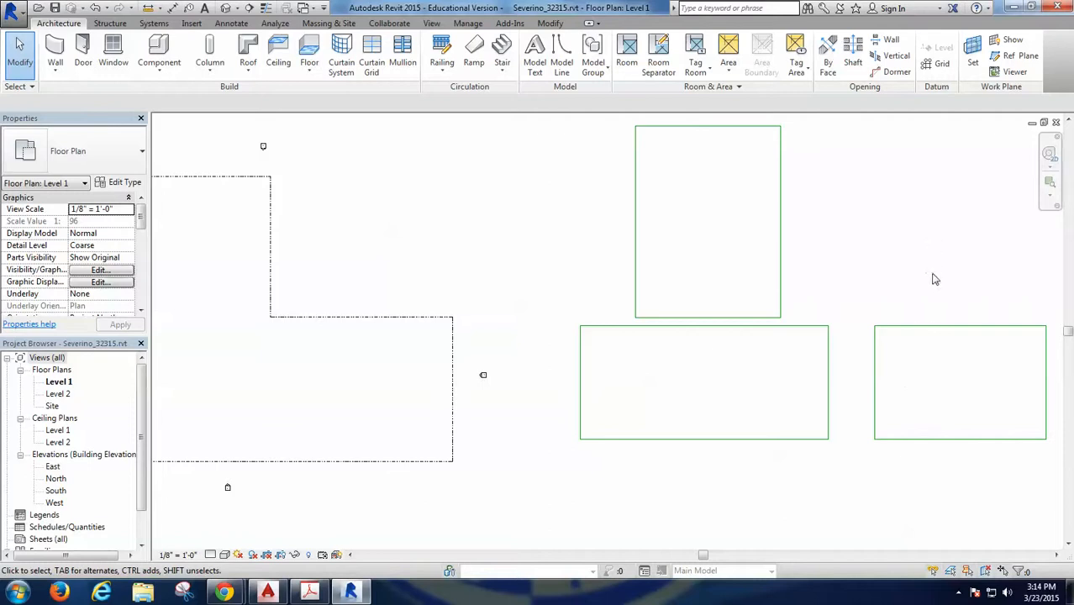
{"action": "mouse_move", "coordinate": [909, 294]}
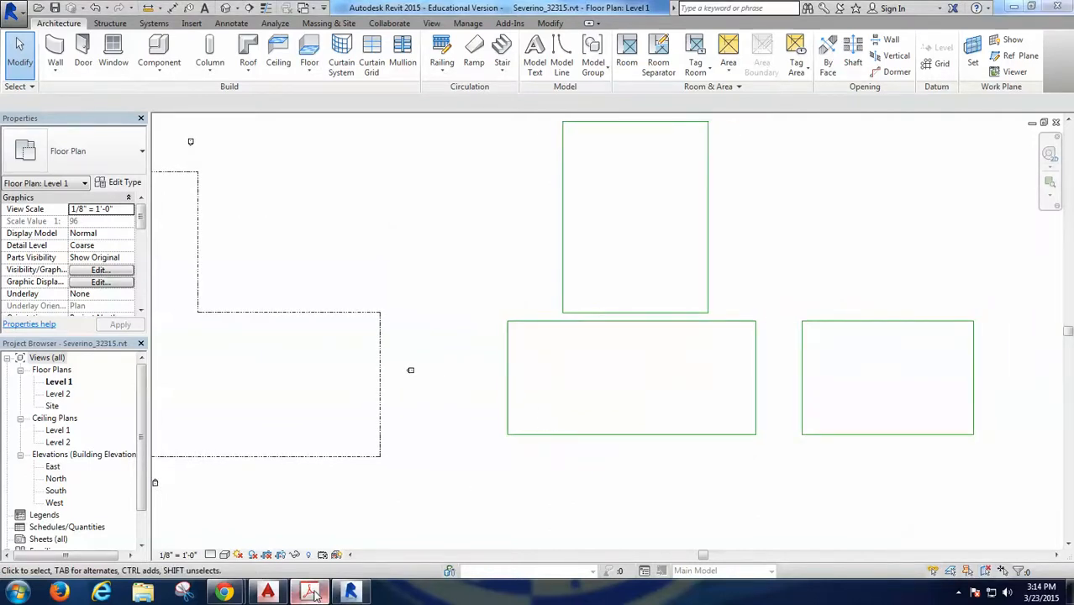
{"action": "left_click", "coordinate": [310, 590]}
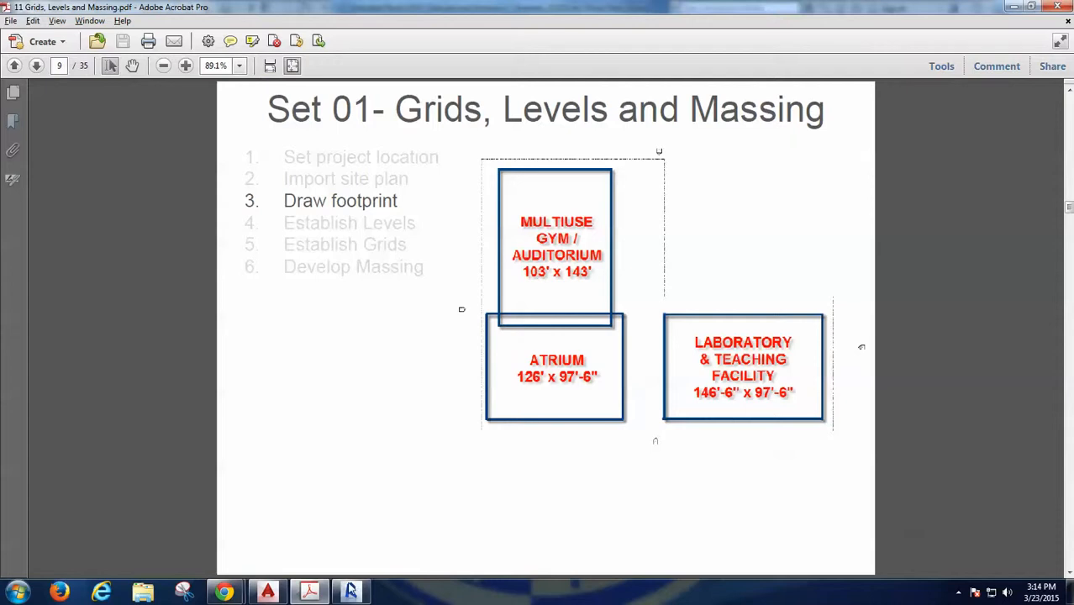
{"action": "left_click", "coordinate": [350, 590]}
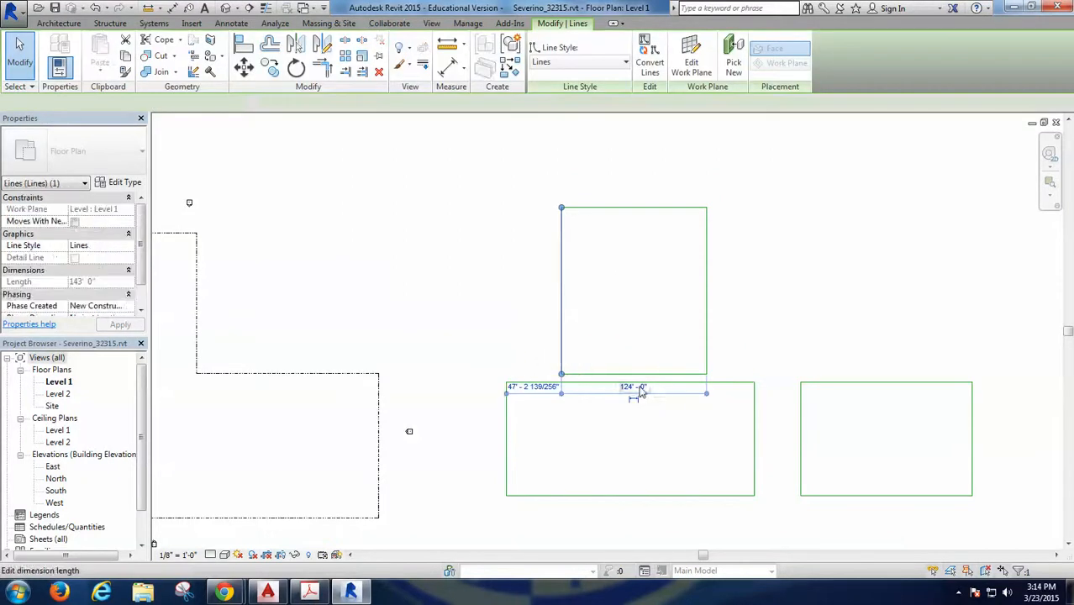
{"action": "type", "text": "103"}
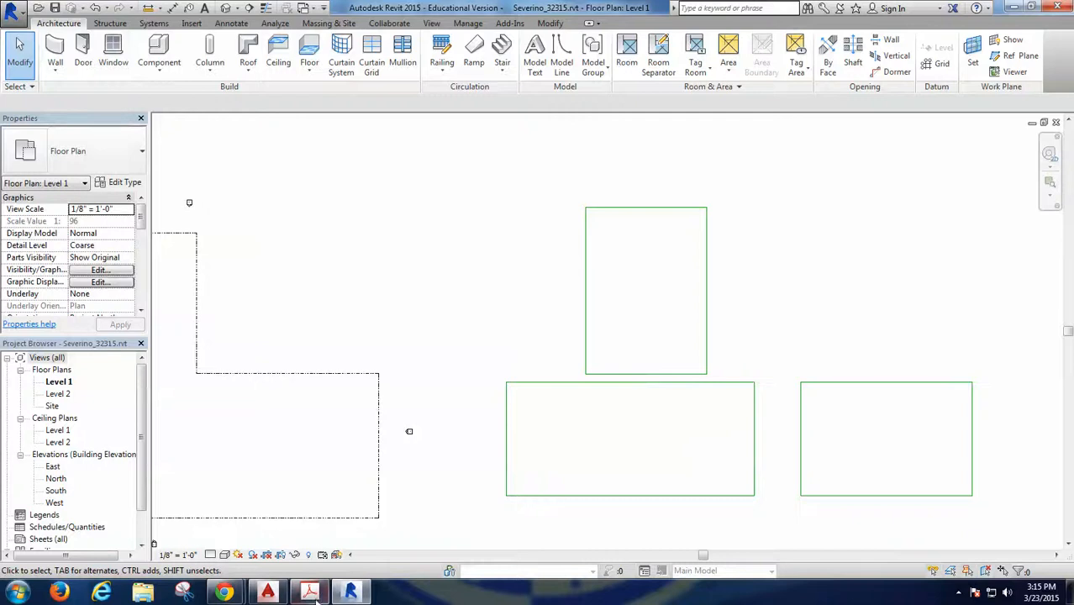
{"action": "left_click", "coordinate": [310, 592]}
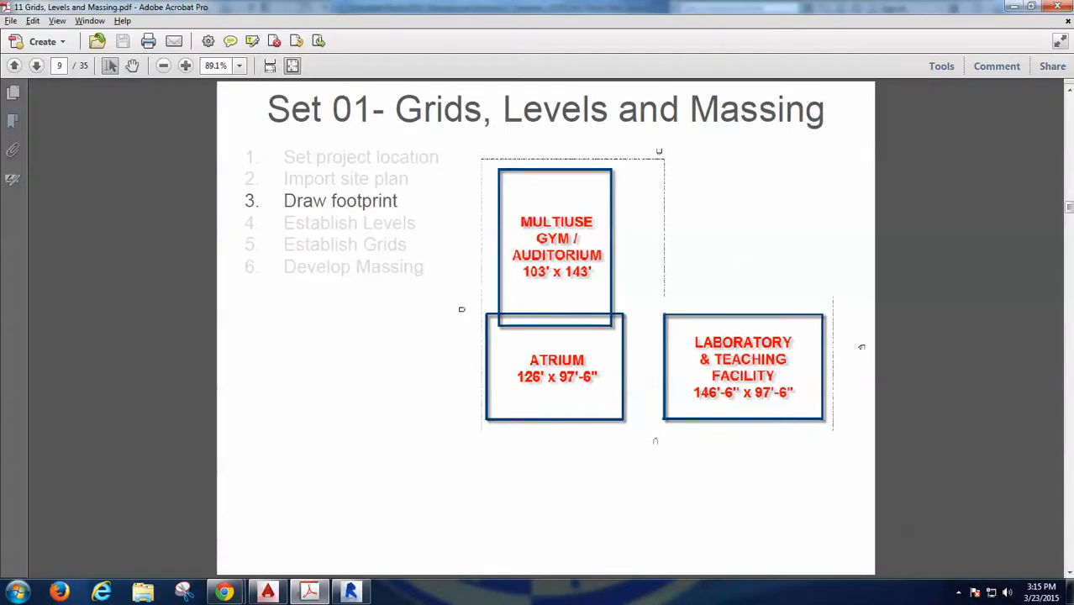
{"action": "mouse_move", "coordinate": [351, 591]}
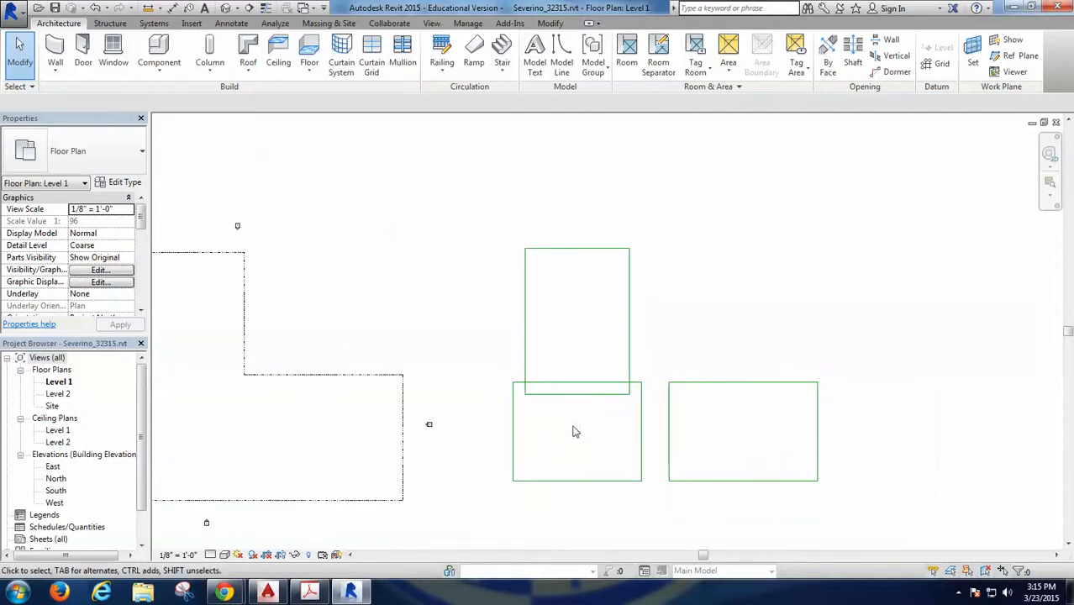
Move all three footprints inside the property line, gym overlapping the atrium's top edge
{"action": "left_click", "coordinate": [310, 593]}
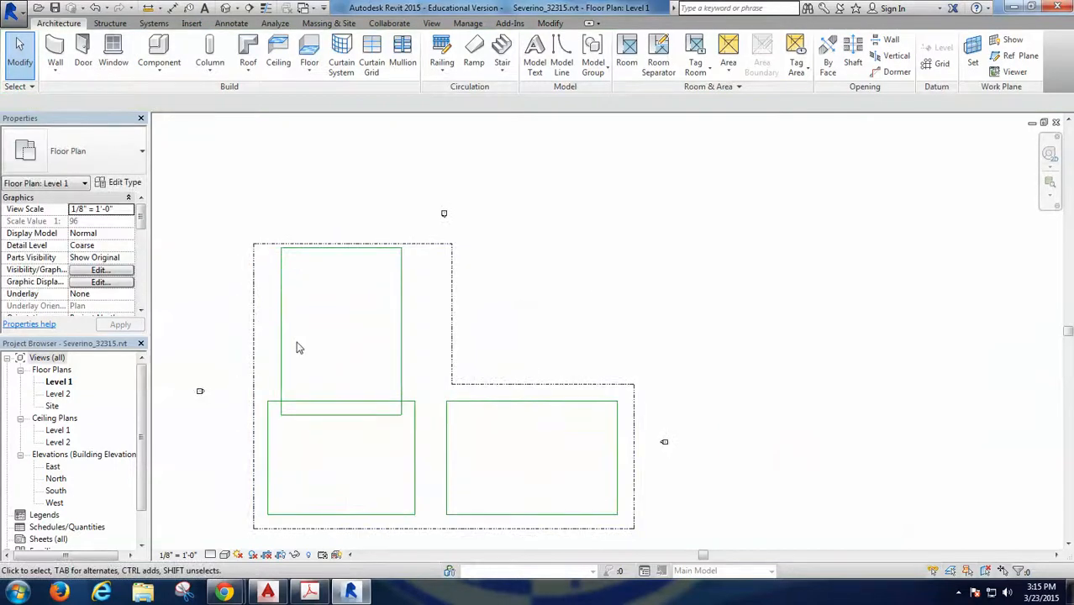
{"action": "mouse_move", "coordinate": [328, 344]}
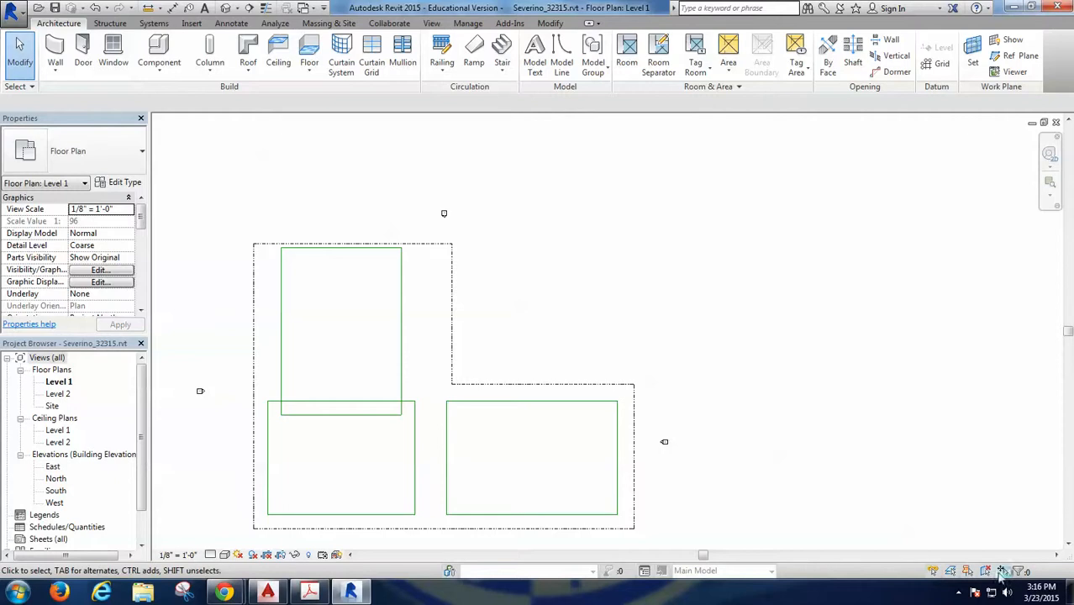
{"action": "left_click", "coordinate": [1001, 571]}
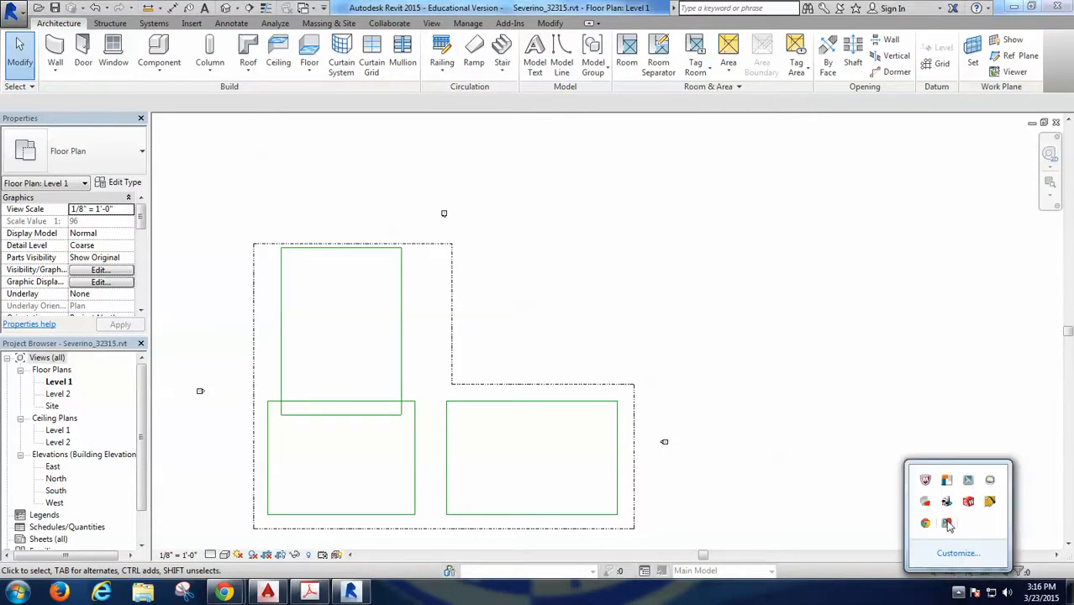